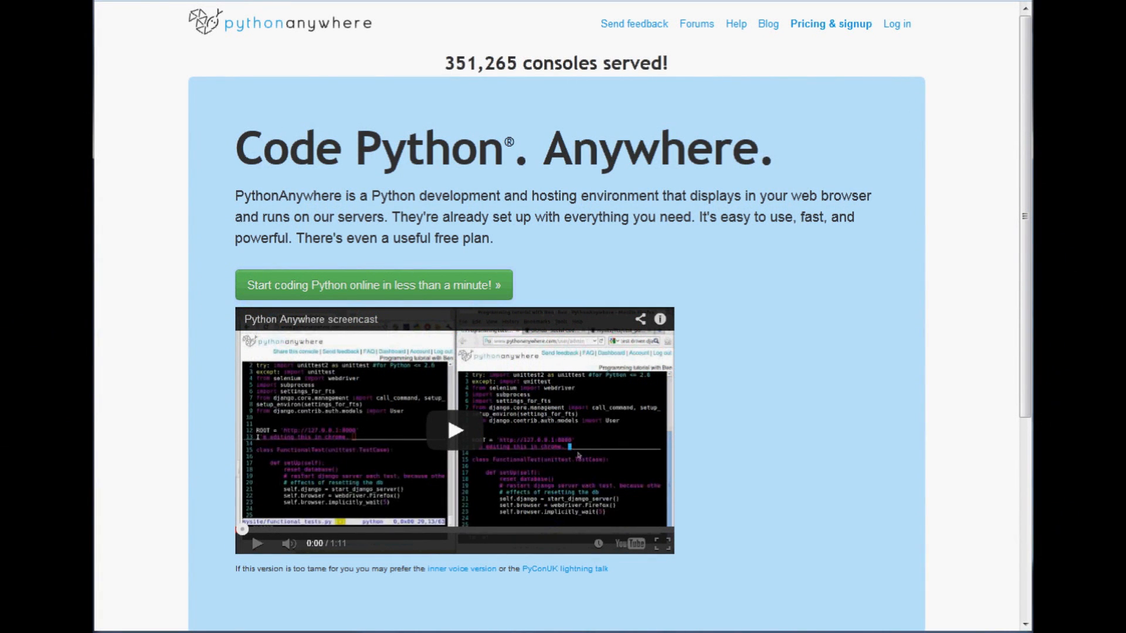
pyautogui.moveTo(239, 62)
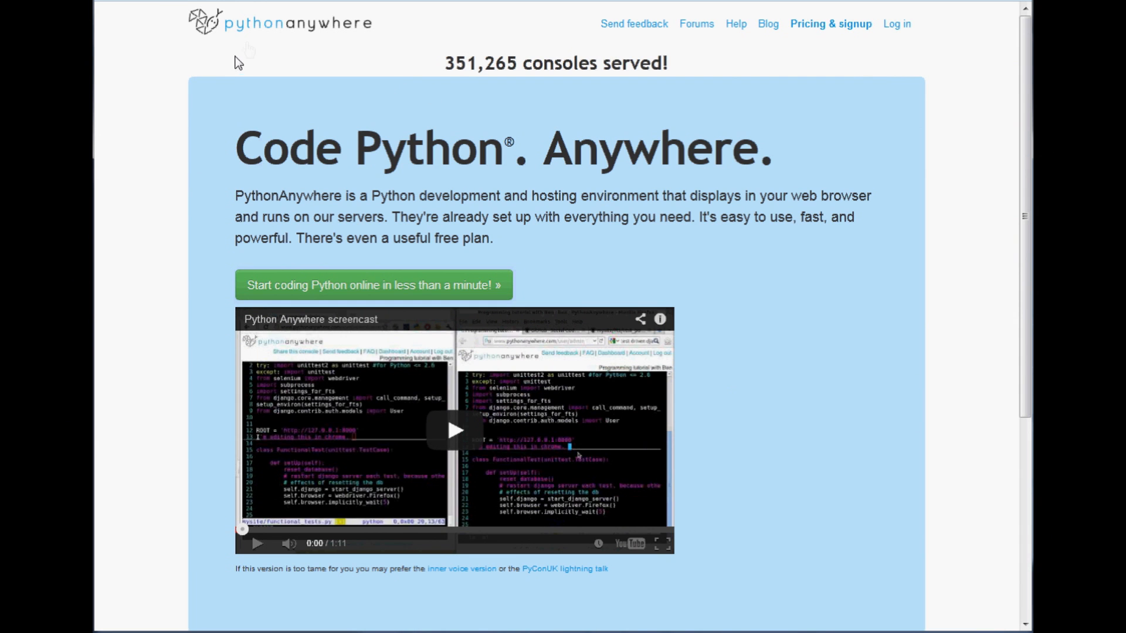
pyautogui.moveTo(373, 14)
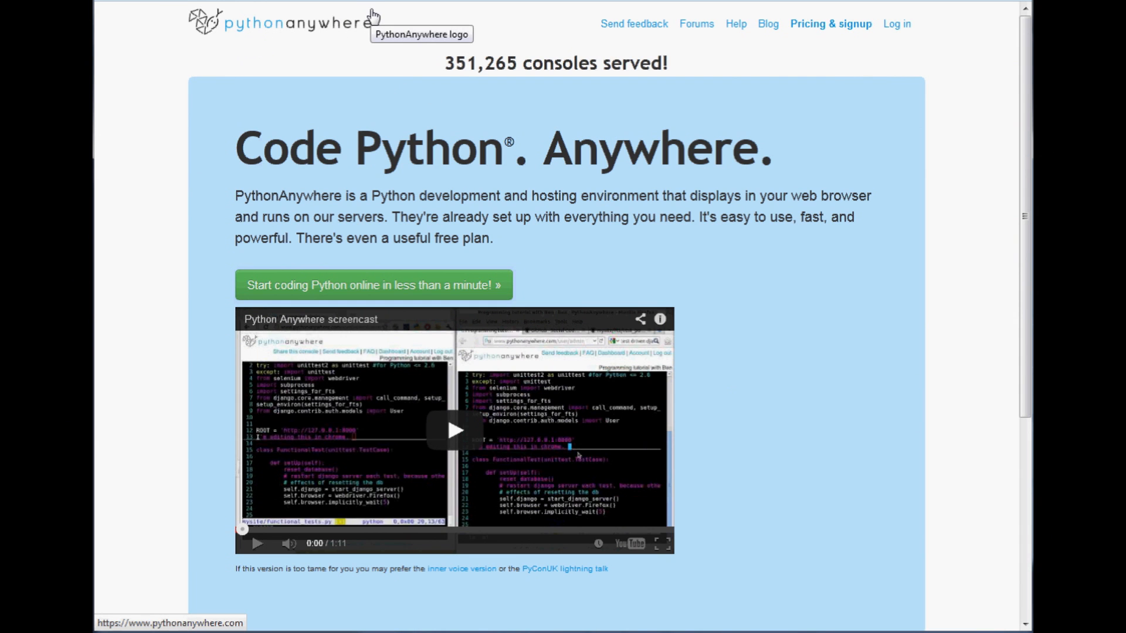
# Look over the consoles dashboard and its console listings
pyautogui.scroll(-3)
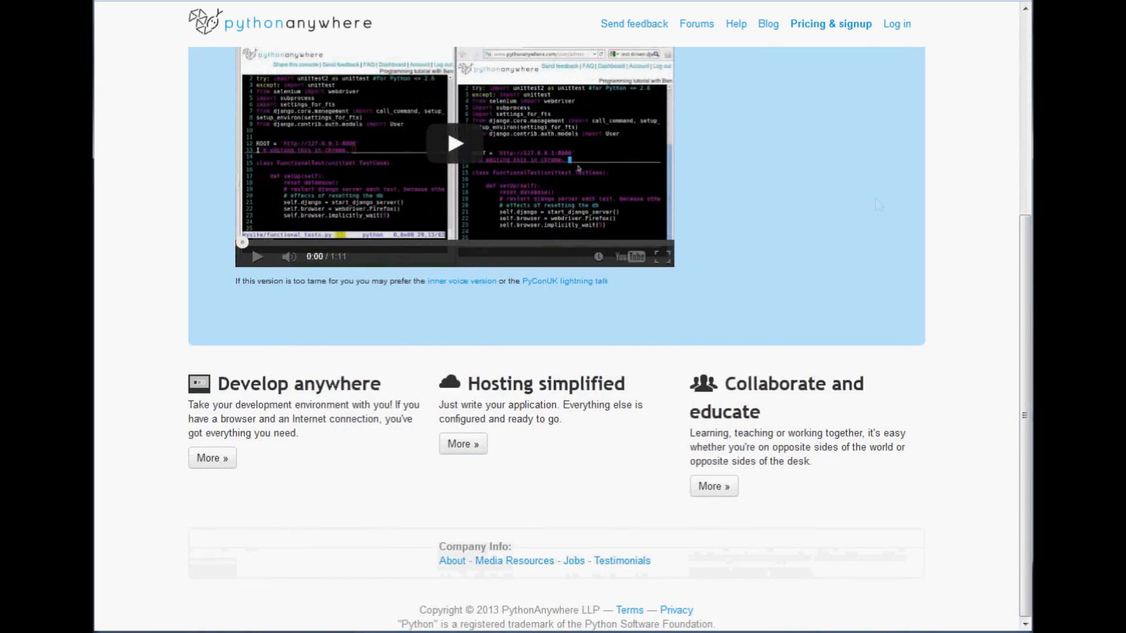
pyautogui.scroll(3)
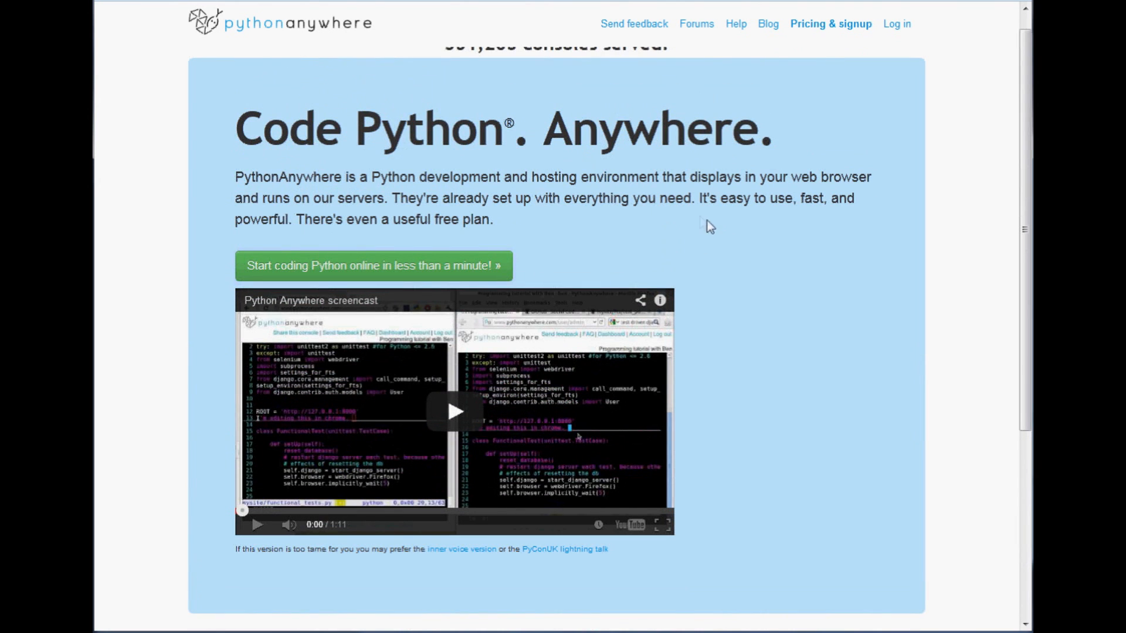
pyautogui.moveTo(643, 148)
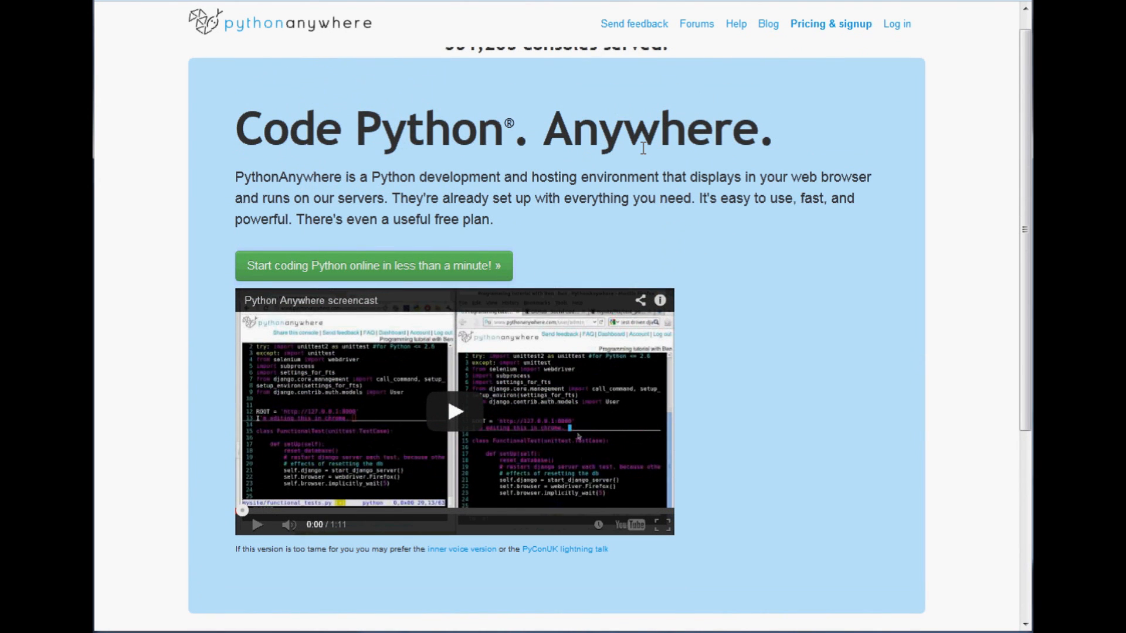
pyautogui.scroll(3)
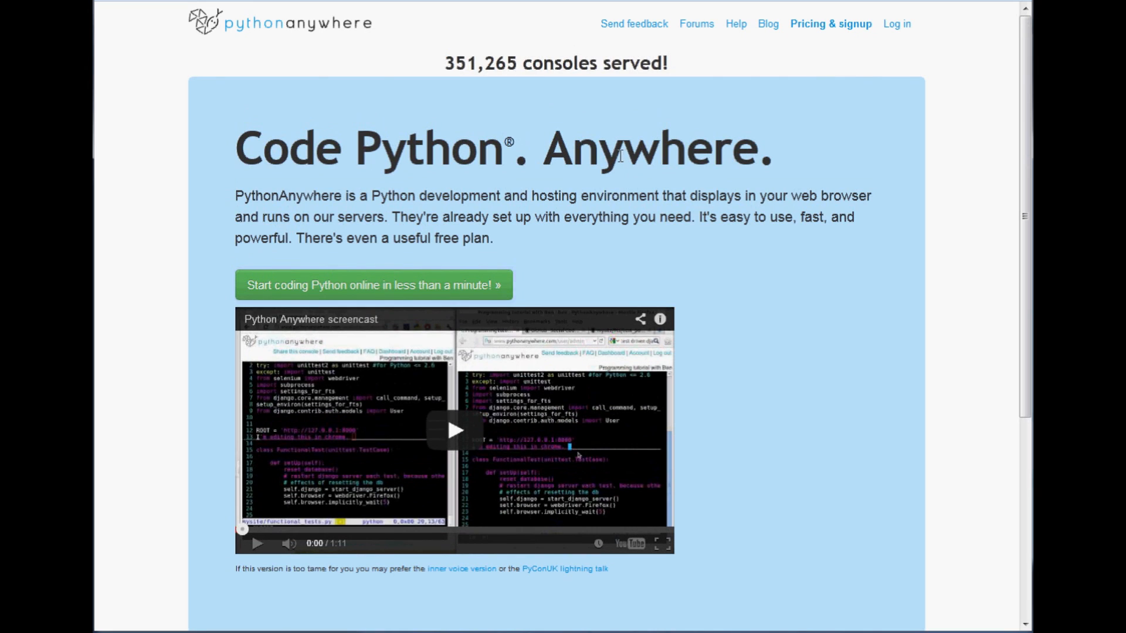
pyautogui.moveTo(591, 167)
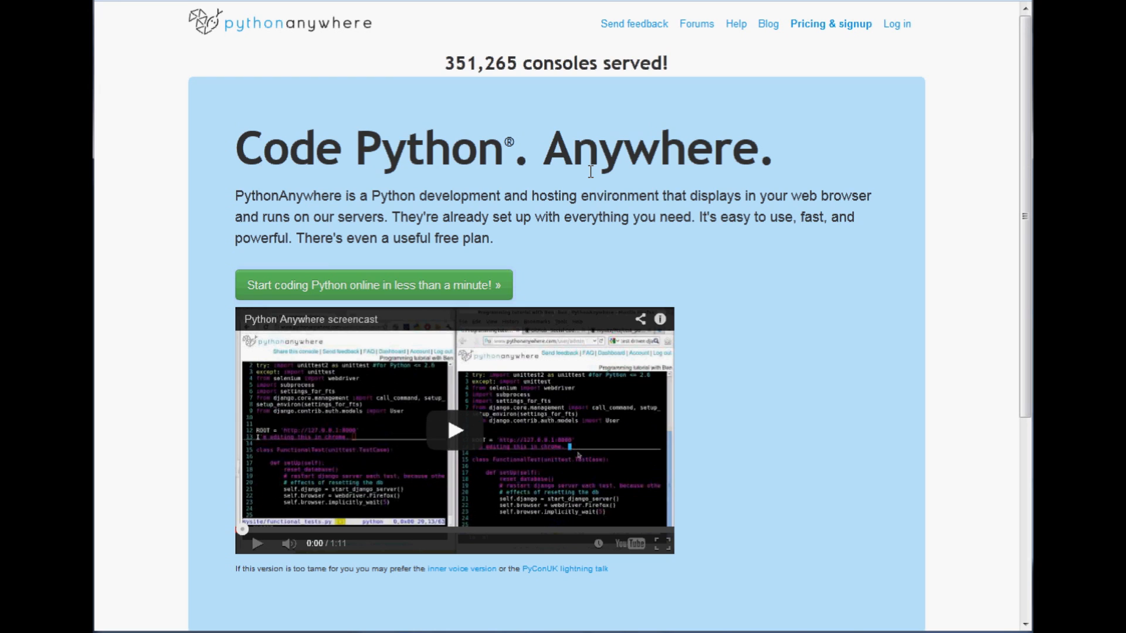
pyautogui.moveTo(669, 175)
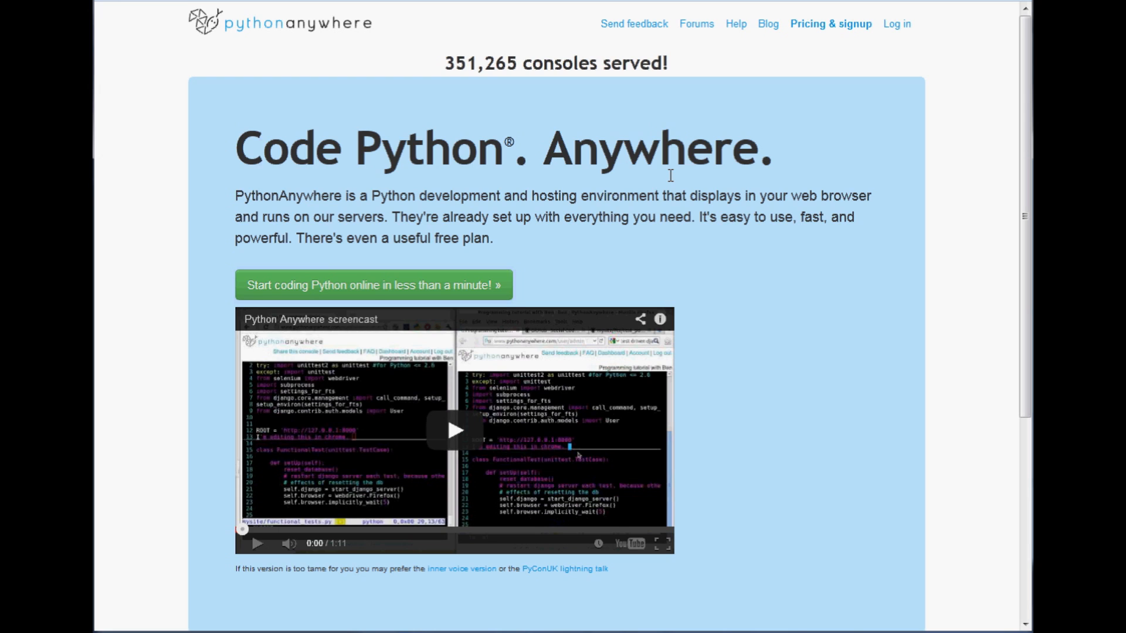
pyautogui.moveTo(669, 176)
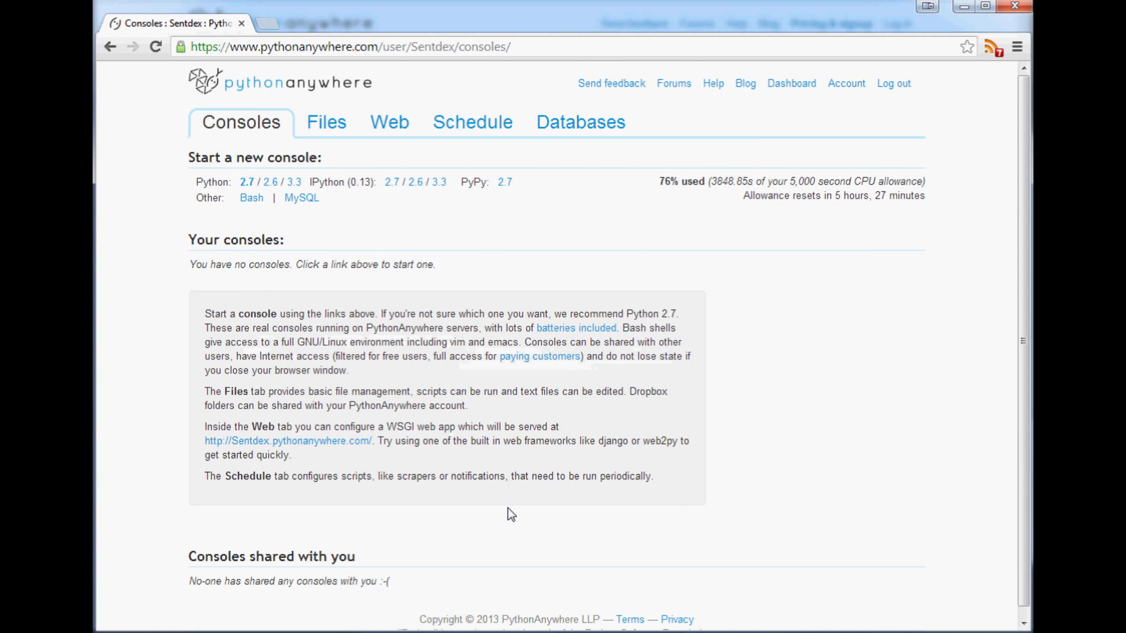
pyautogui.moveTo(859, 553)
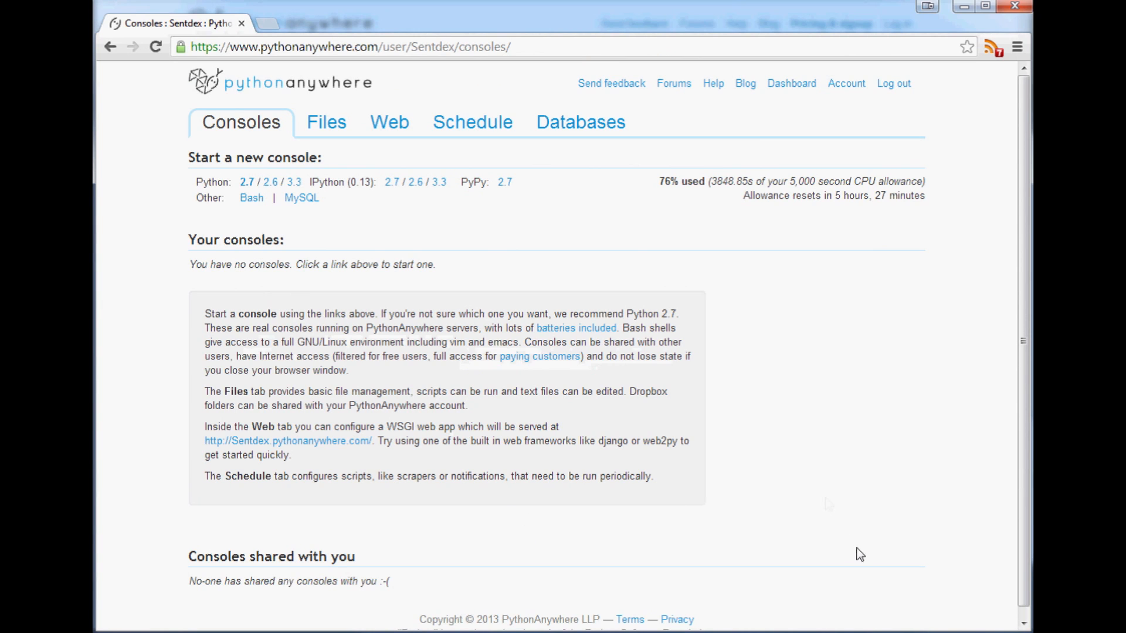
pyautogui.moveTo(661, 436)
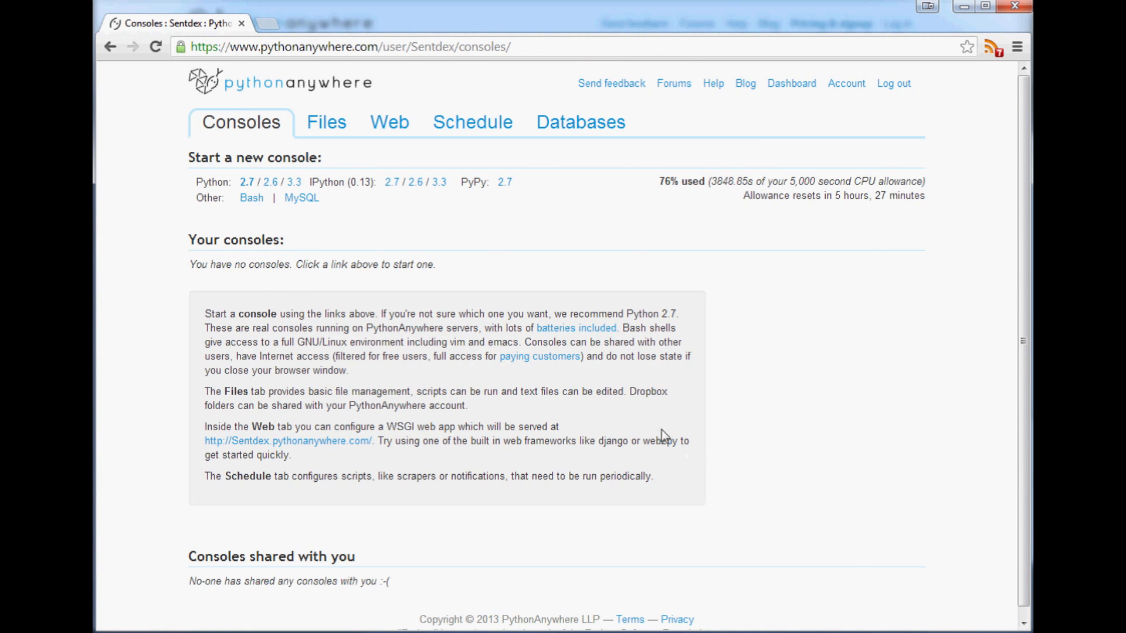
pyautogui.moveTo(539, 429)
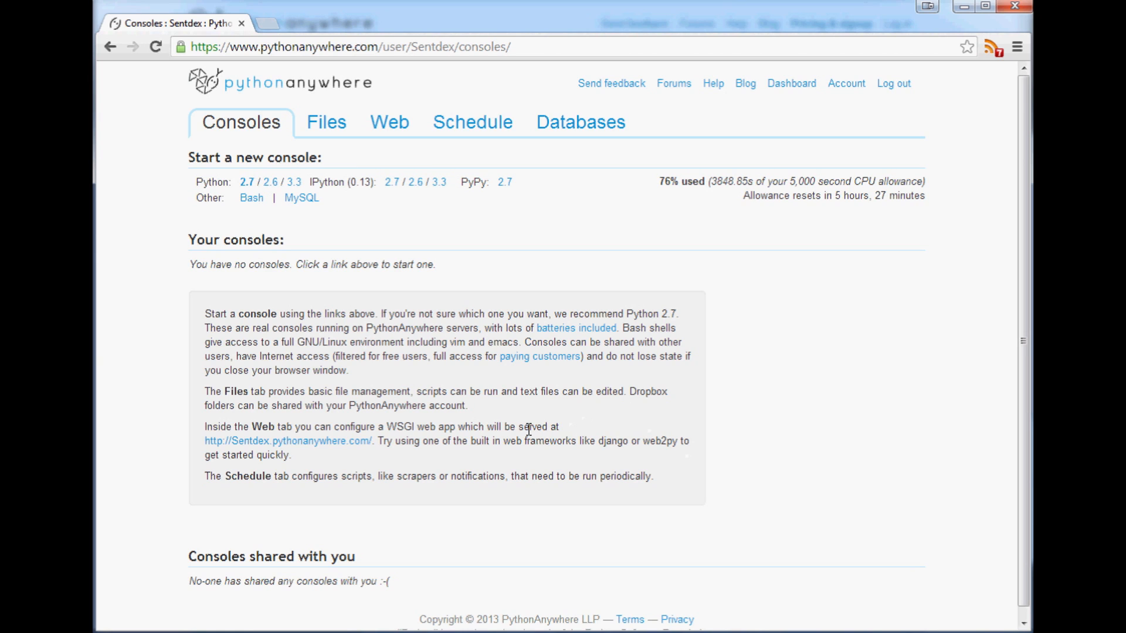
pyautogui.moveTo(846, 328)
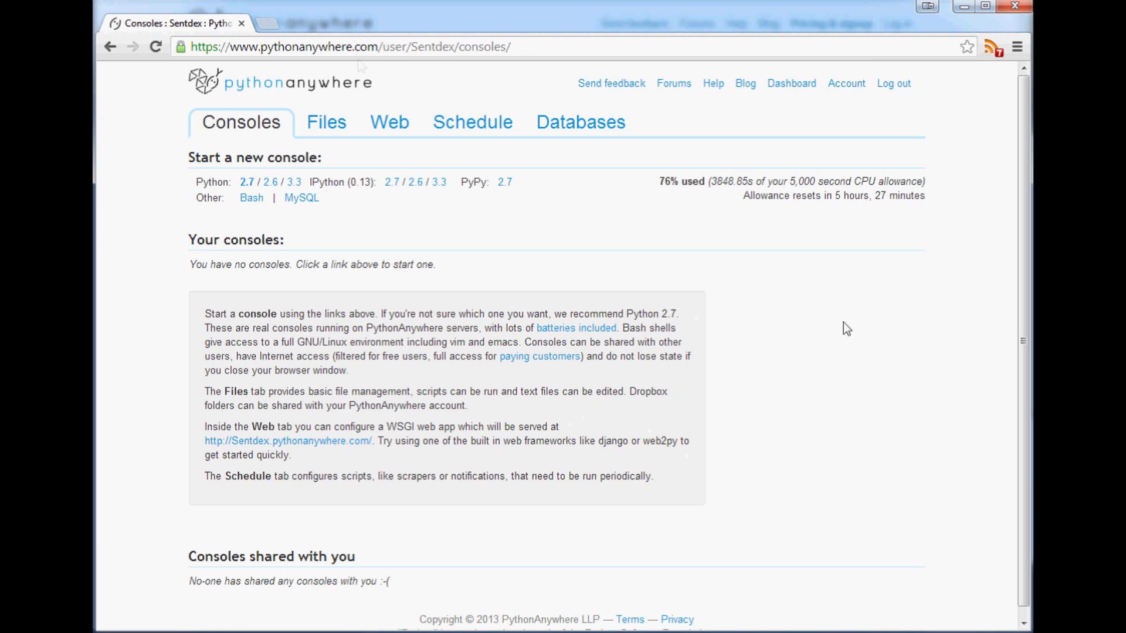
pyautogui.doubleClick(732, 181)
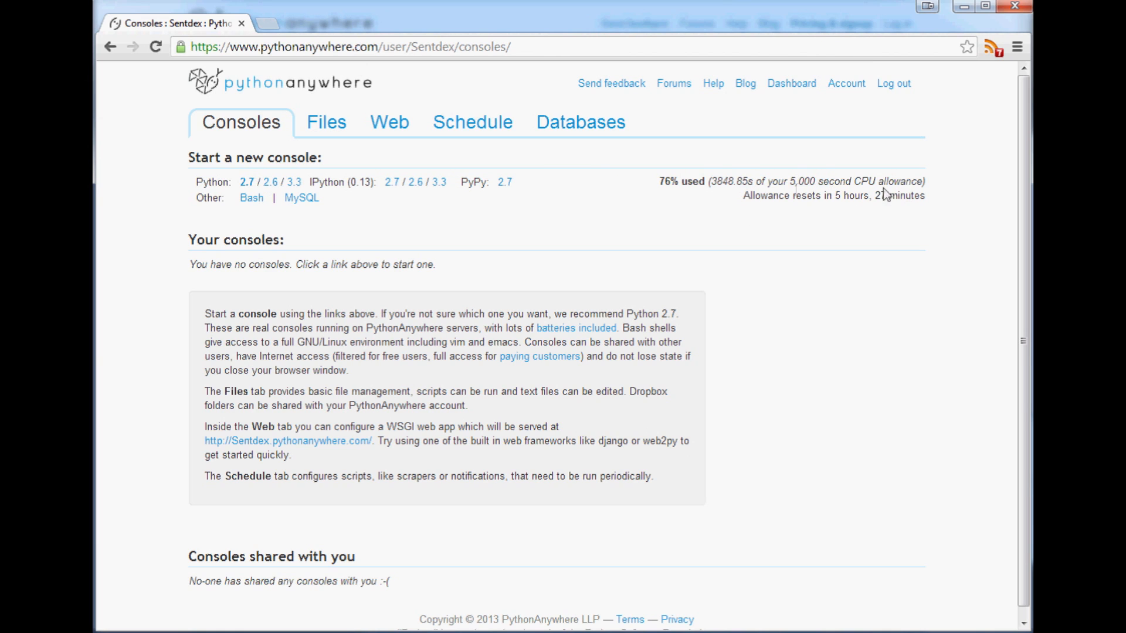
pyautogui.moveTo(772, 176)
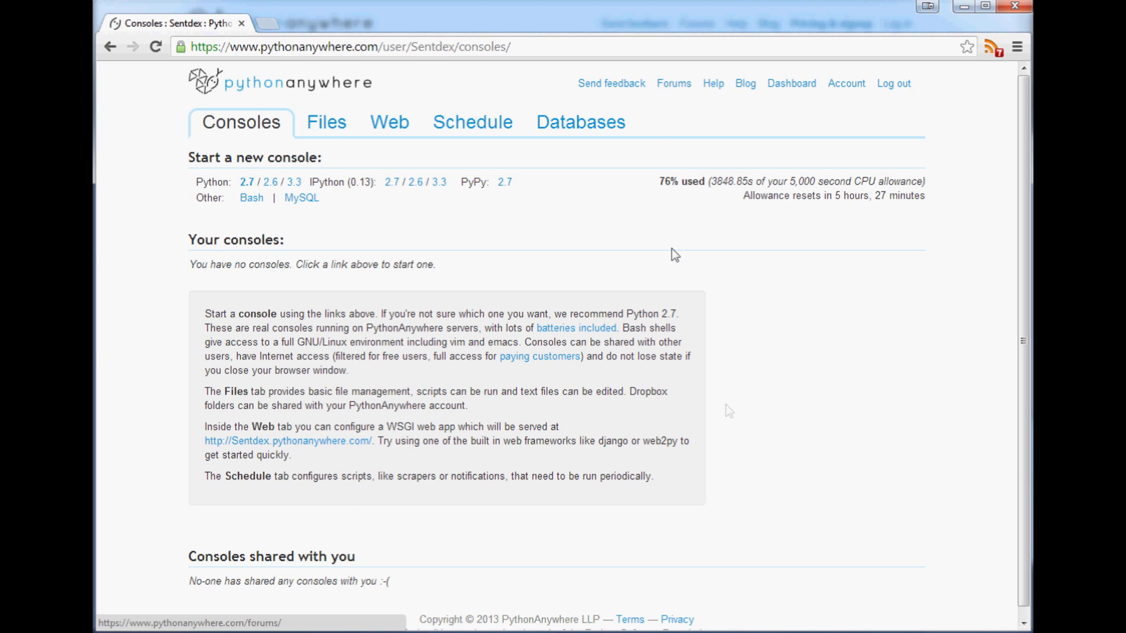
pyautogui.click(241, 122)
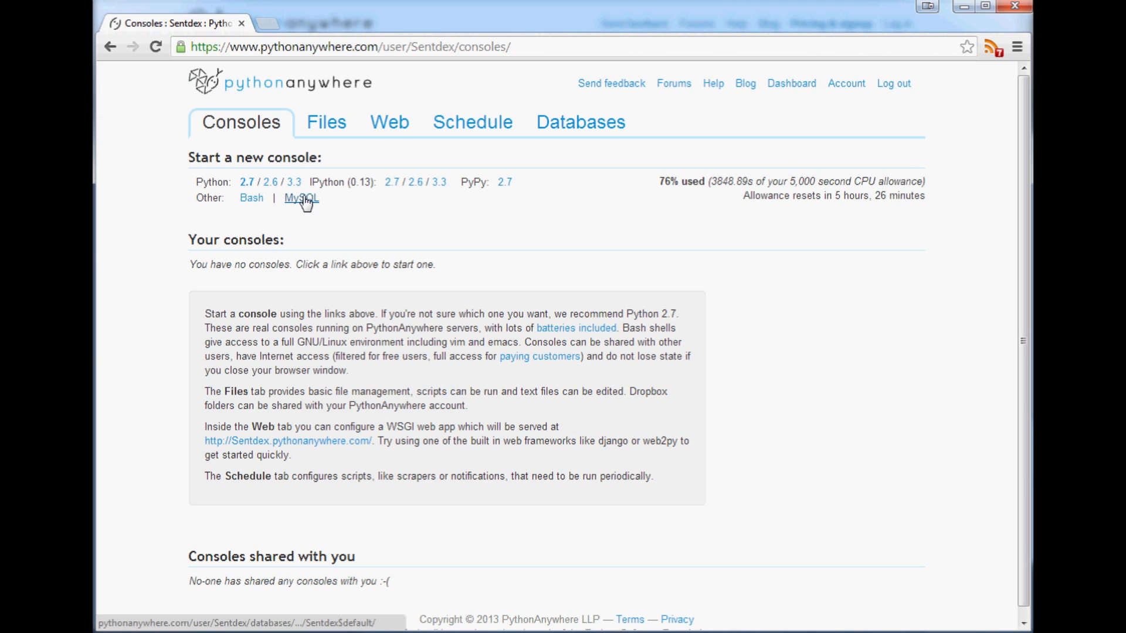
pyautogui.moveTo(301, 197)
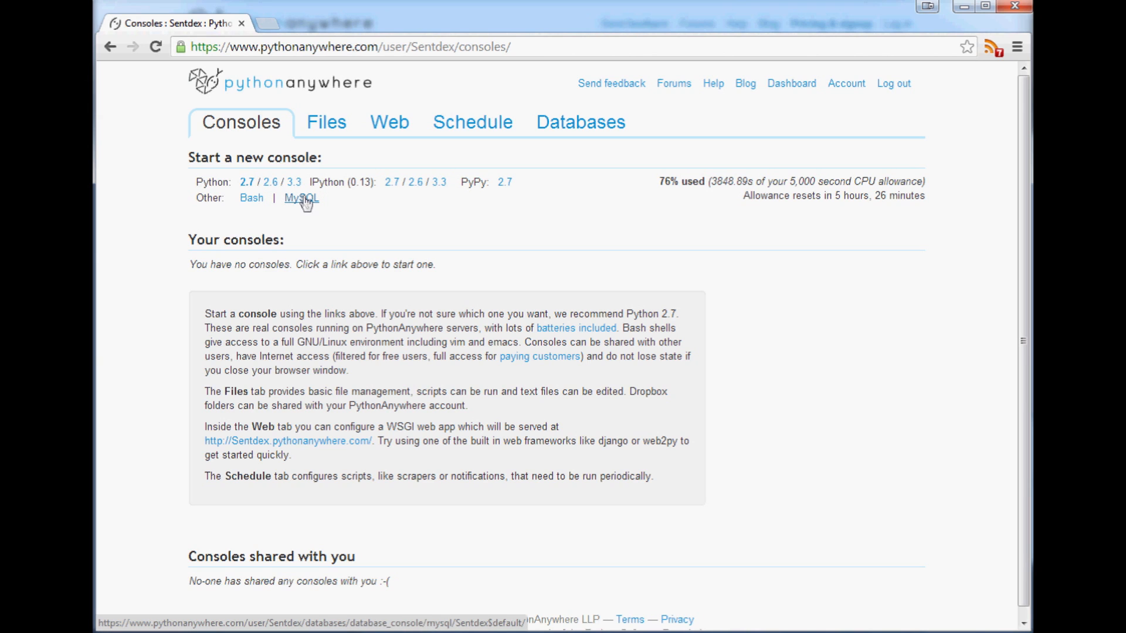
pyautogui.moveTo(440, 182)
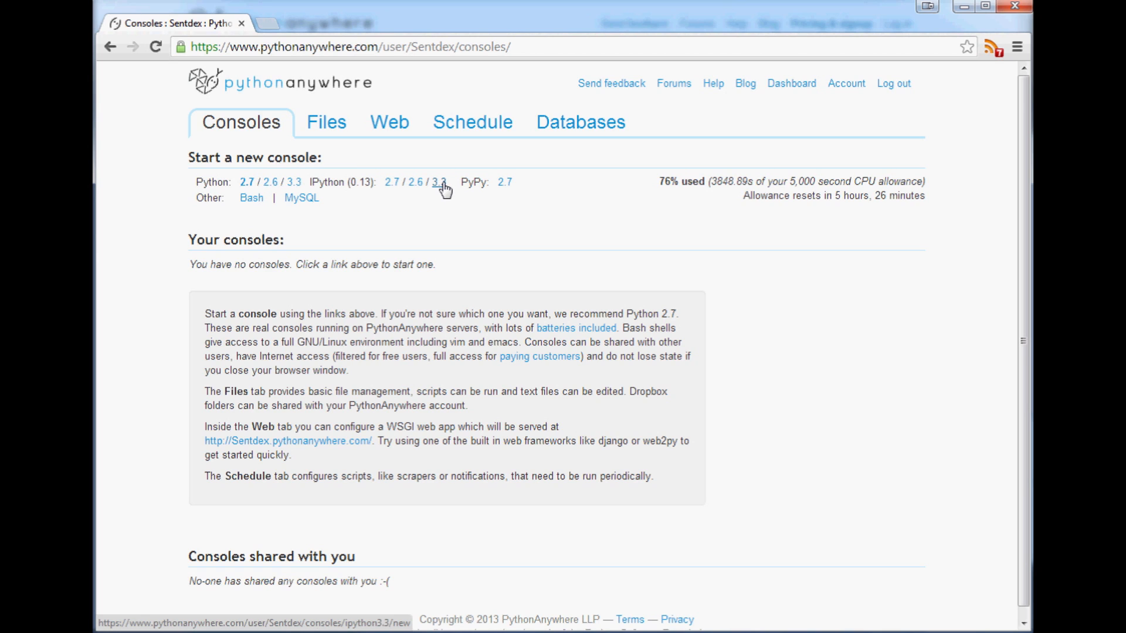
pyautogui.moveTo(602, 417)
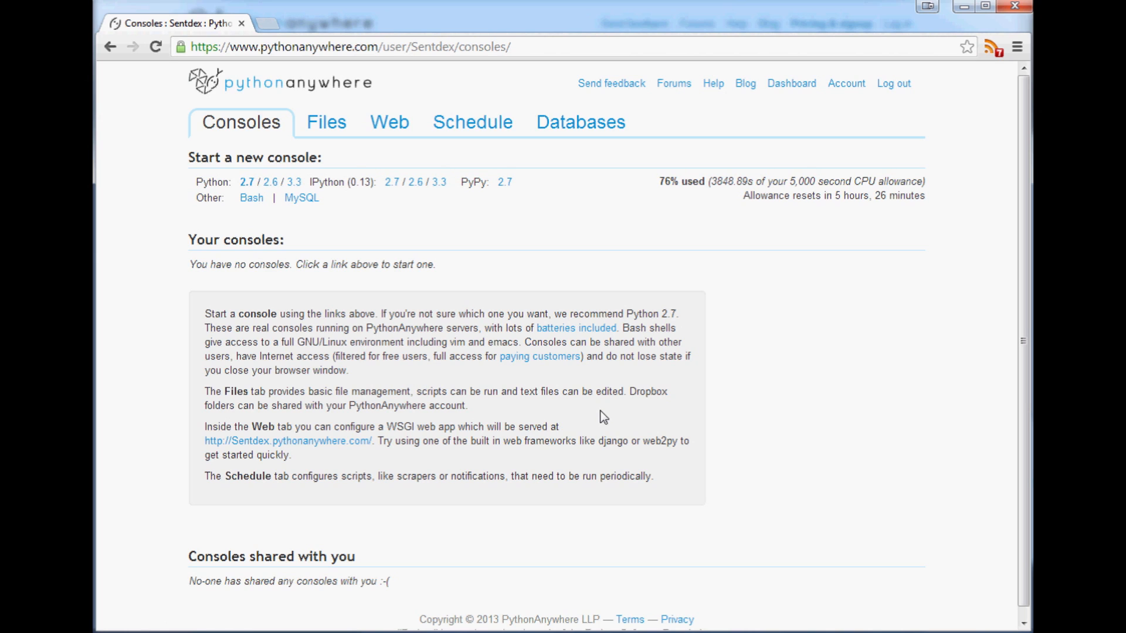
pyautogui.moveTo(682, 320)
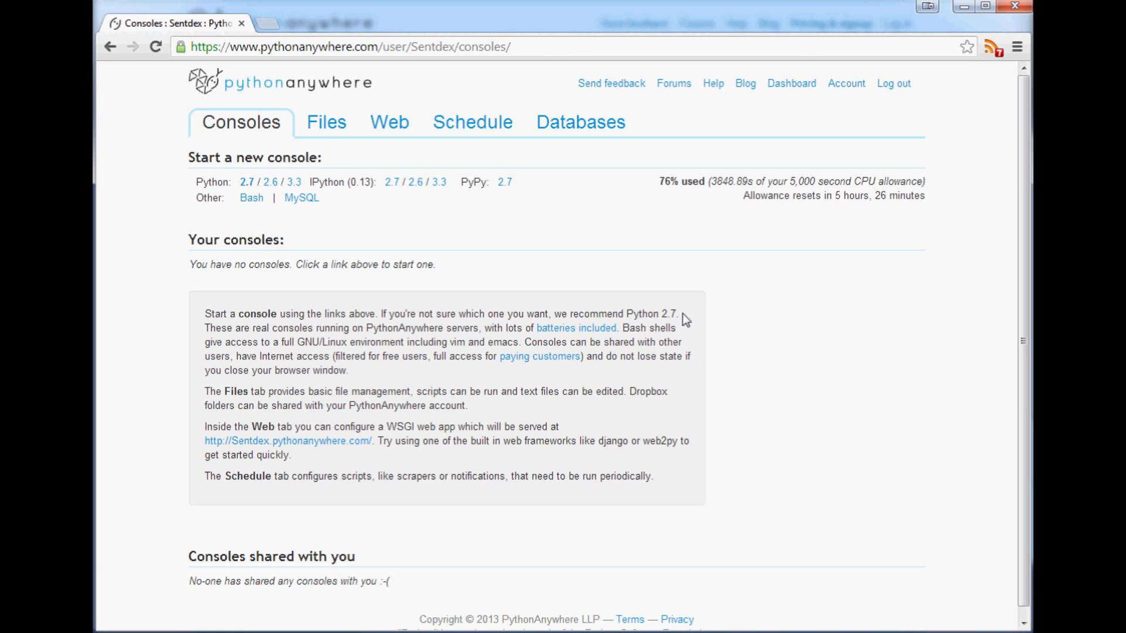
pyautogui.moveTo(571, 330)
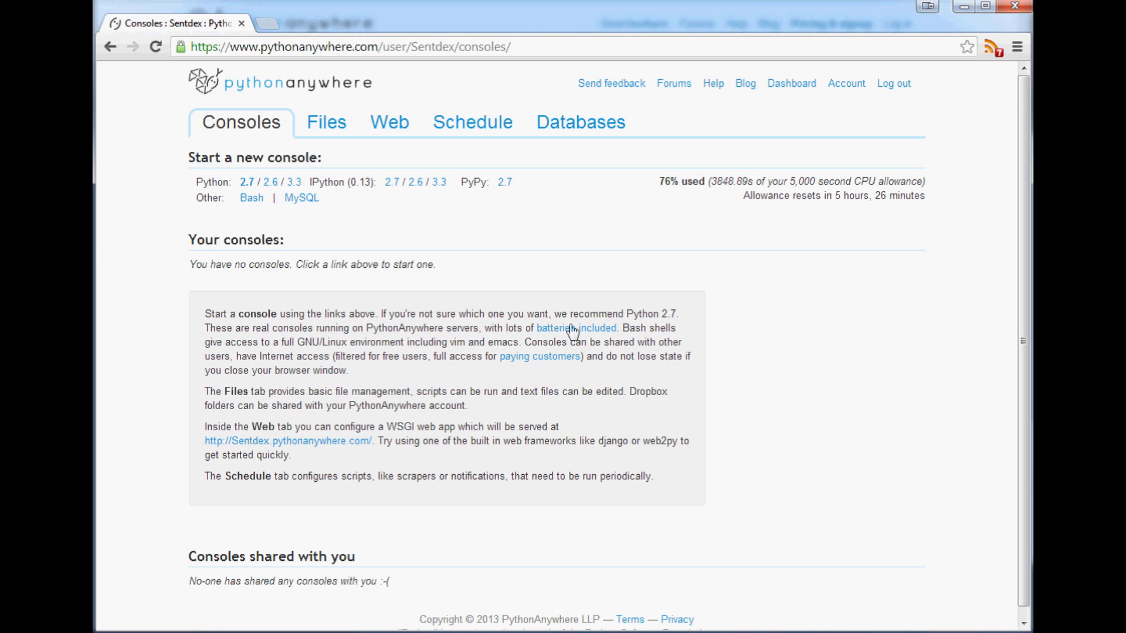
pyautogui.moveTo(386, 28)
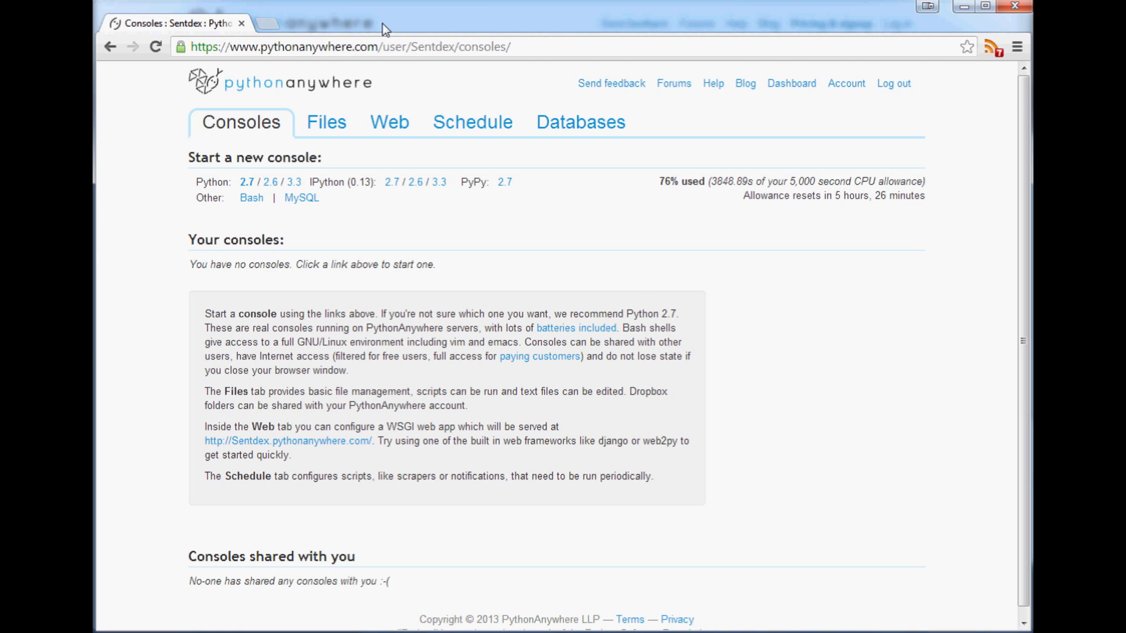
pyautogui.moveTo(819, 213)
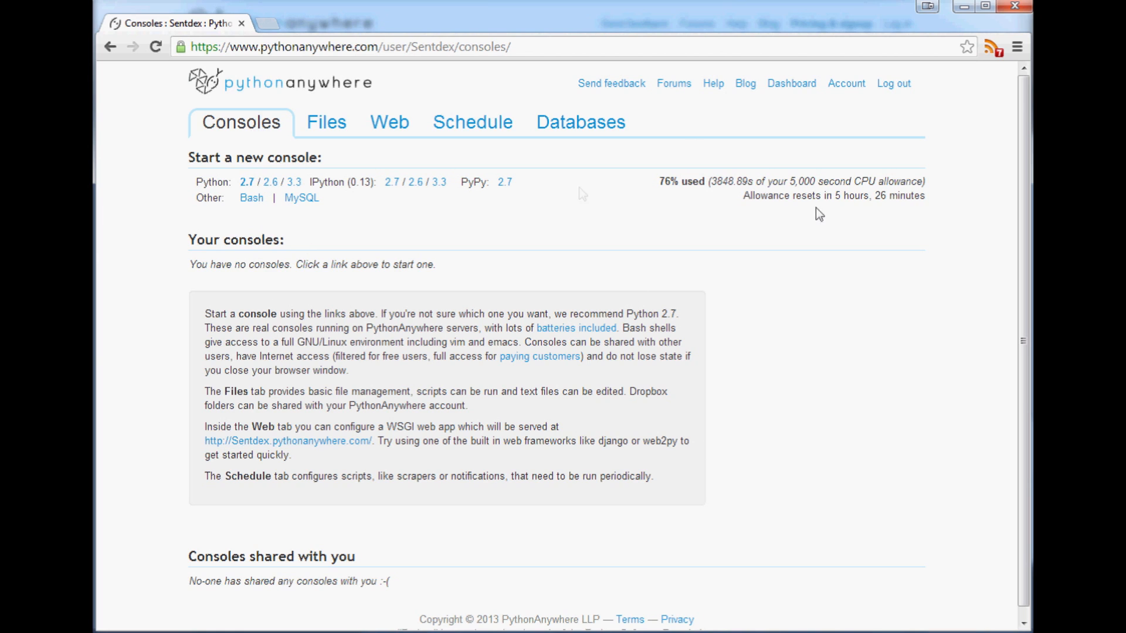
pyautogui.moveTo(248, 182)
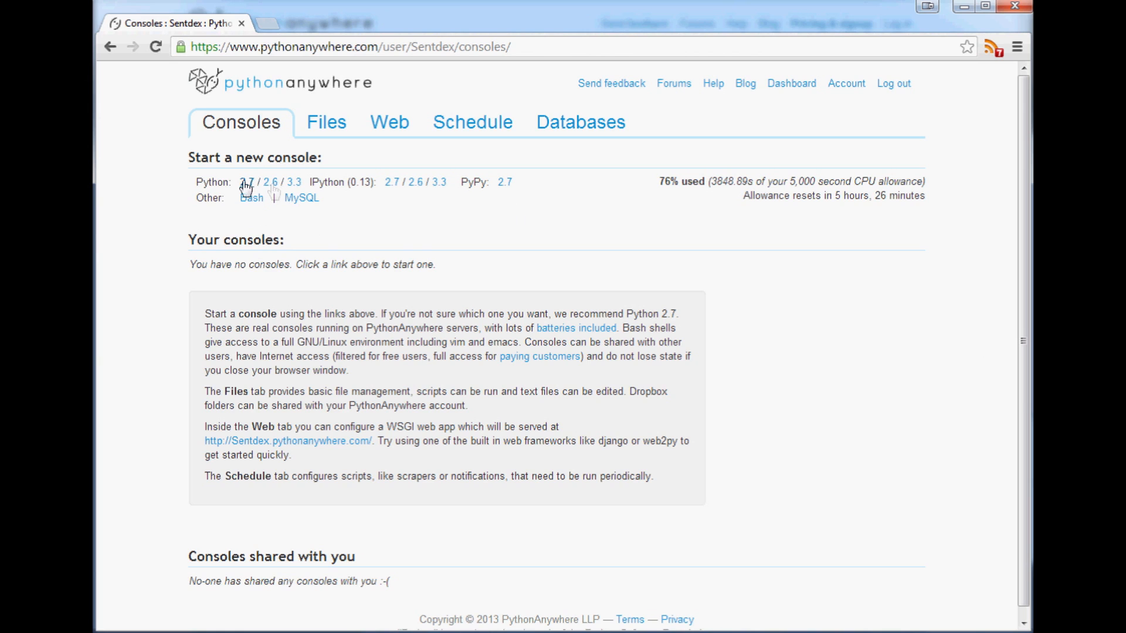
pyautogui.moveTo(340, 183)
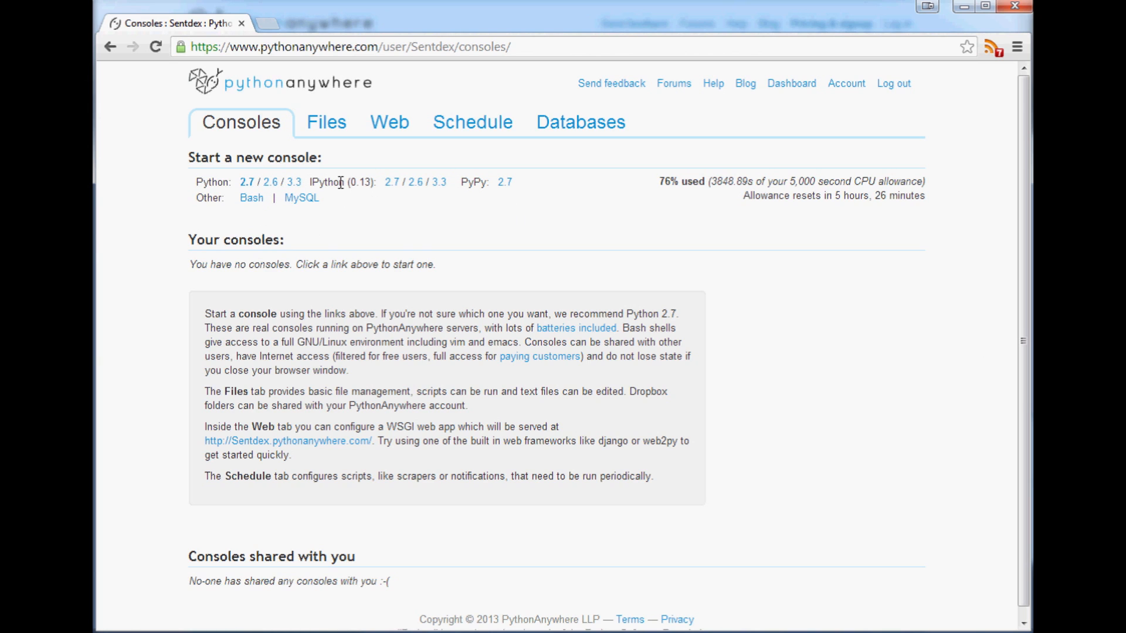
pyautogui.moveTo(251, 197)
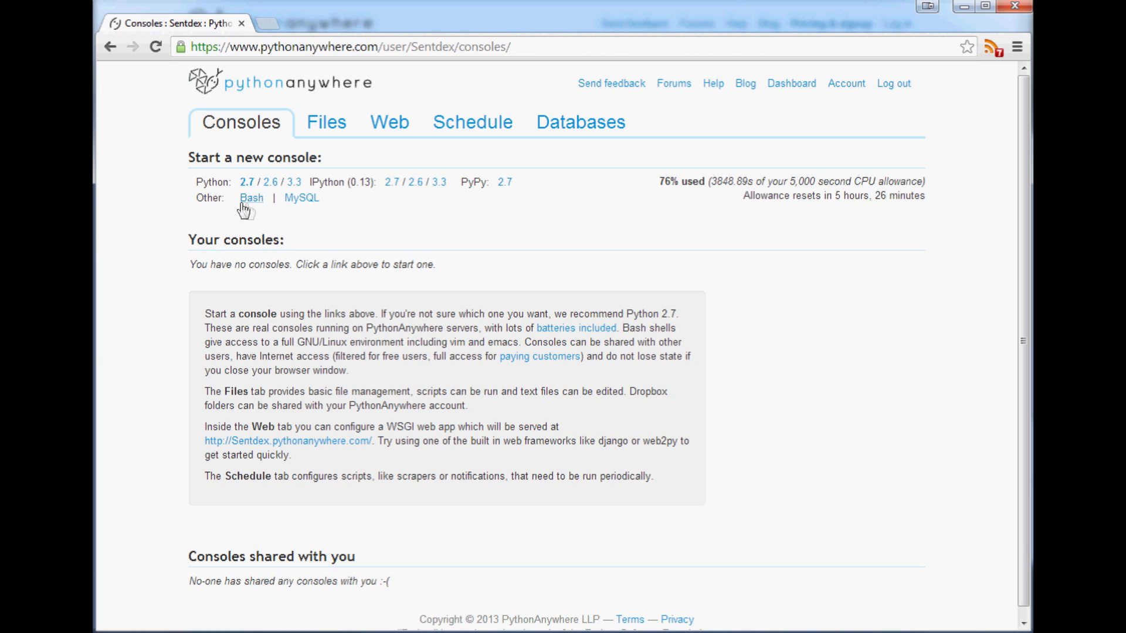
# Start a new Bash console showing the home directory, then return to the dashboard
pyautogui.click(251, 197)
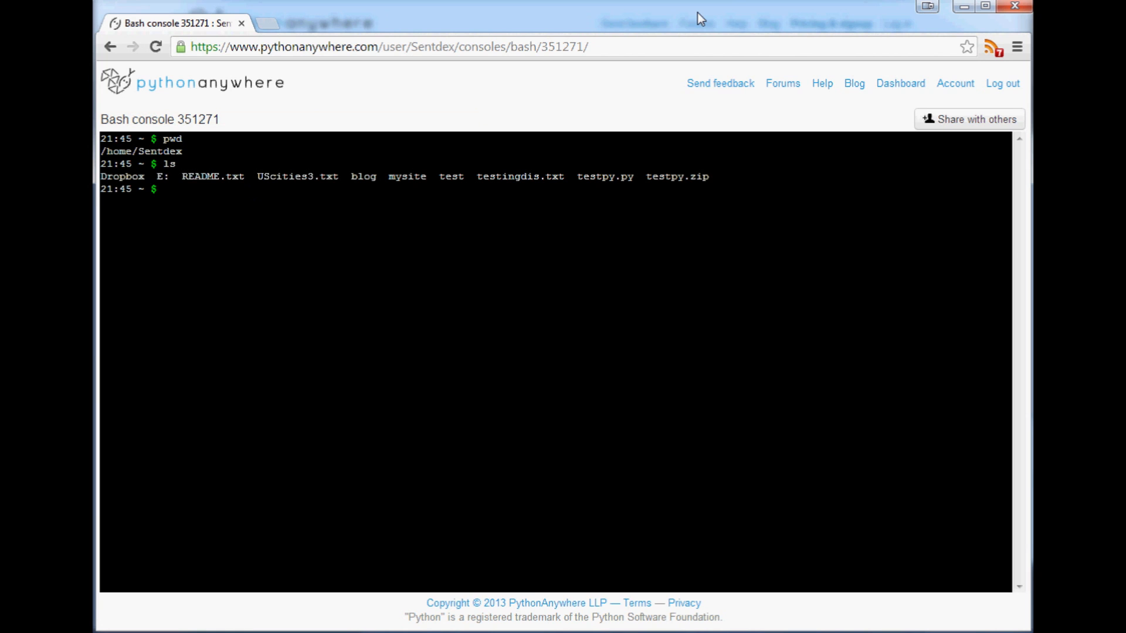
pyautogui.moveTo(907, 197)
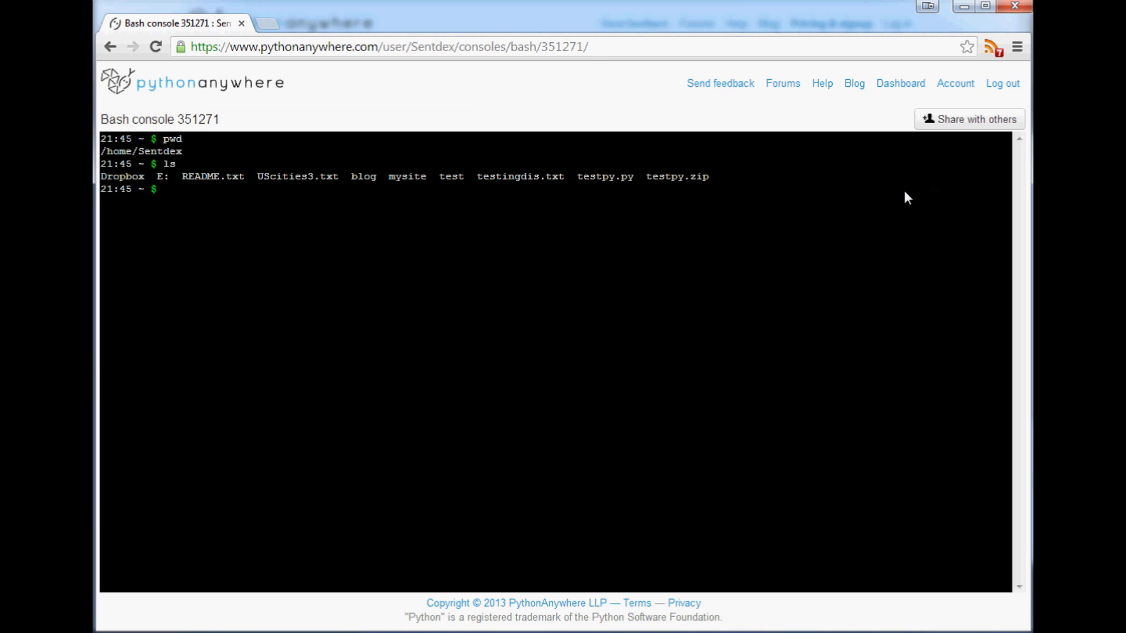
pyautogui.moveTo(821, 84)
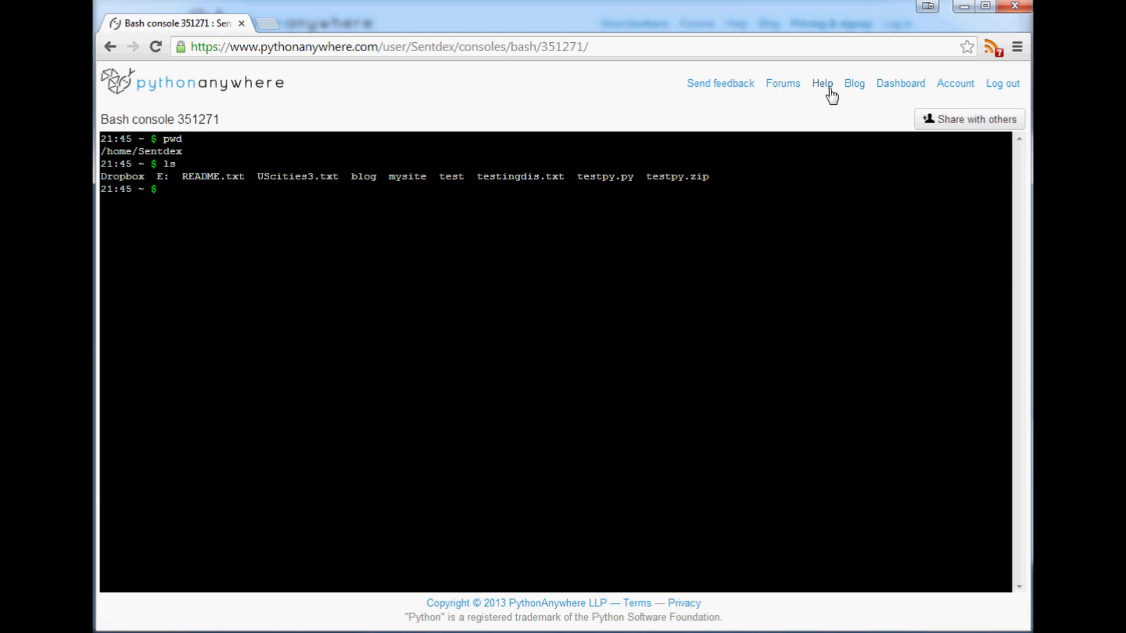
pyautogui.click(109, 45)
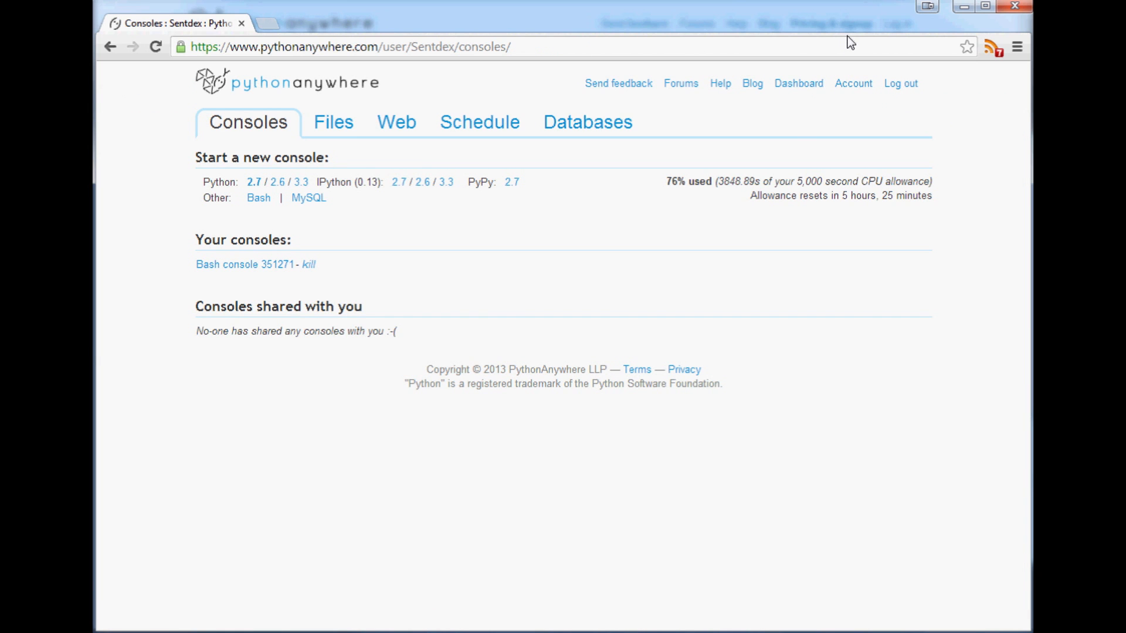
pyautogui.moveTo(396, 122)
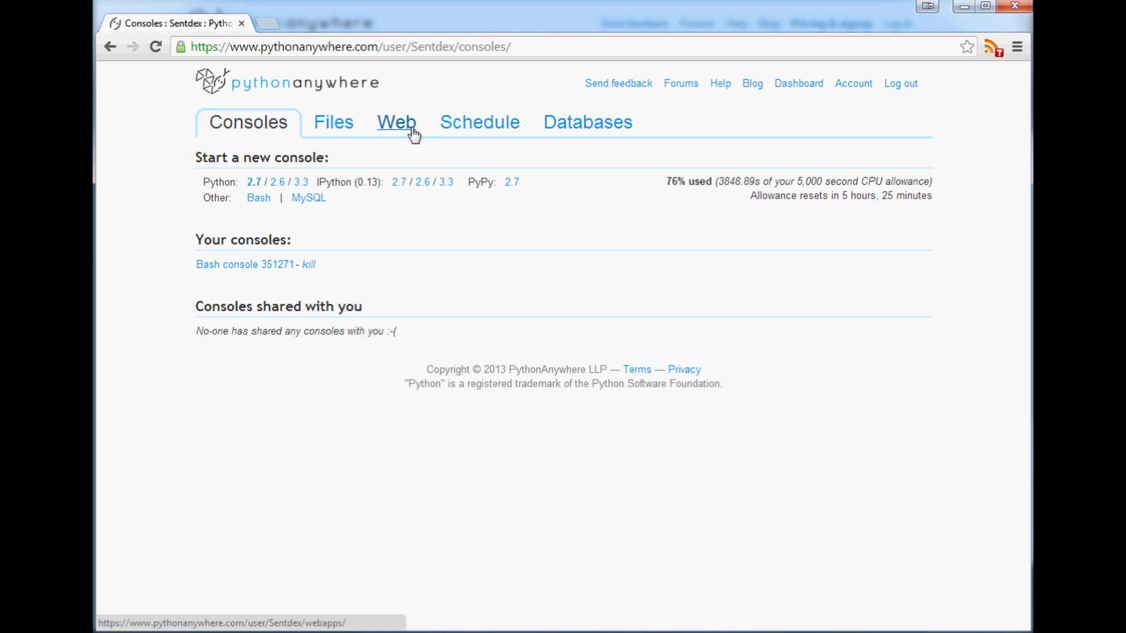
pyautogui.moveTo(344, 248)
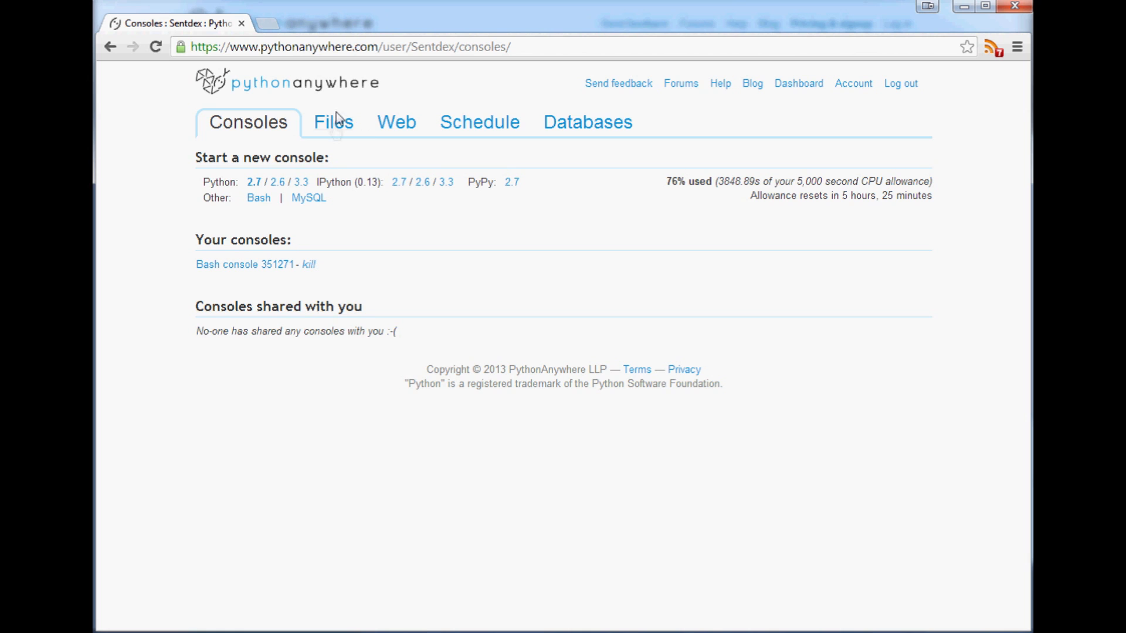
# Browse the home folder in Files and open testpy.py in the editor
pyautogui.click(332, 121)
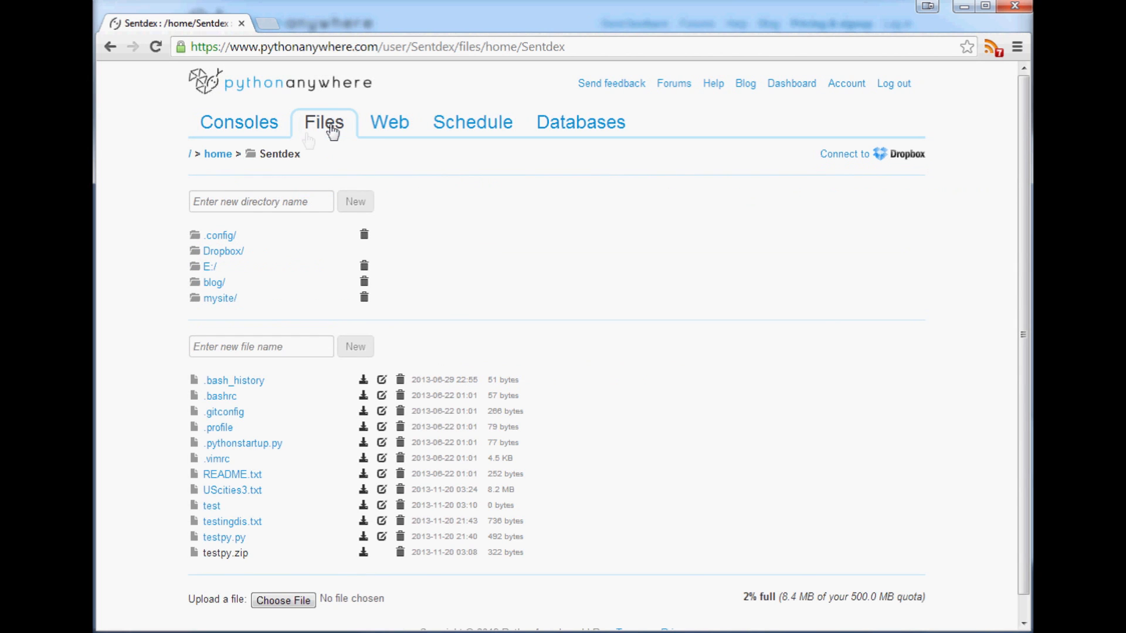
pyautogui.moveTo(223, 537)
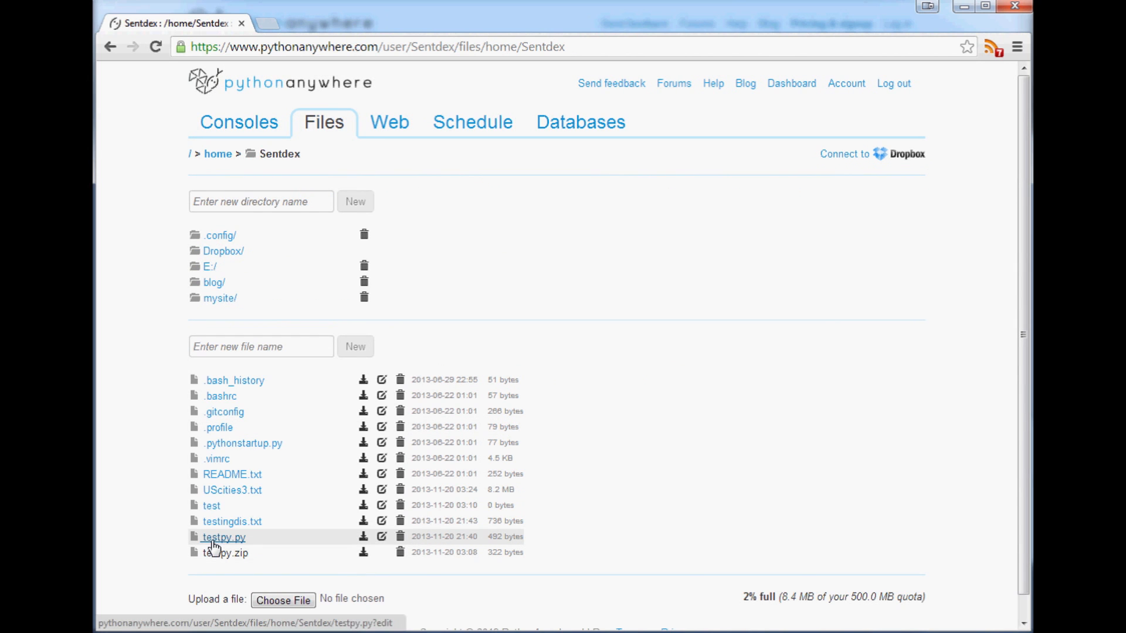
pyautogui.click(223, 537)
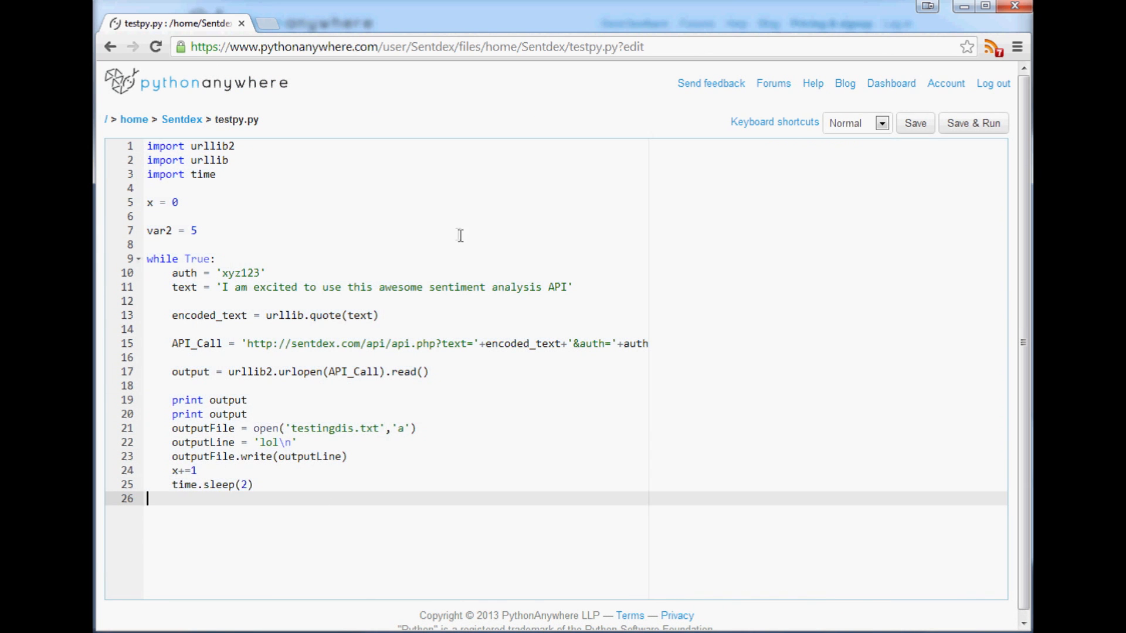
pyautogui.moveTo(301, 286)
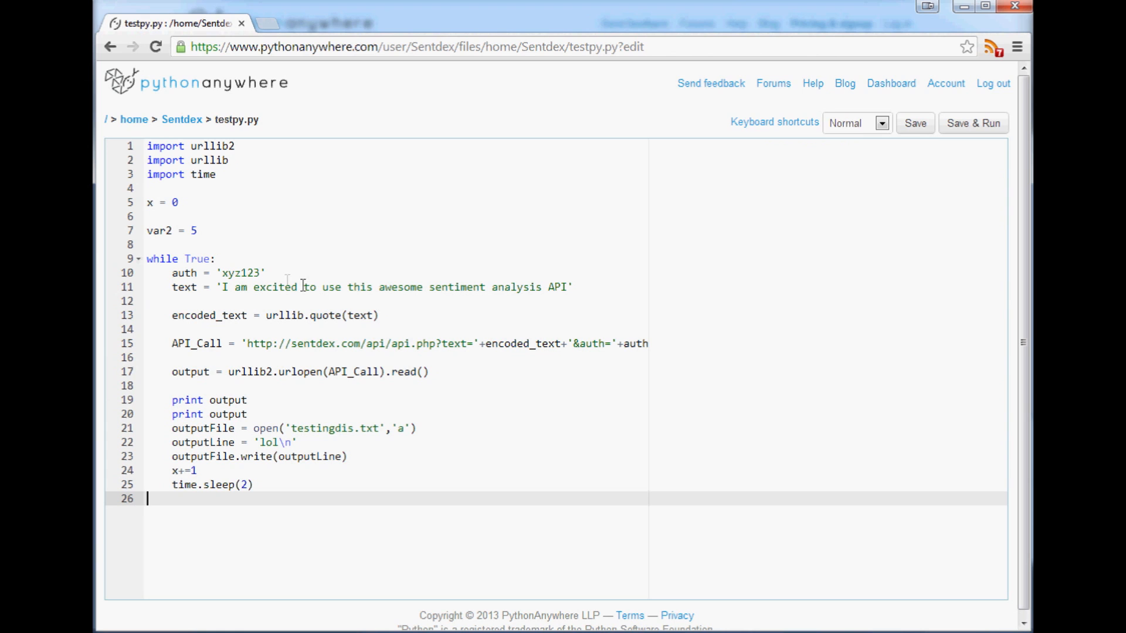
pyautogui.doubleClick(239, 273)
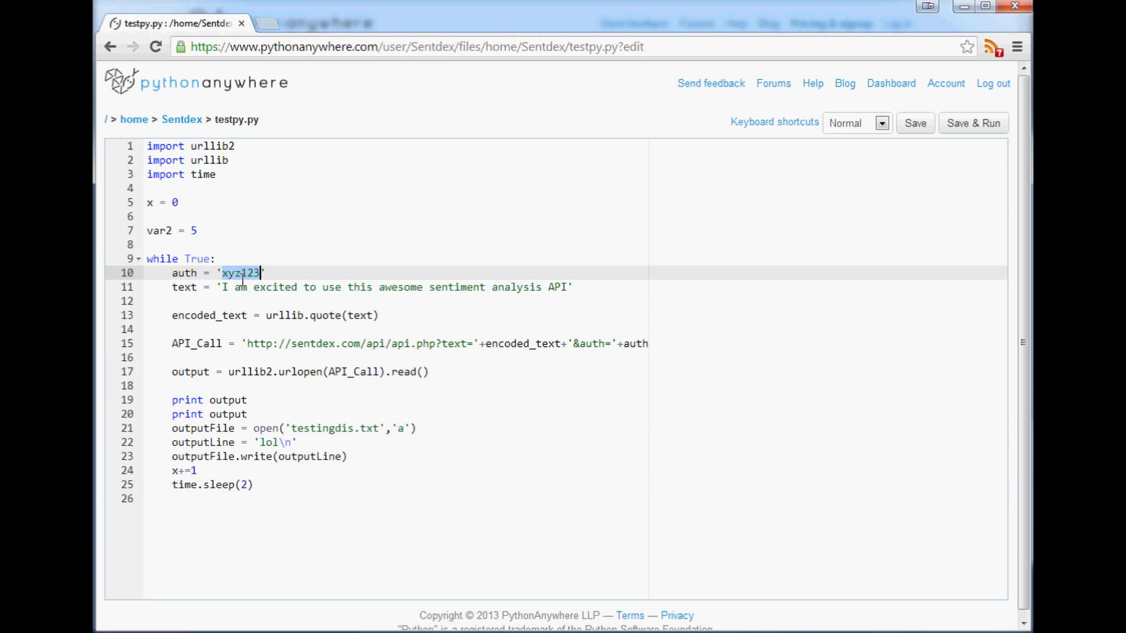
pyautogui.moveTo(318, 268)
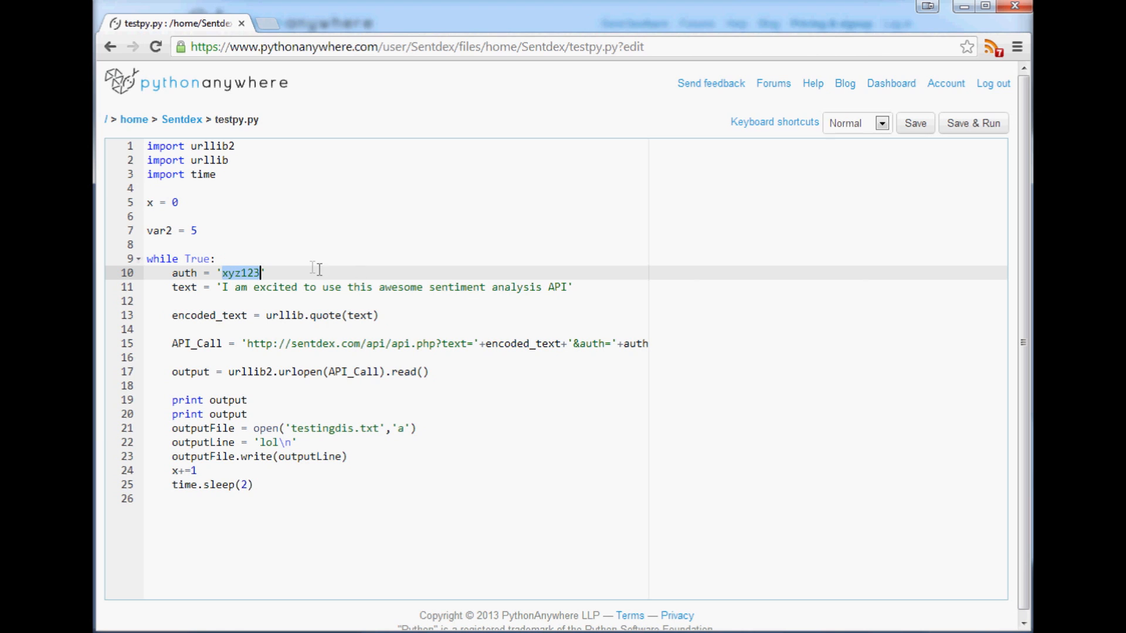
pyautogui.click(257, 302)
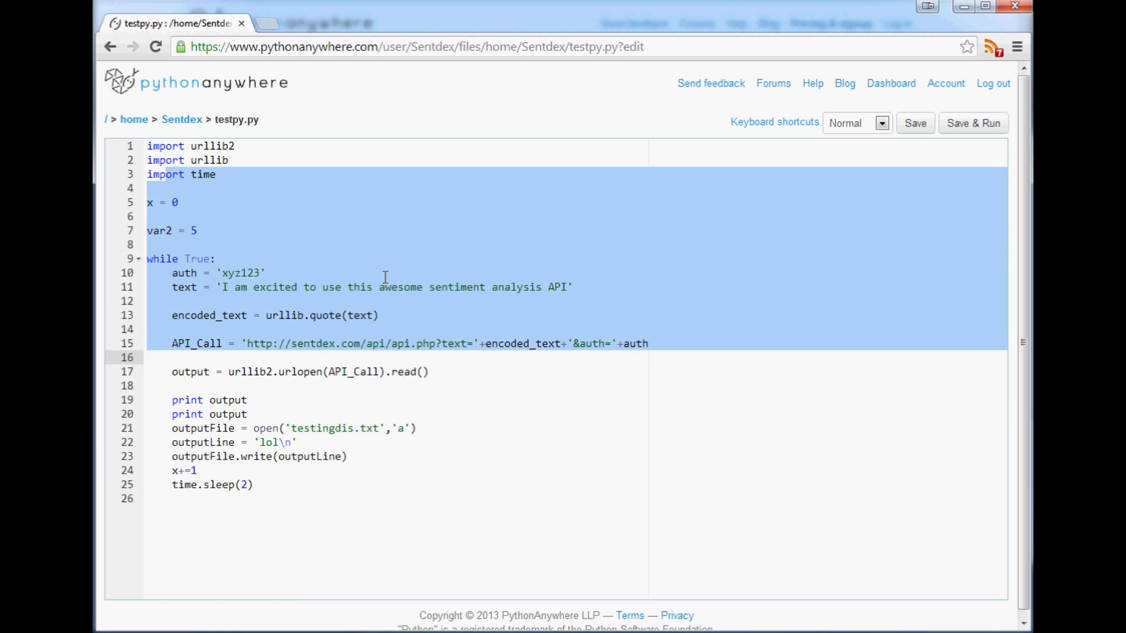
pyautogui.click(300, 351)
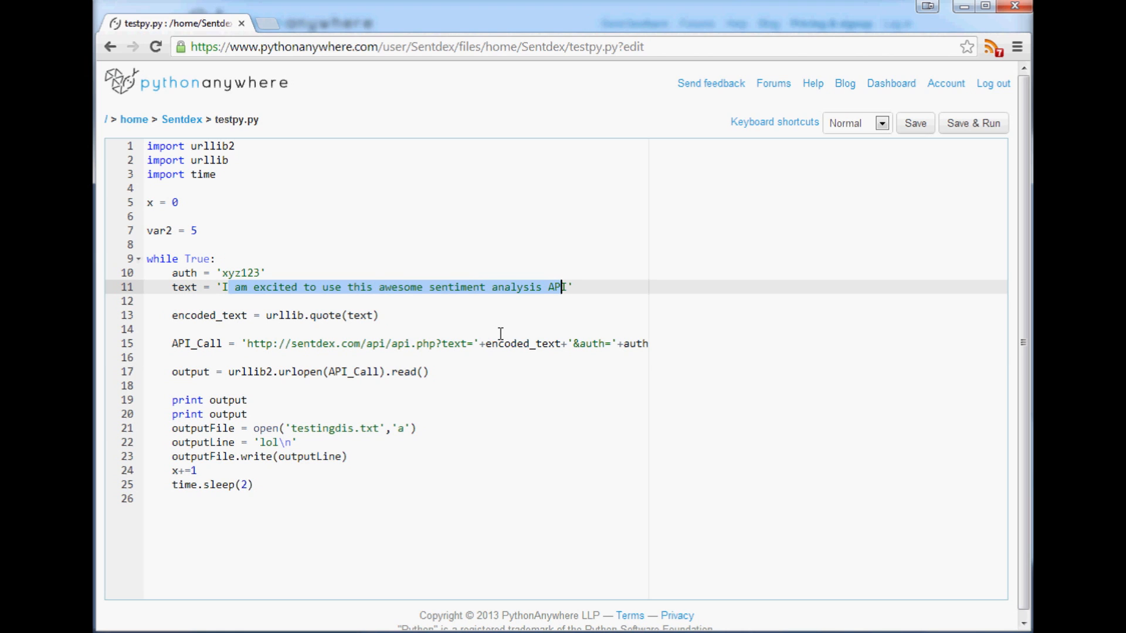
pyautogui.moveTo(455, 314)
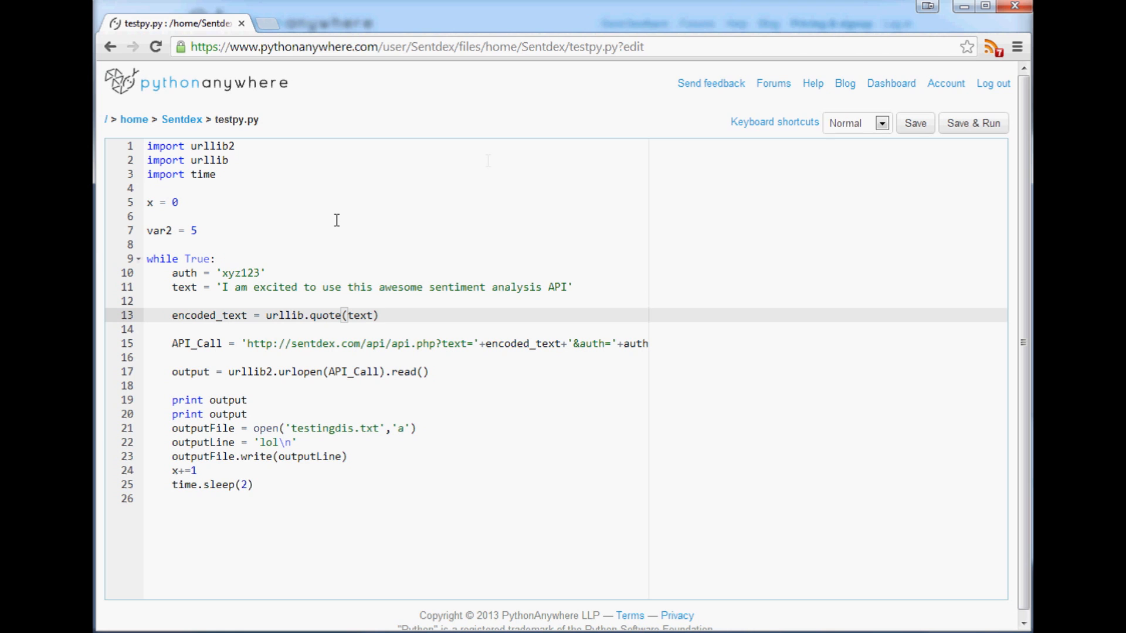
pyautogui.moveTo(147, 236)
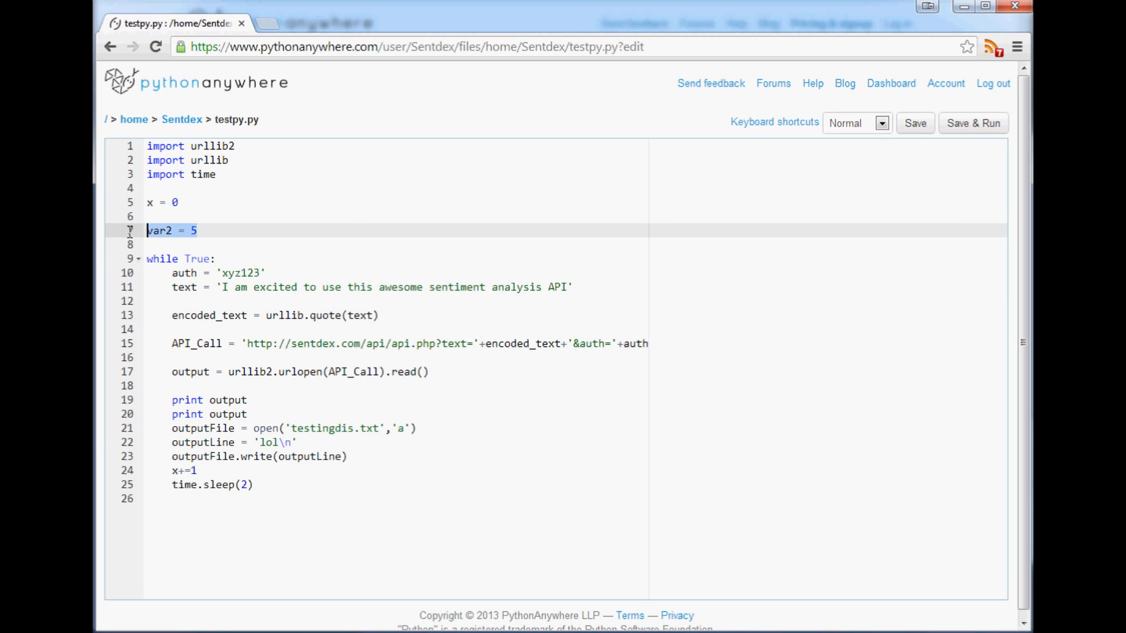
# Change var2 from 5 to 56 and save testpy.py
pyautogui.click(200, 231)
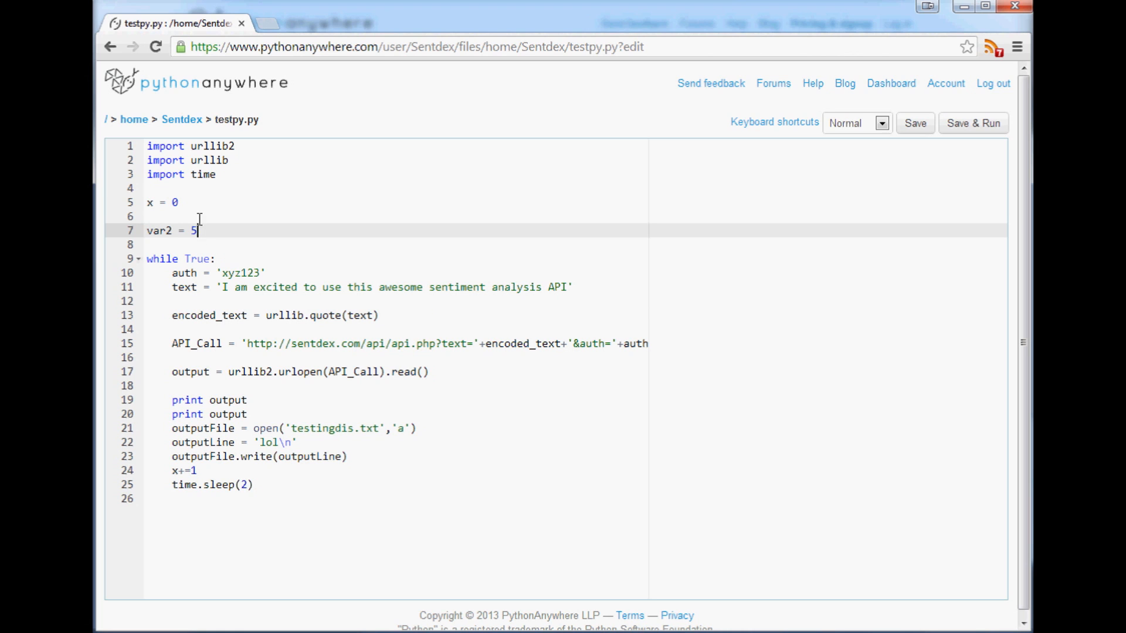
pyautogui.write('6')
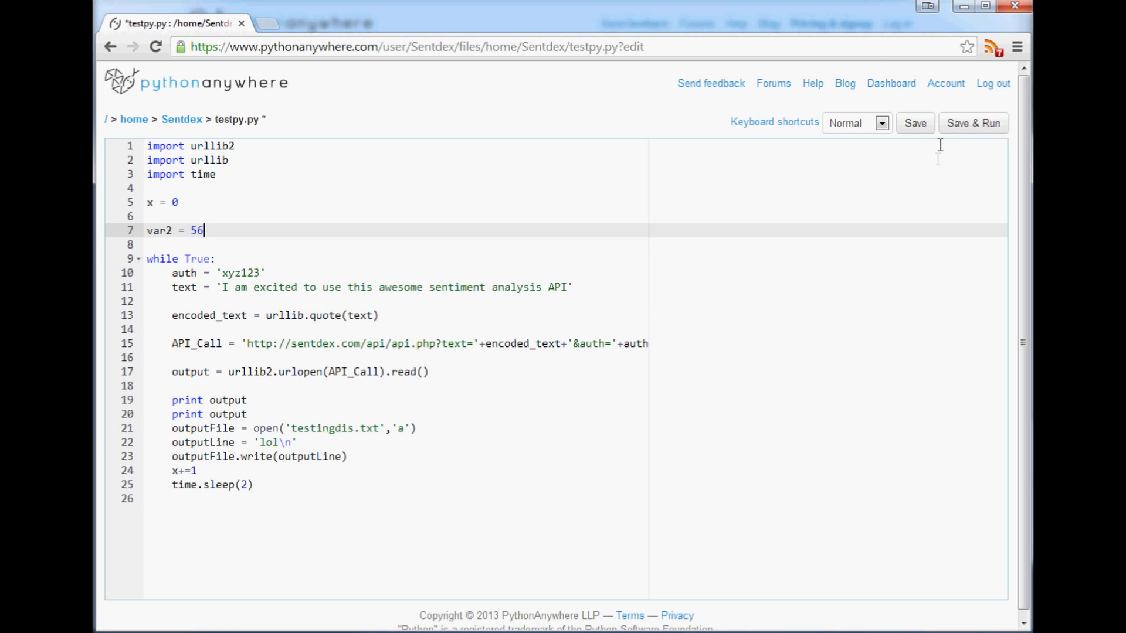
pyautogui.click(973, 123)
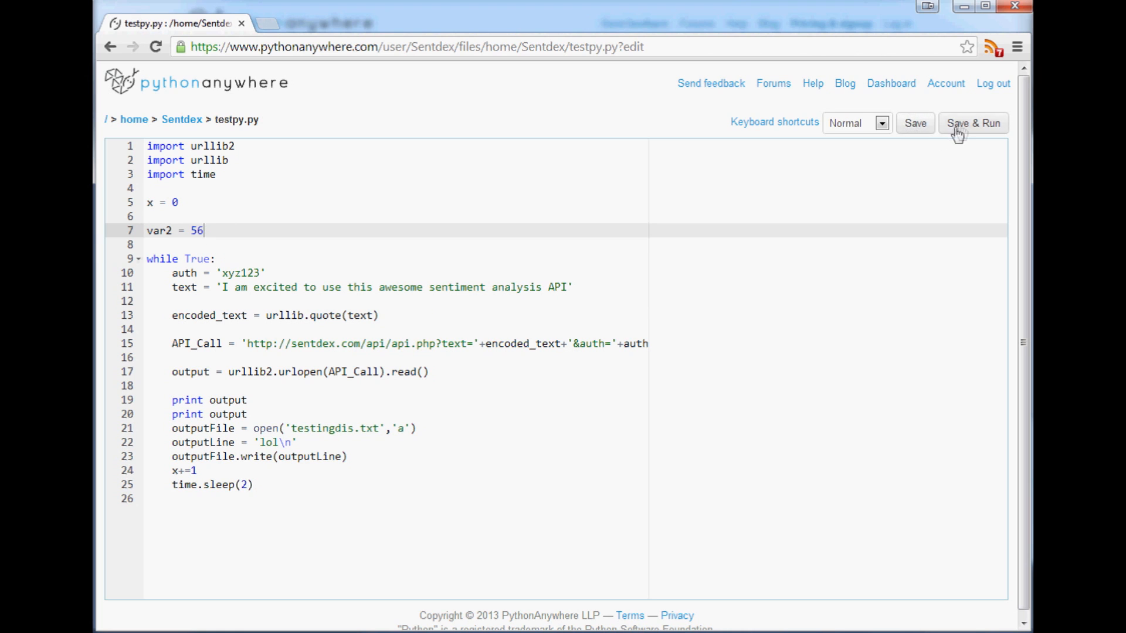
# Save and run testpy.py so it prints 4 repeatedly in a Python 2.7 console
pyautogui.click(973, 123)
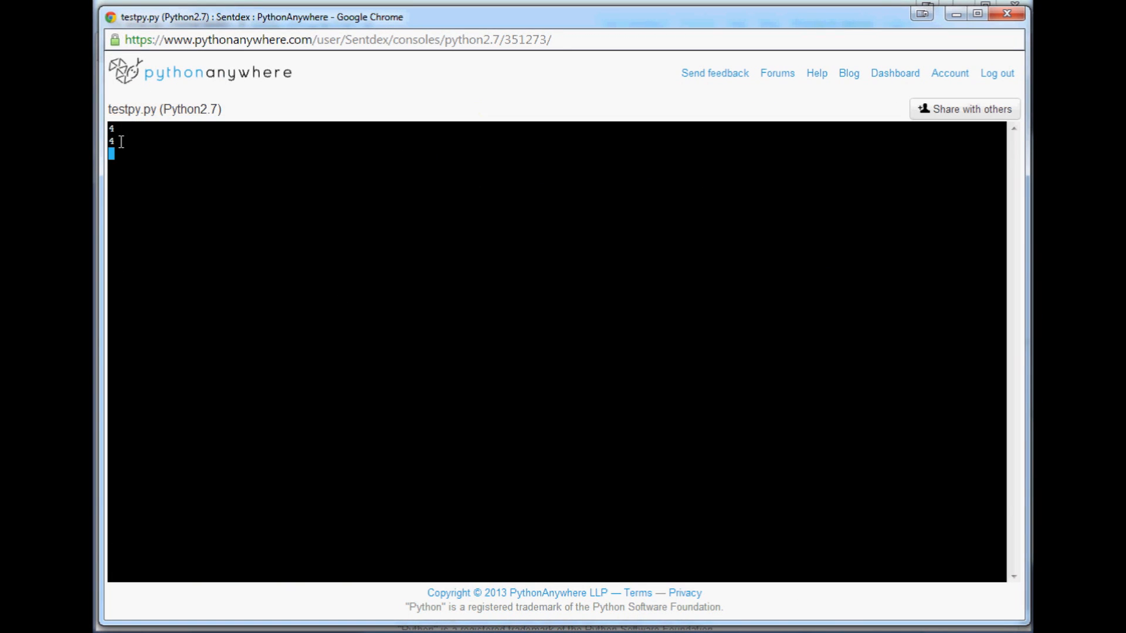
pyautogui.press('Return')
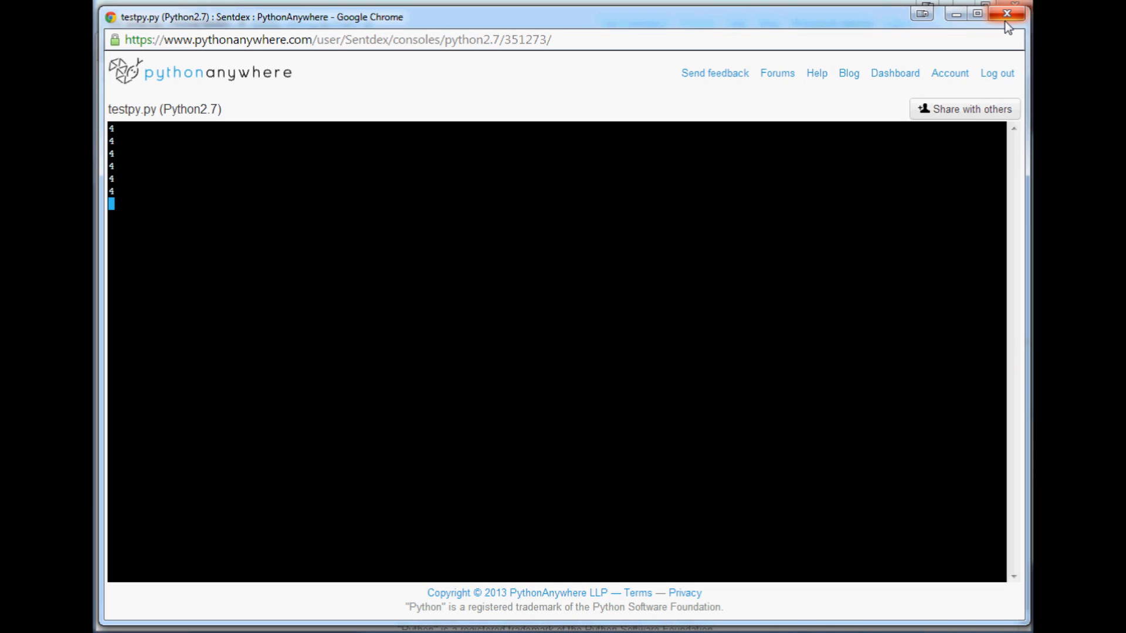
pyautogui.moveTo(1006, 14)
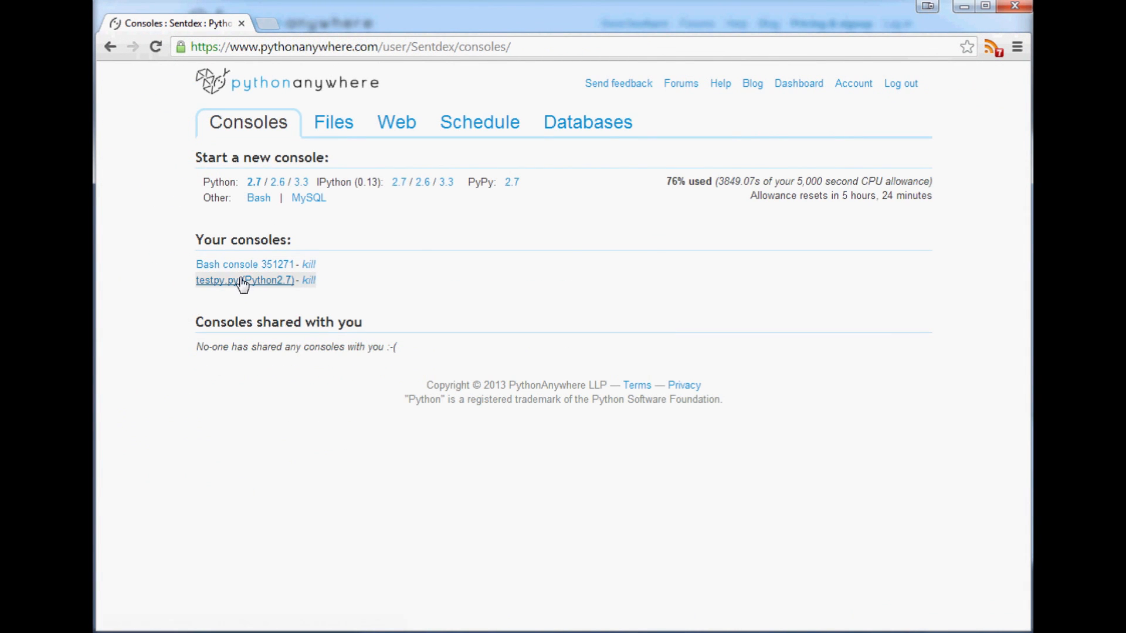
# Peek at the running testpy.py console, return to the list, and log out
pyautogui.click(244, 280)
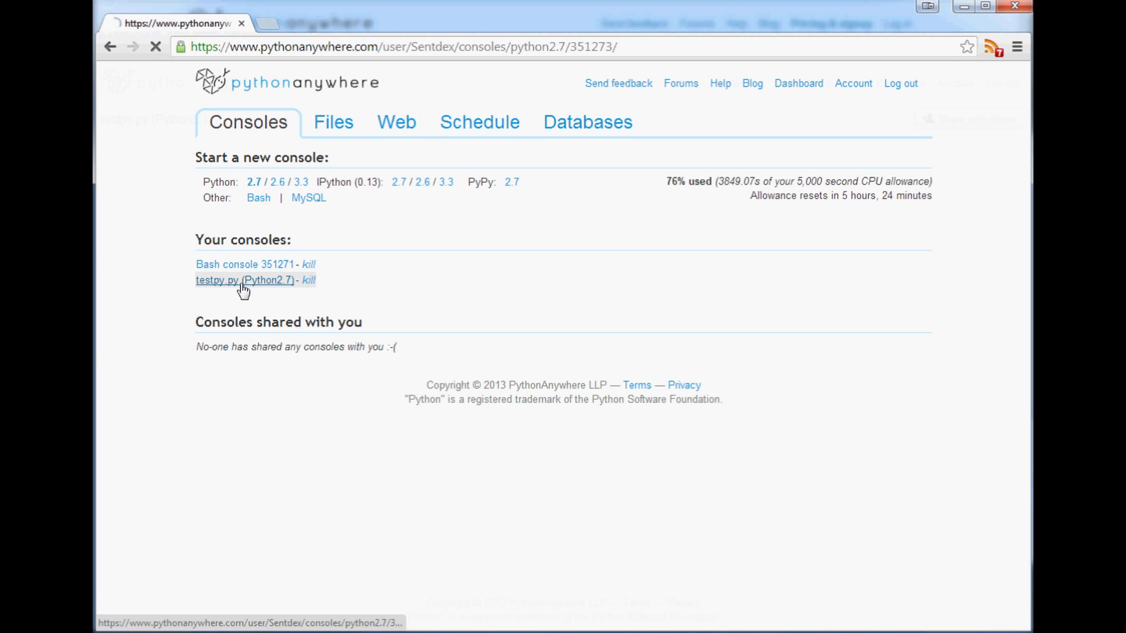
pyautogui.click(244, 280)
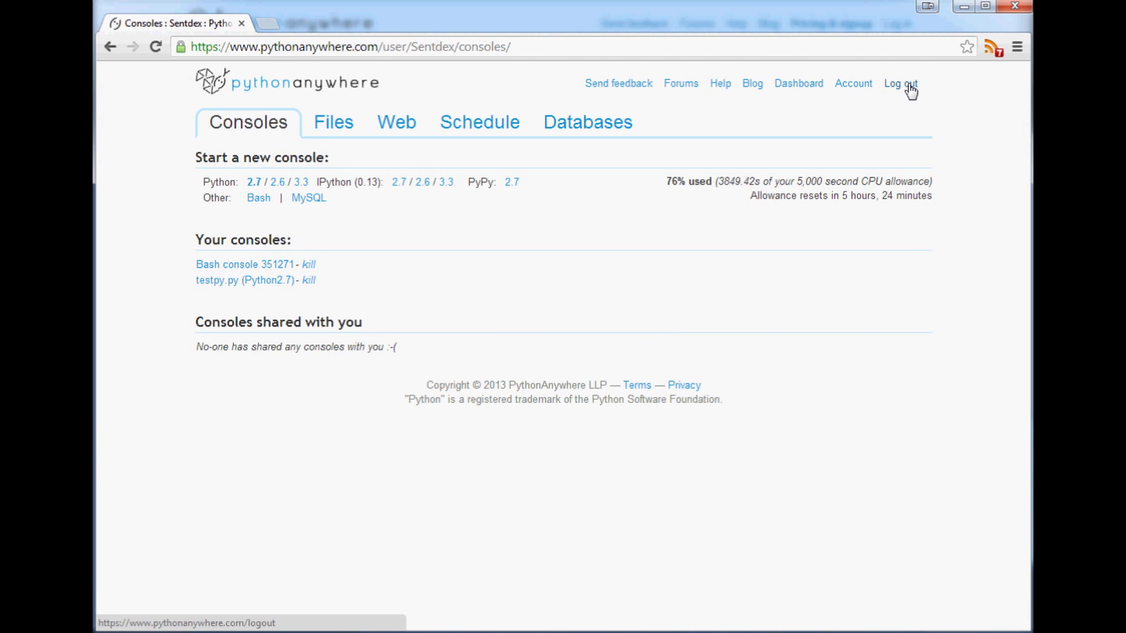
pyautogui.click(900, 83)
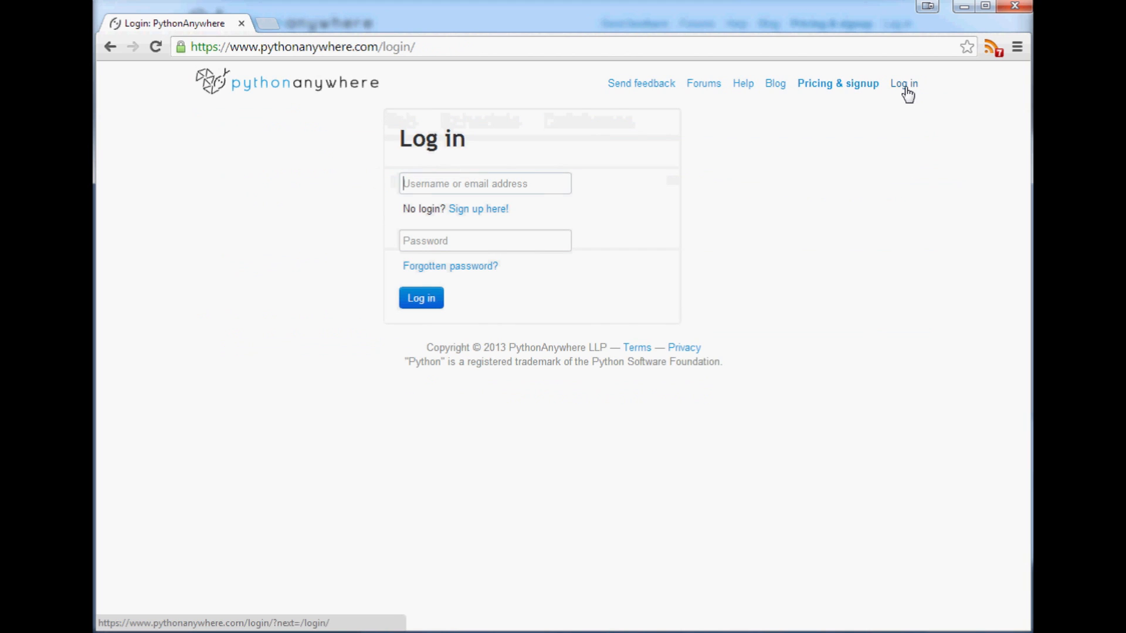
# Enter the account credentials and log back in to the consoles dashboard
pyautogui.click(484, 183)
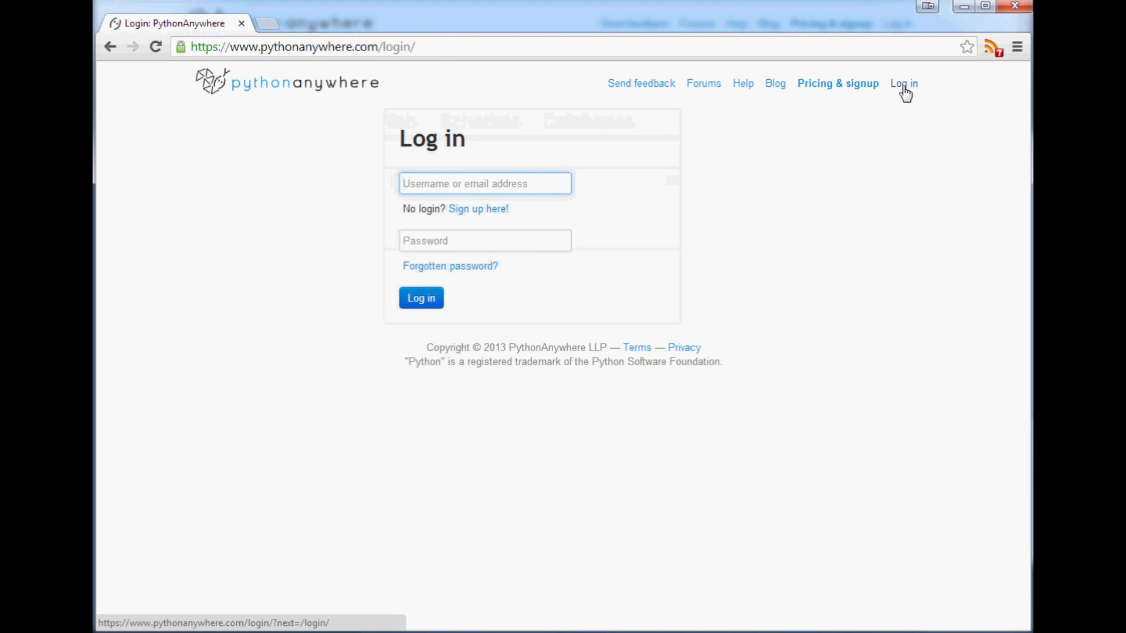
pyautogui.moveTo(890, 92)
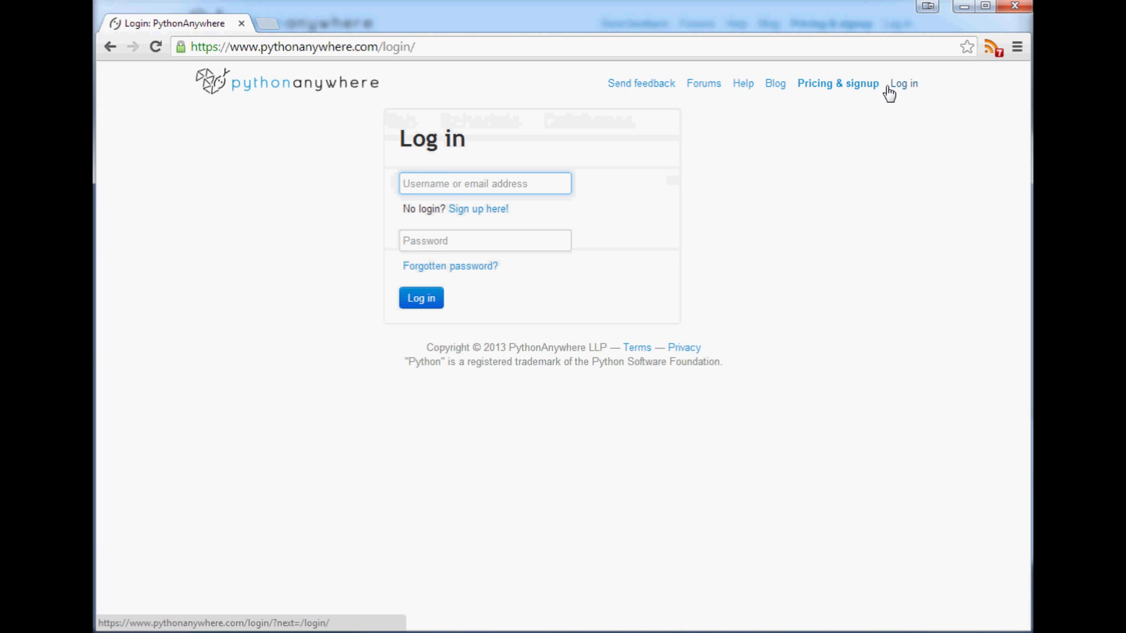
pyautogui.moveTo(477, 209)
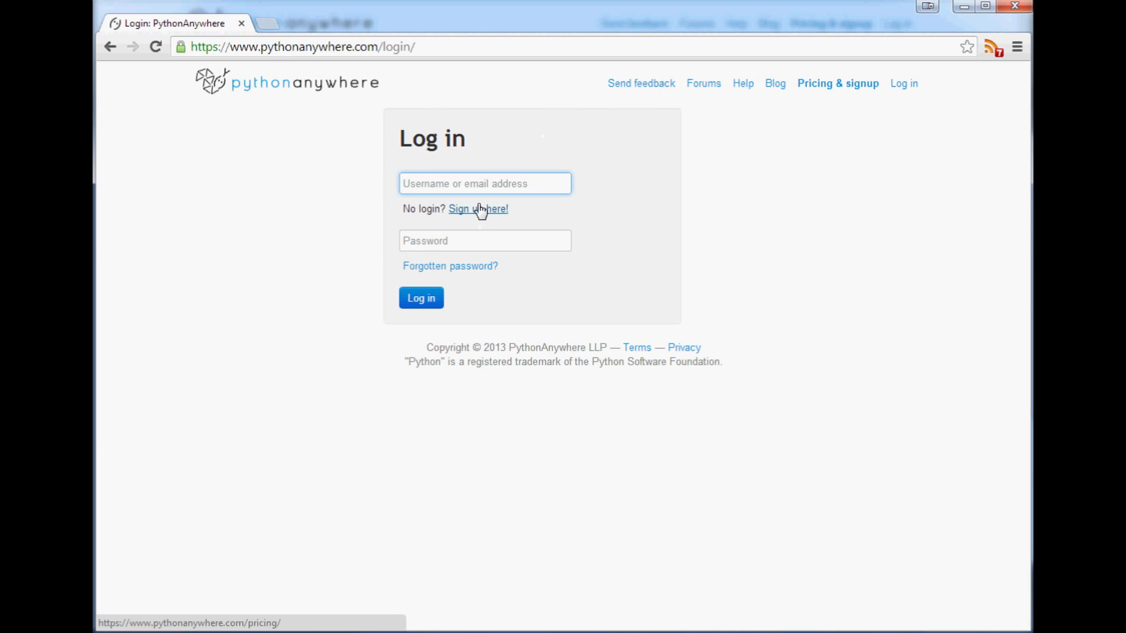
pyautogui.click(421, 298)
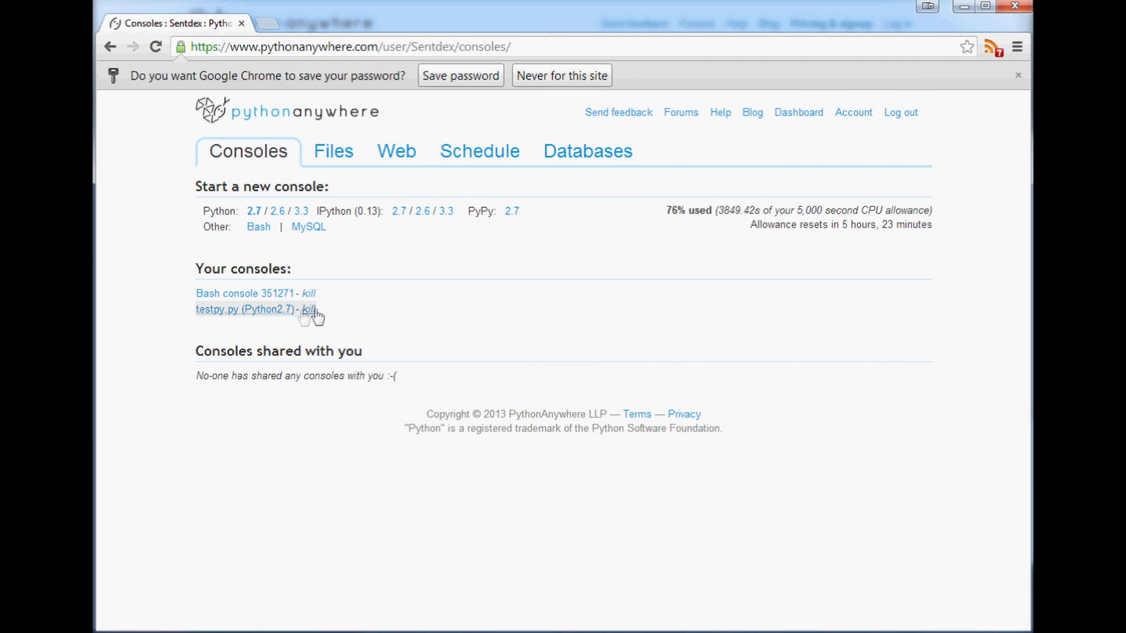
# Reopen the still-printing testpy.py console, then return to the consoles overview
pyautogui.click(244, 308)
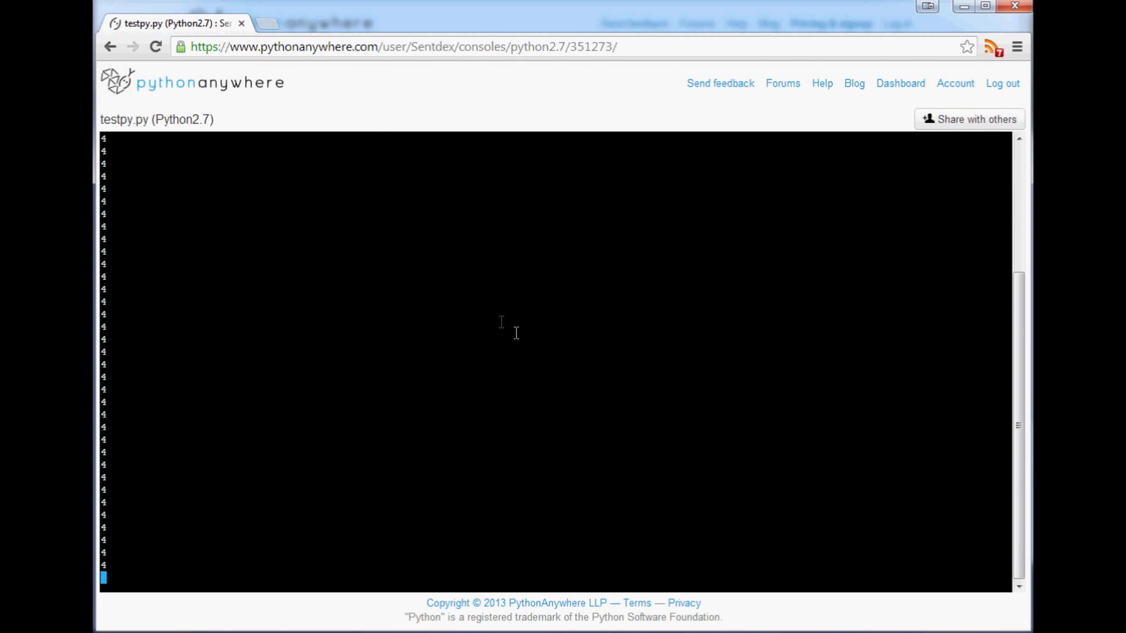
pyautogui.moveTo(714, 296)
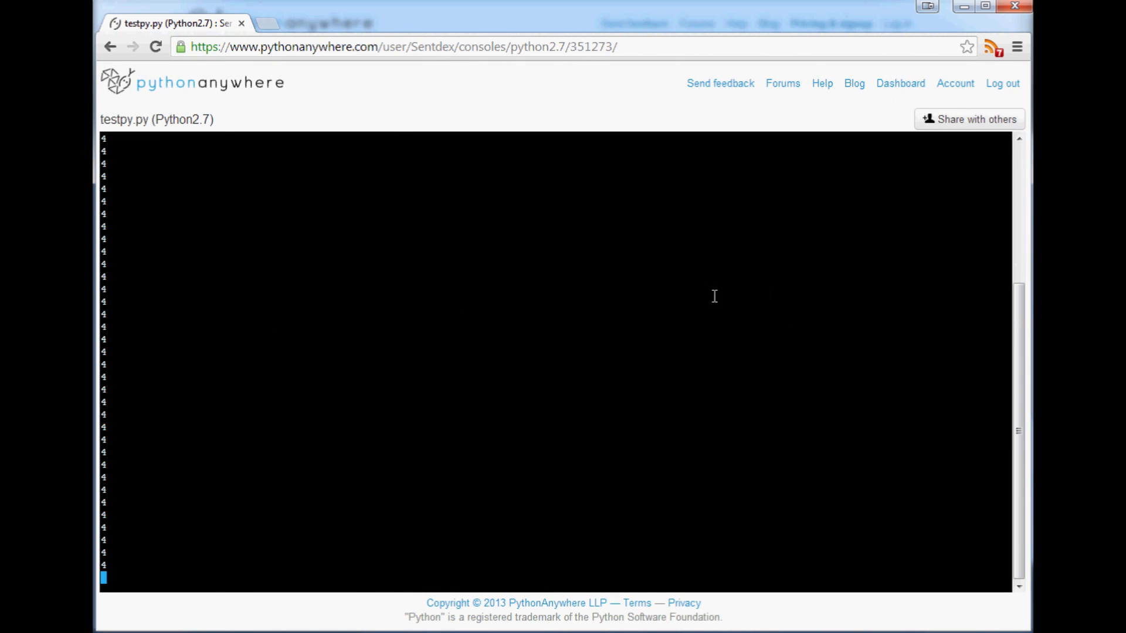
pyautogui.moveTo(212, 551)
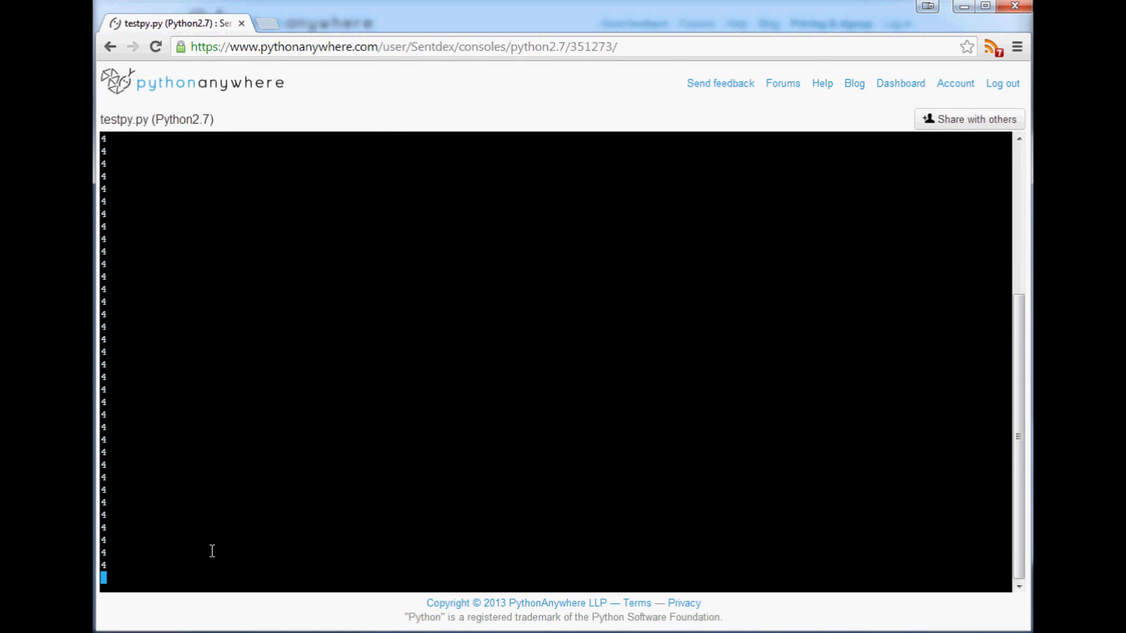
pyautogui.press('ctrl+c')
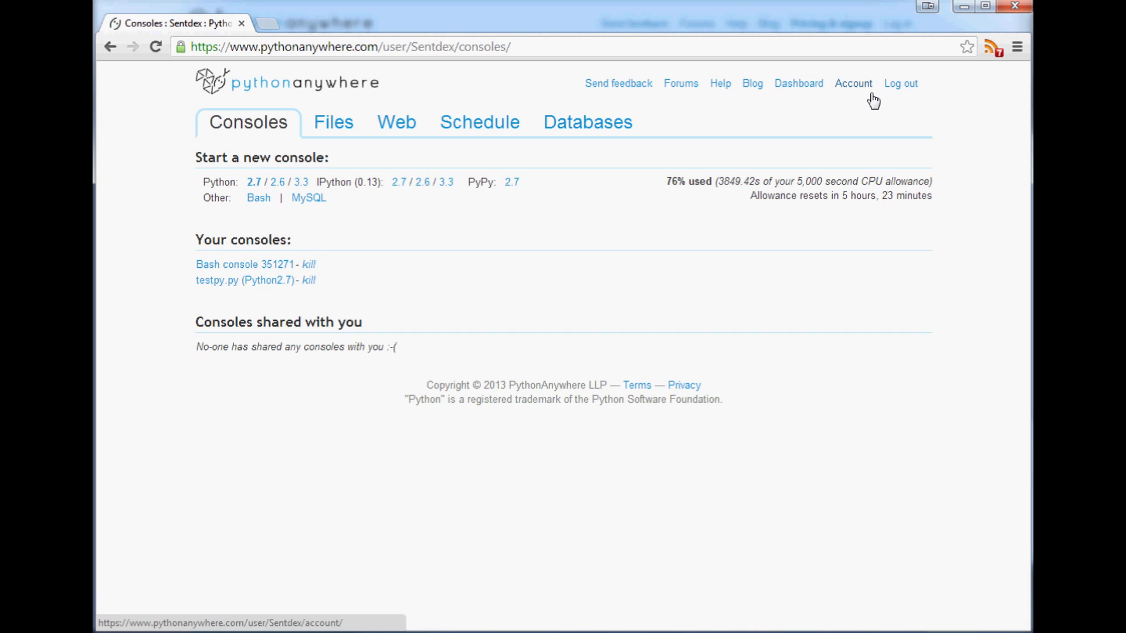
pyautogui.moveTo(855, 108)
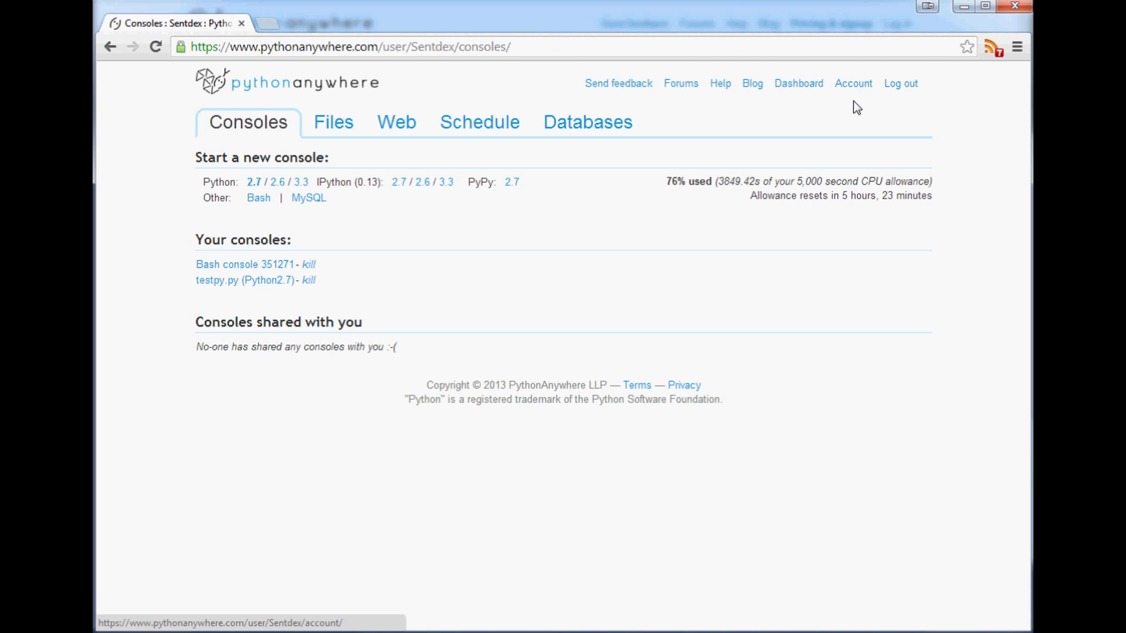
pyautogui.moveTo(243, 281)
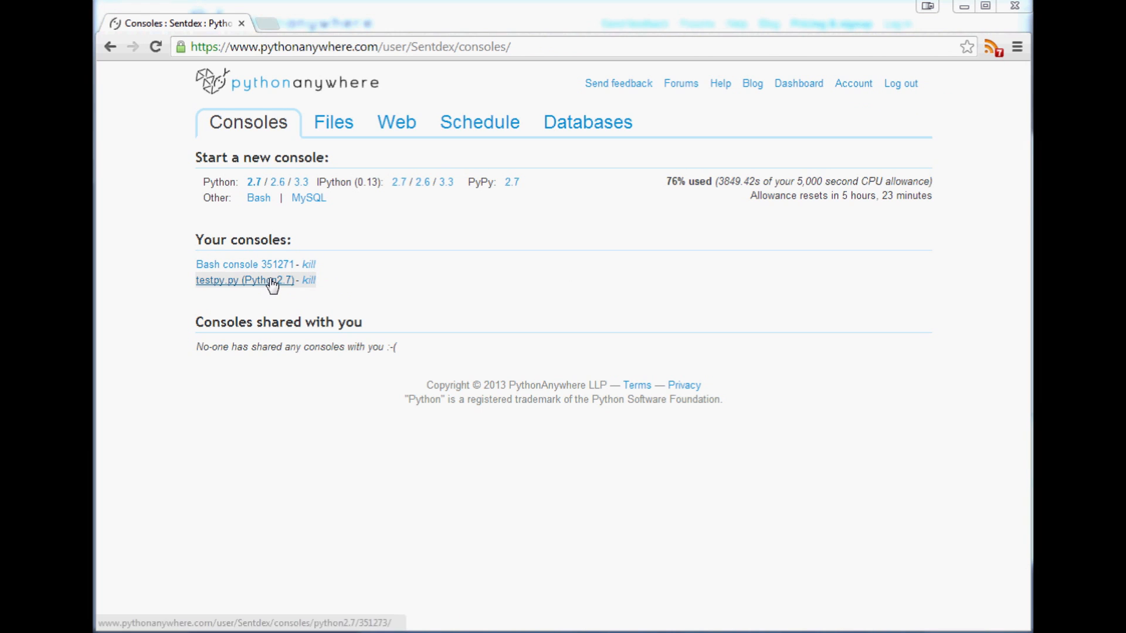
pyautogui.moveTo(308, 281)
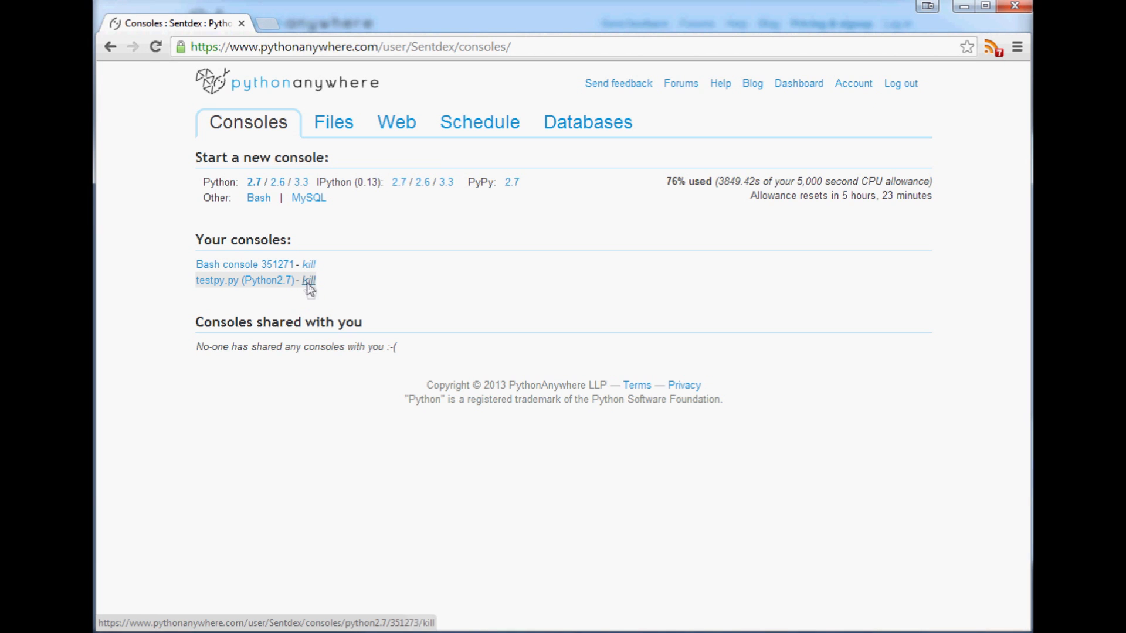
# Kill the testpy.py Python 2.7 console so no consoles remain
pyautogui.click(308, 263)
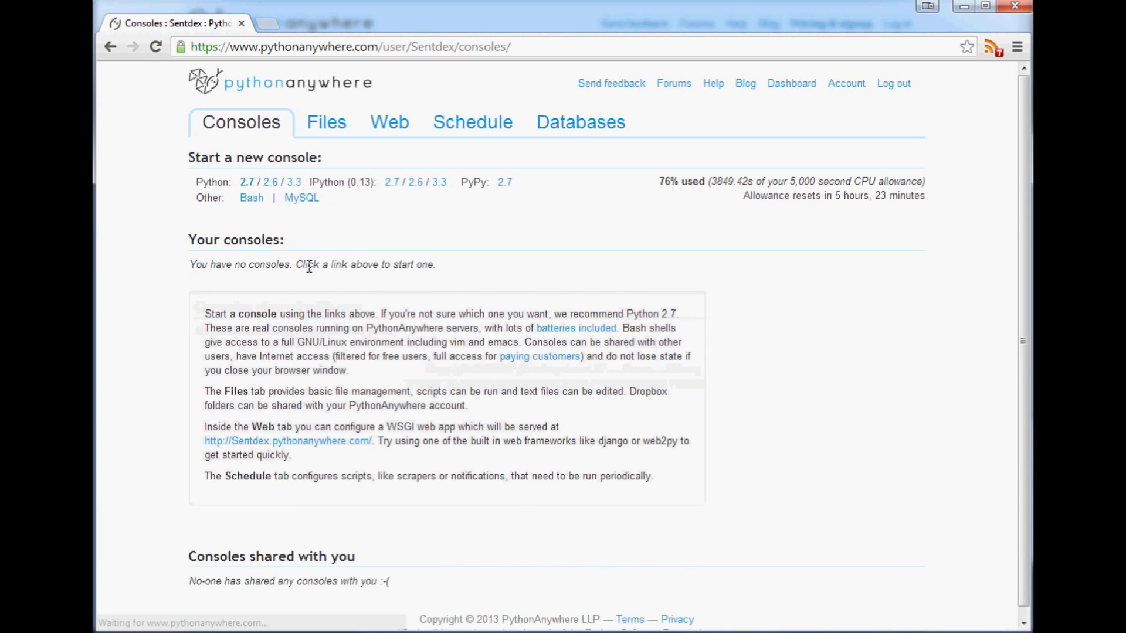
pyautogui.moveTo(897, 318)
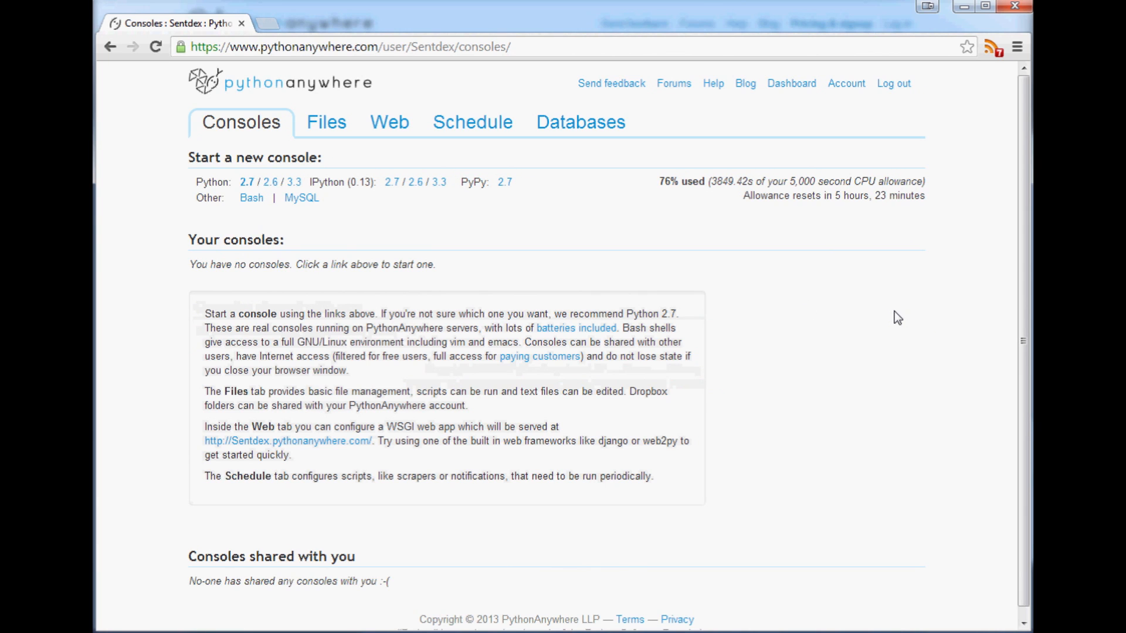
pyautogui.moveTo(558, 142)
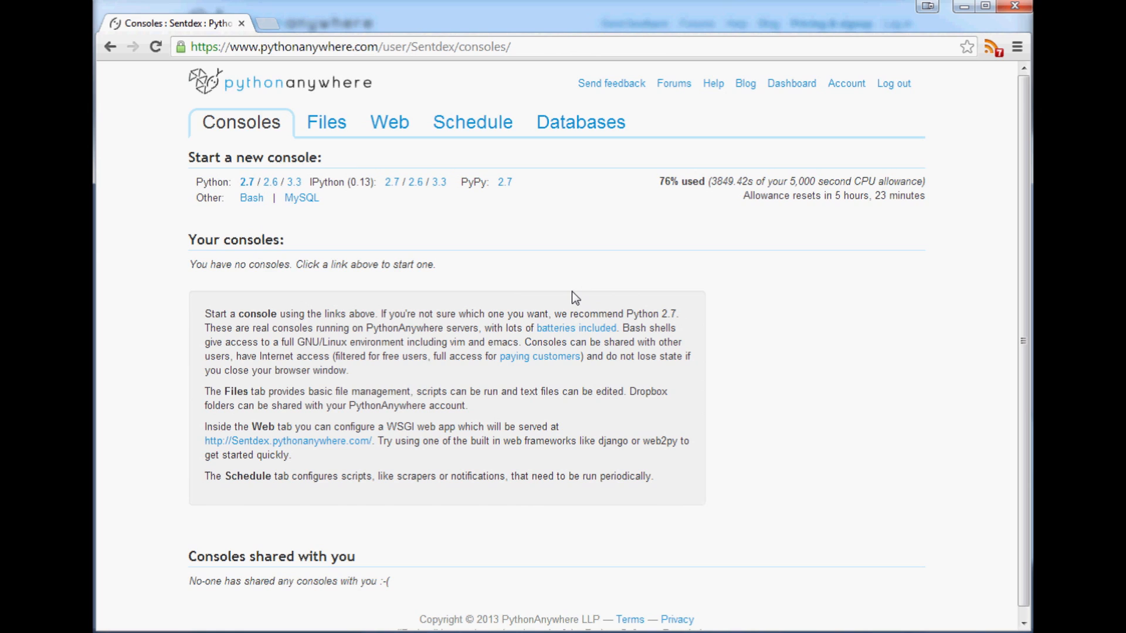
pyautogui.moveTo(611, 251)
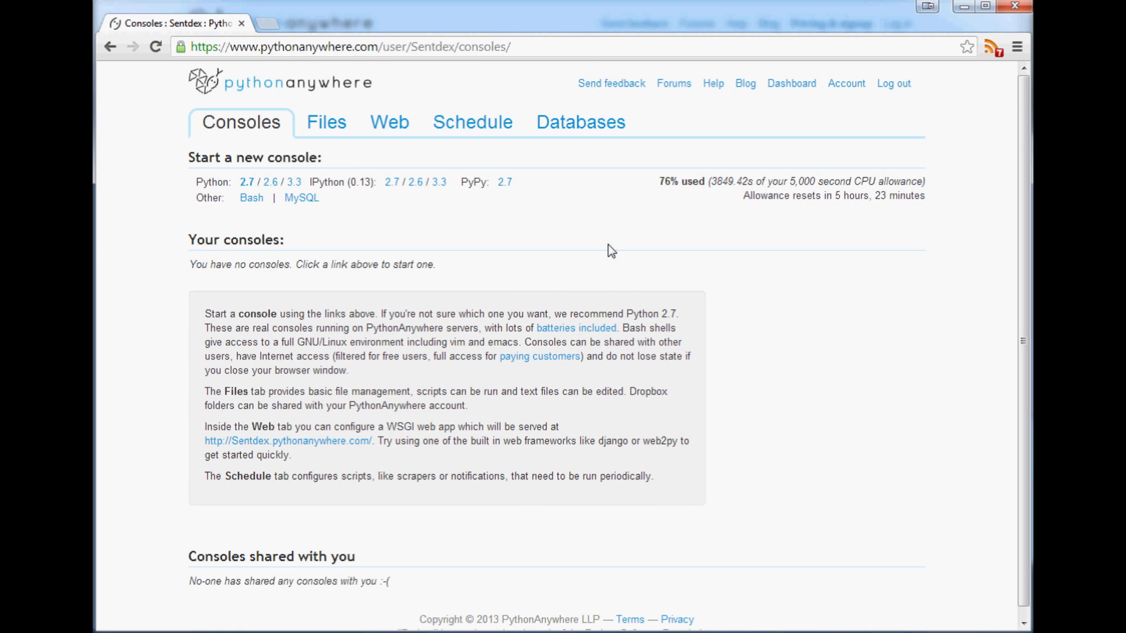
pyautogui.moveTo(280, 197)
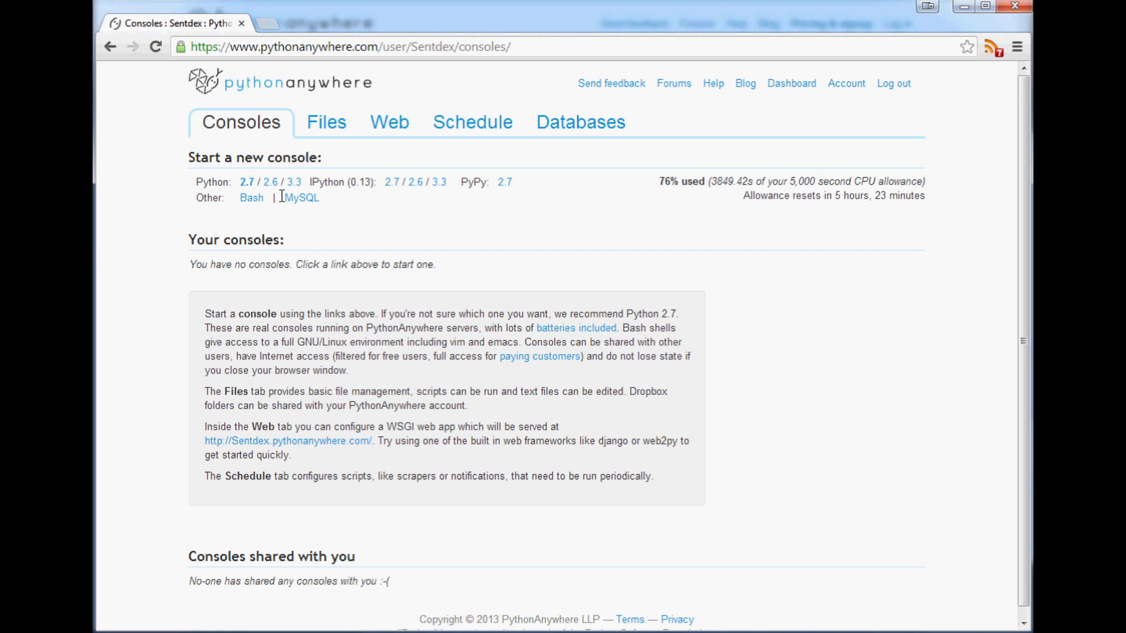
pyautogui.moveTo(251, 182)
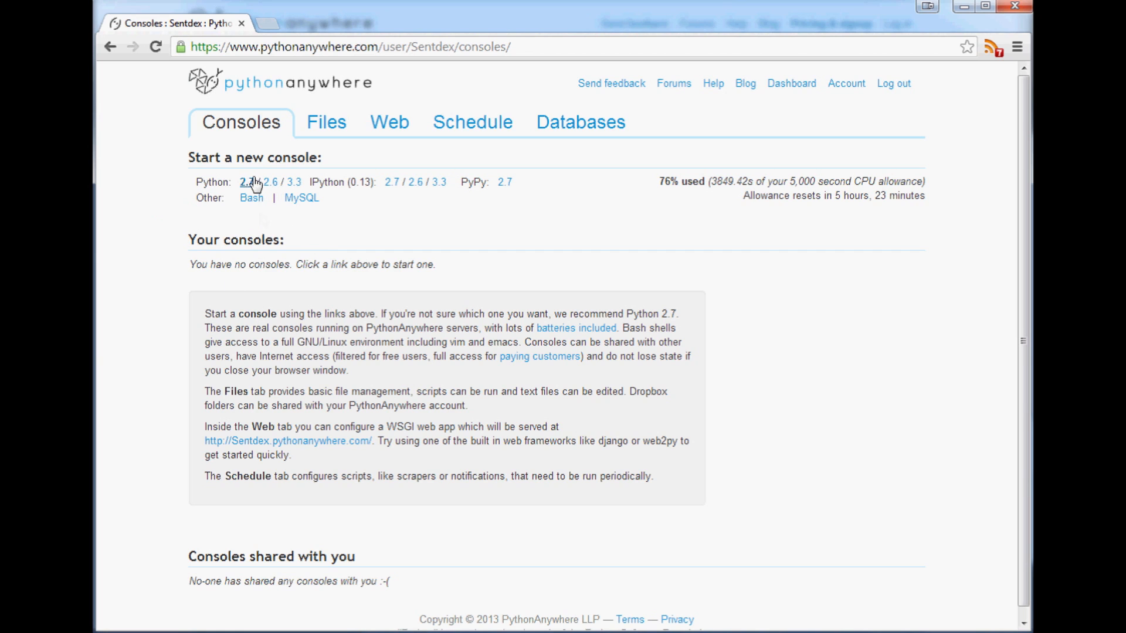
pyautogui.moveTo(251, 197)
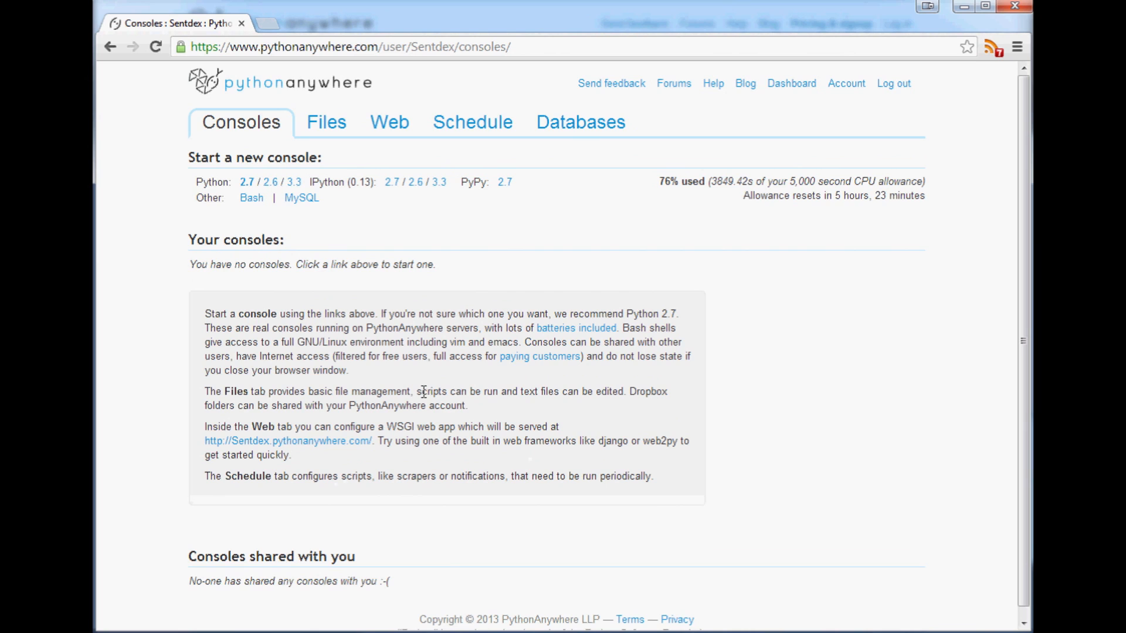
pyautogui.moveTo(383, 395)
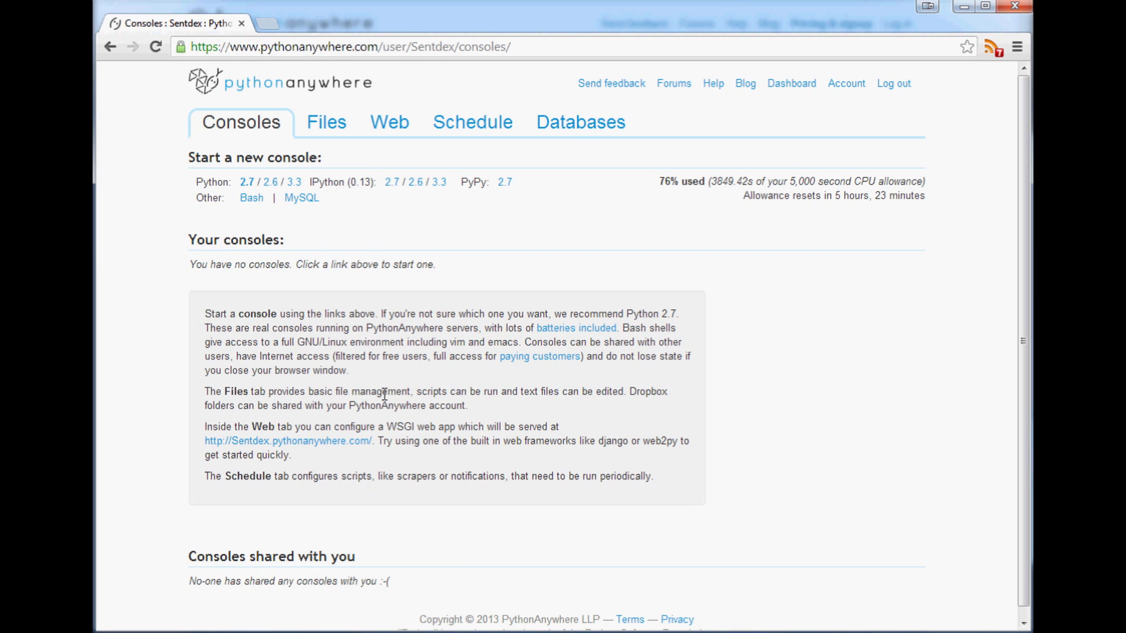
pyautogui.moveTo(233, 86)
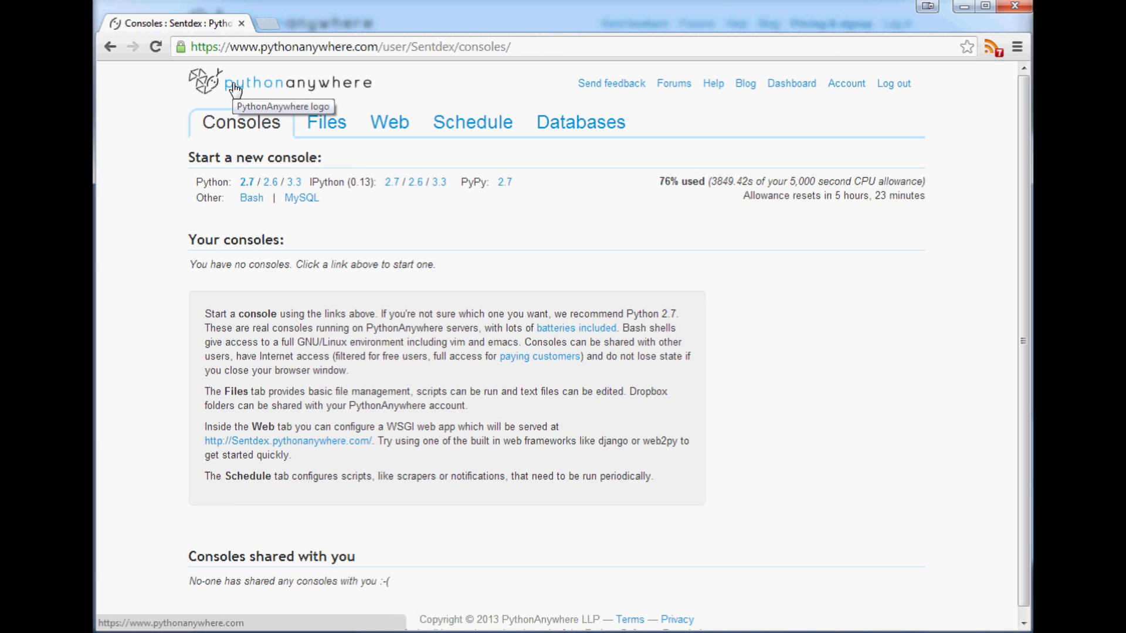
pyautogui.moveTo(184, 98)
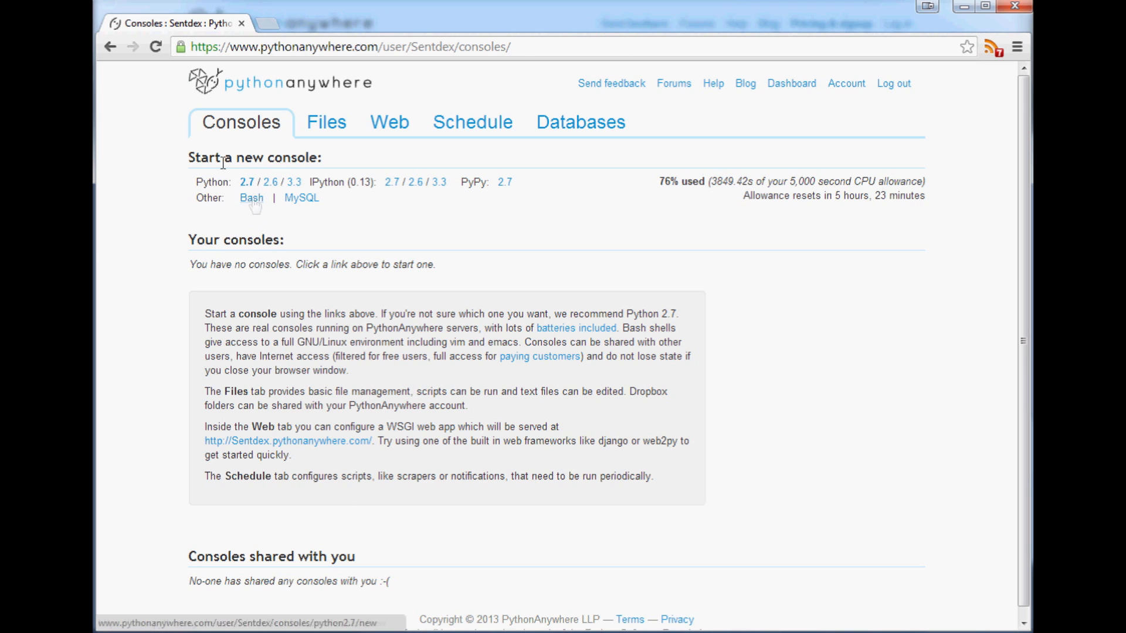
pyautogui.moveTo(293, 182)
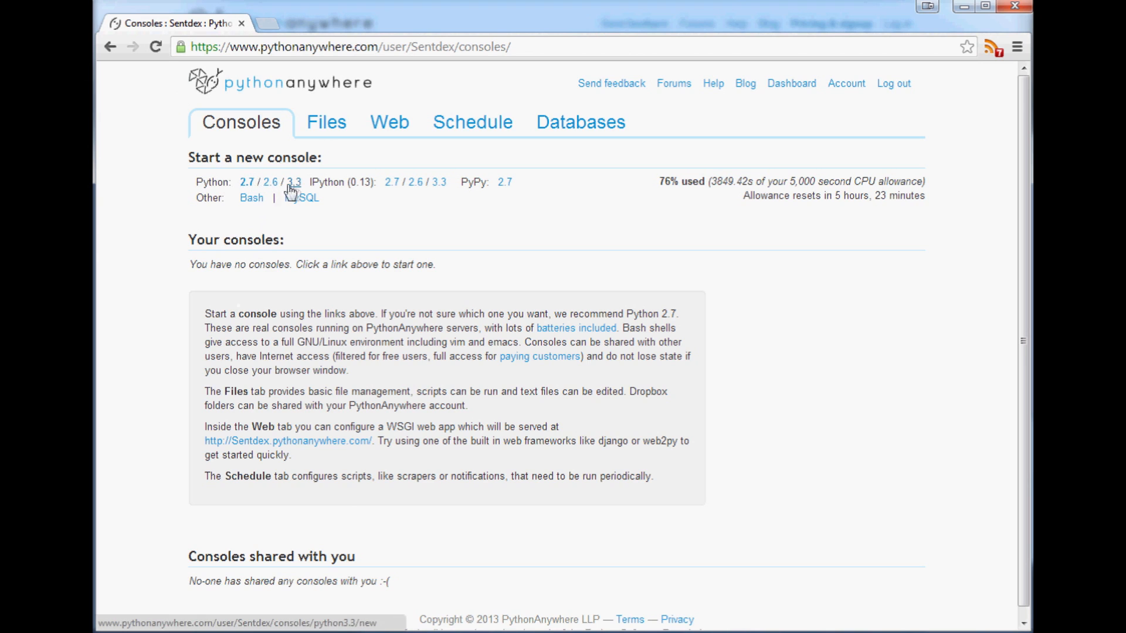
pyautogui.moveTo(257, 228)
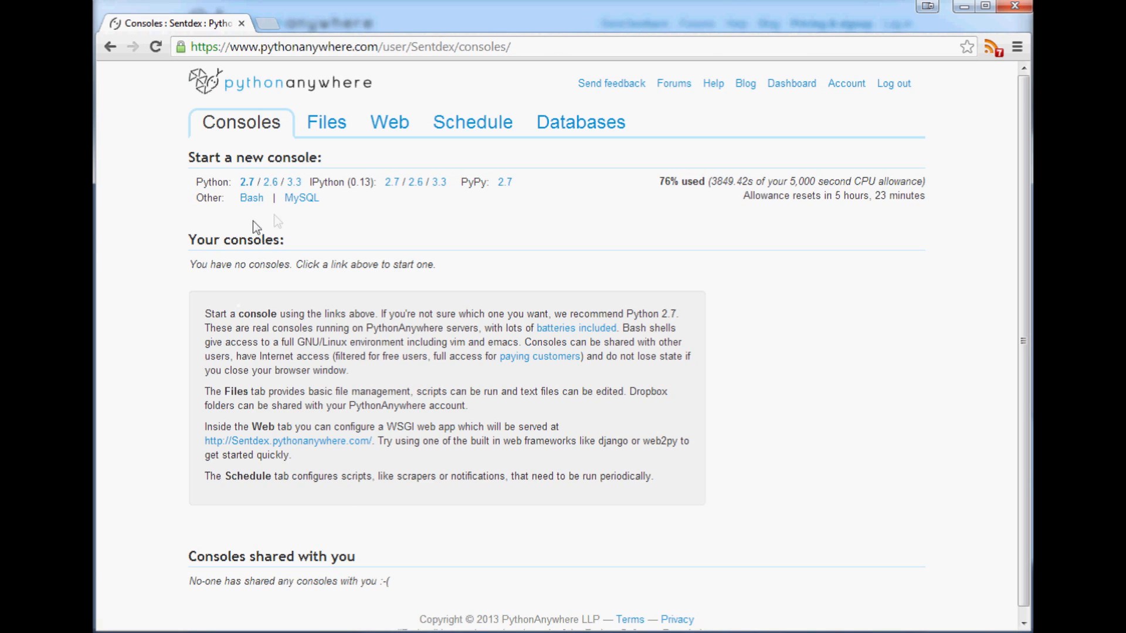
pyautogui.moveTo(301, 210)
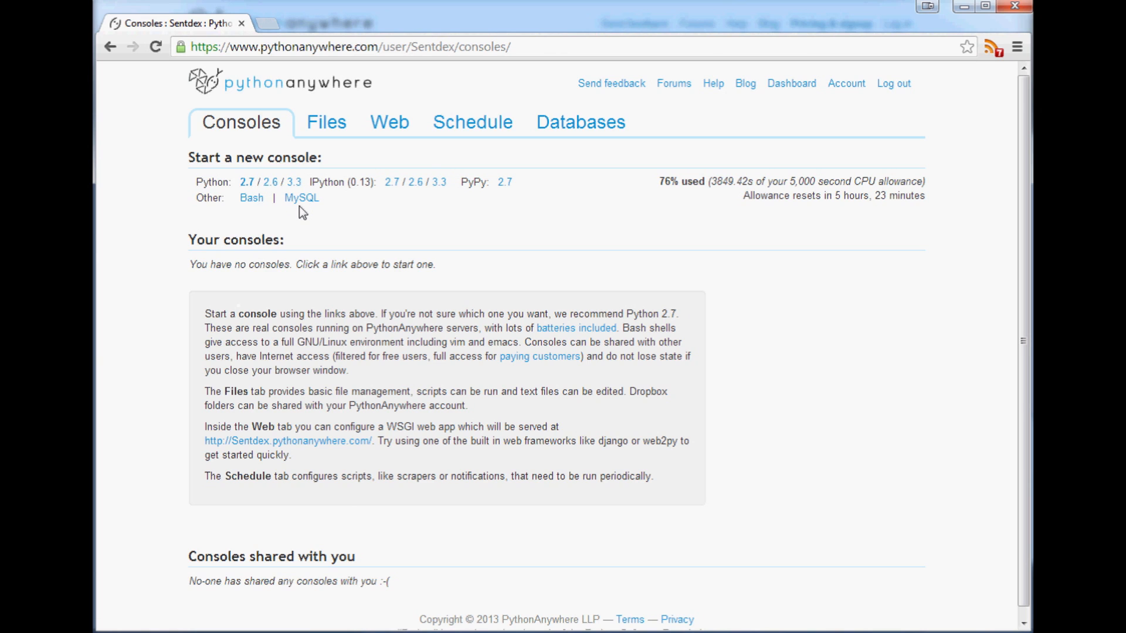
pyautogui.moveTo(724, 104)
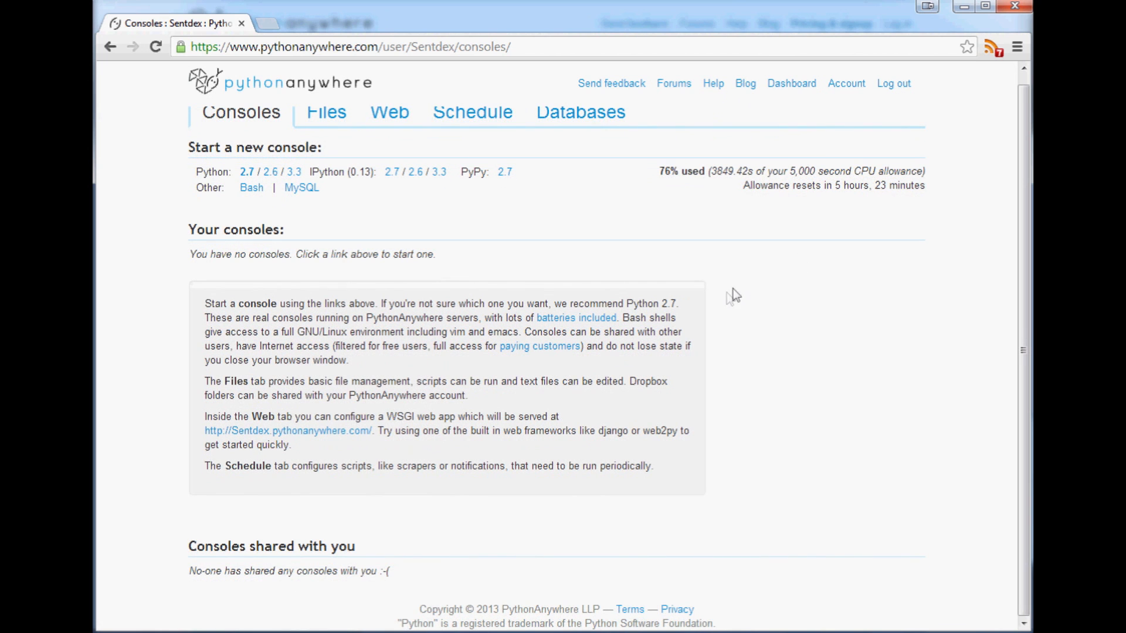
pyautogui.moveTo(494, 216)
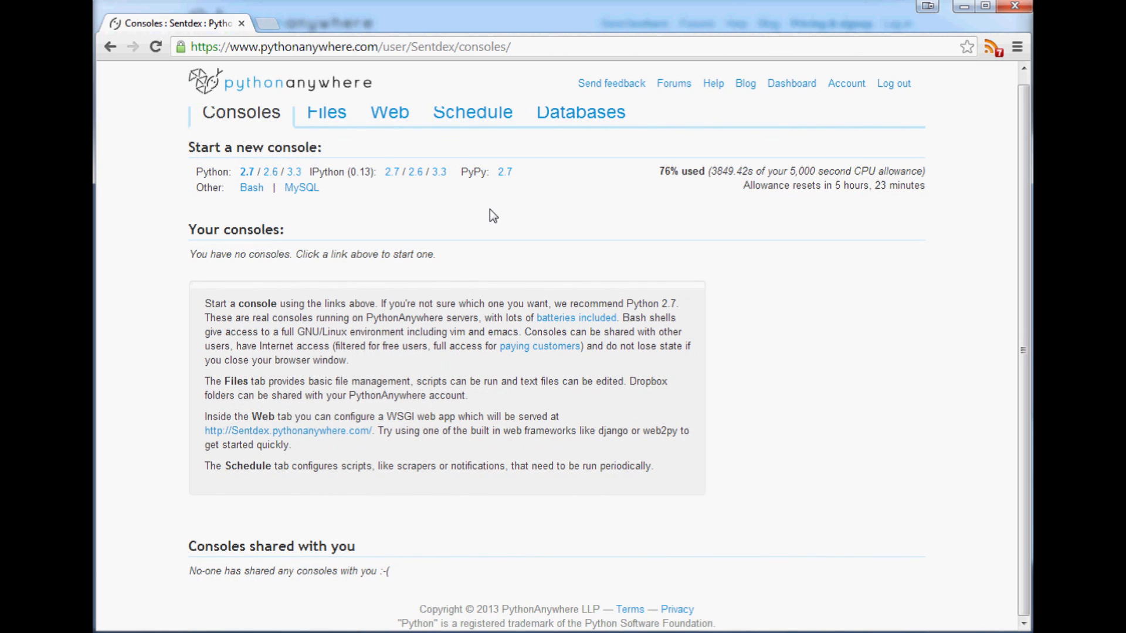
# Browse the Batteries Included module list and find Cython 0.19.2 by searching 'cython'
pyautogui.click(575, 318)
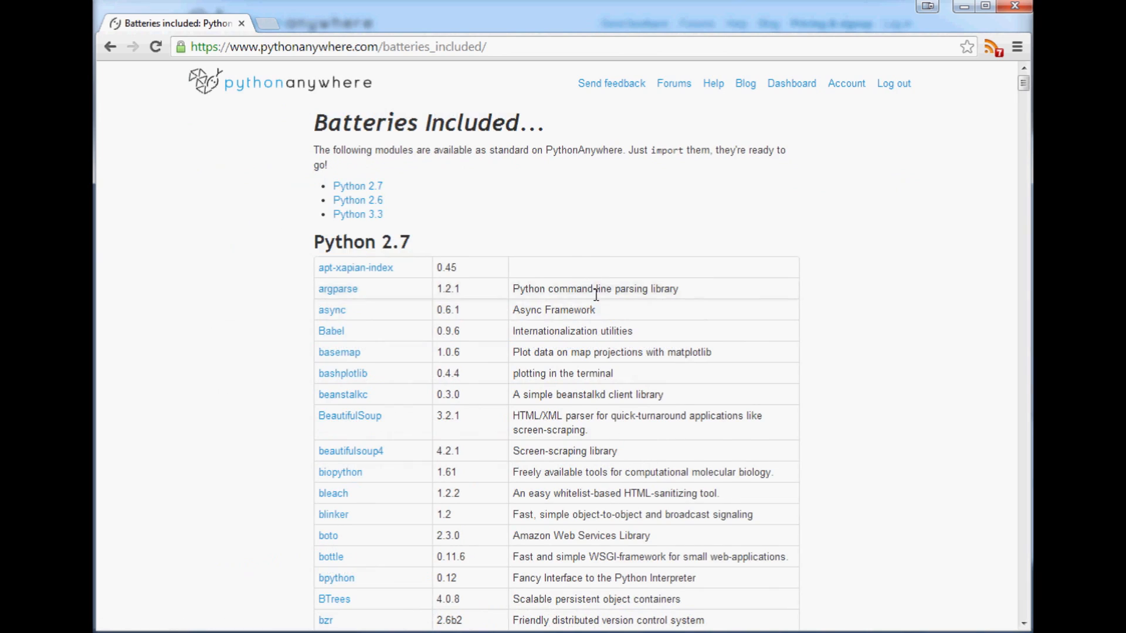
pyautogui.moveTo(746, 164)
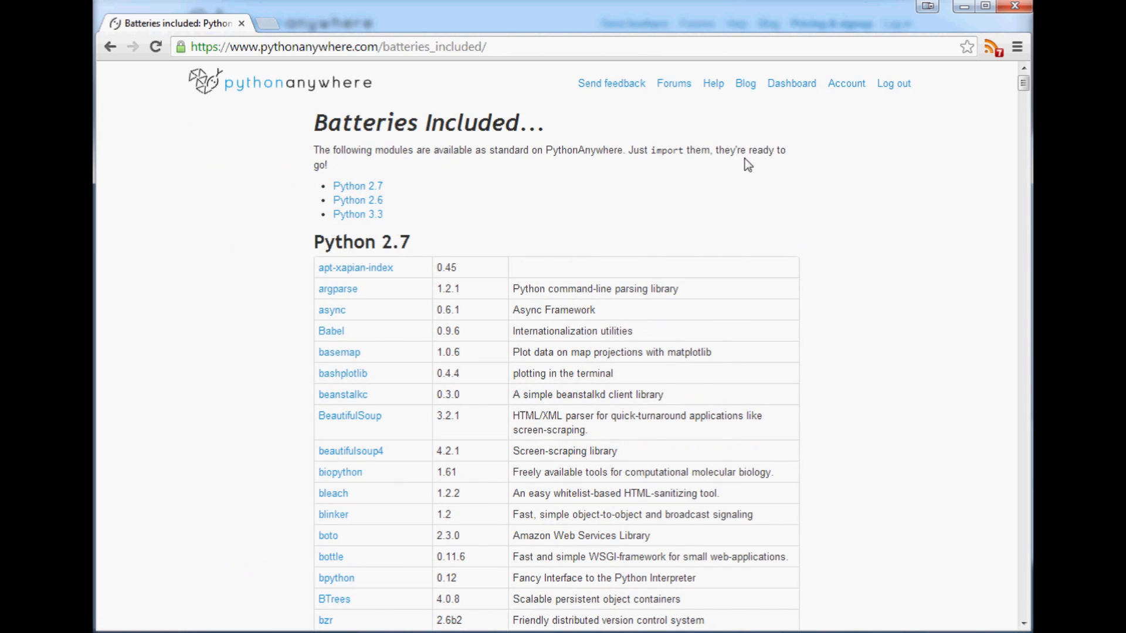
pyautogui.scroll(-3)
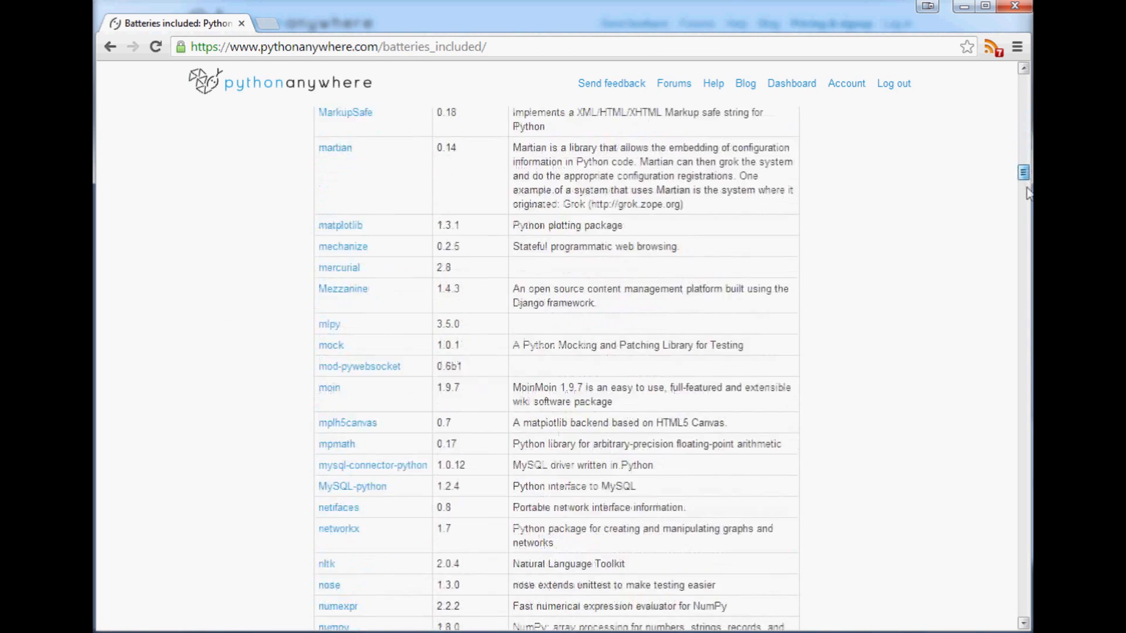
pyautogui.scroll(3)
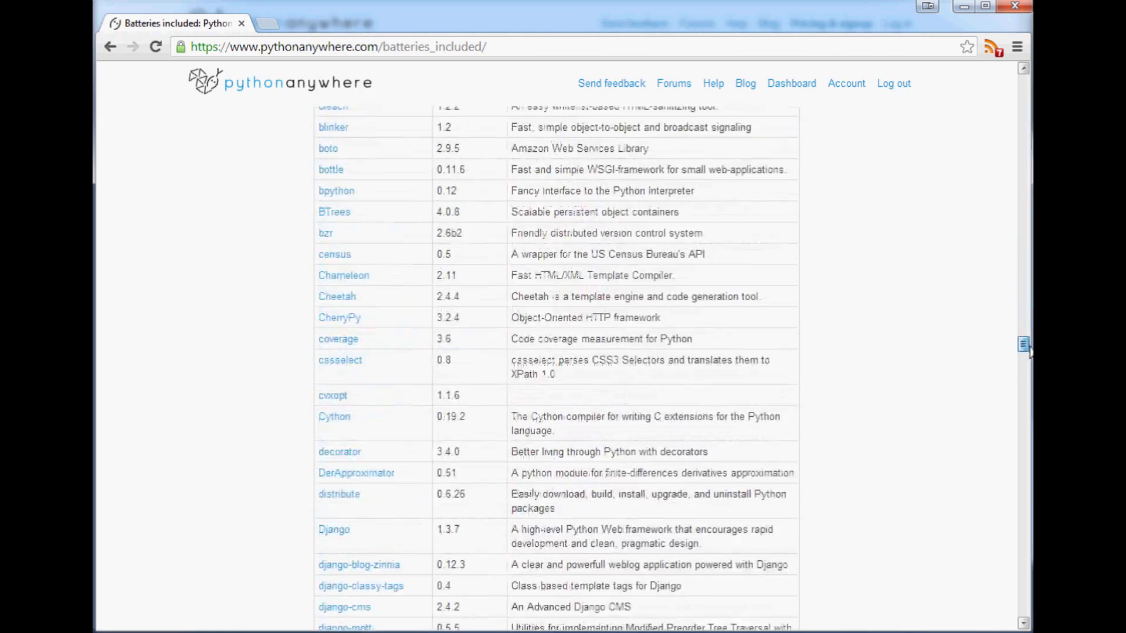
pyautogui.scroll(-3)
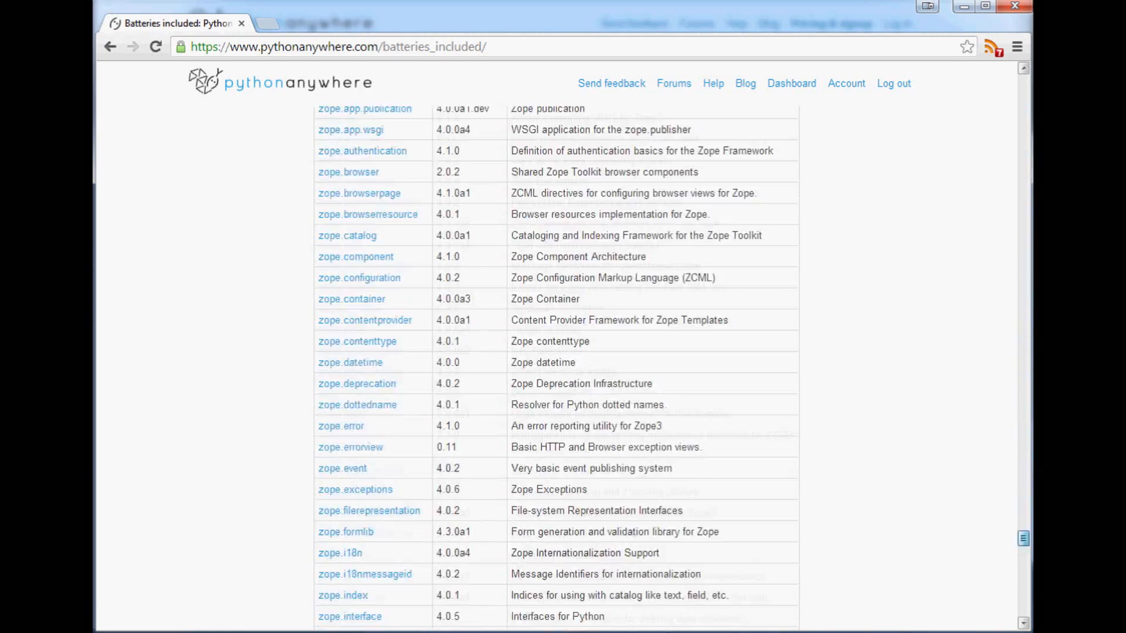
pyautogui.scroll(-3)
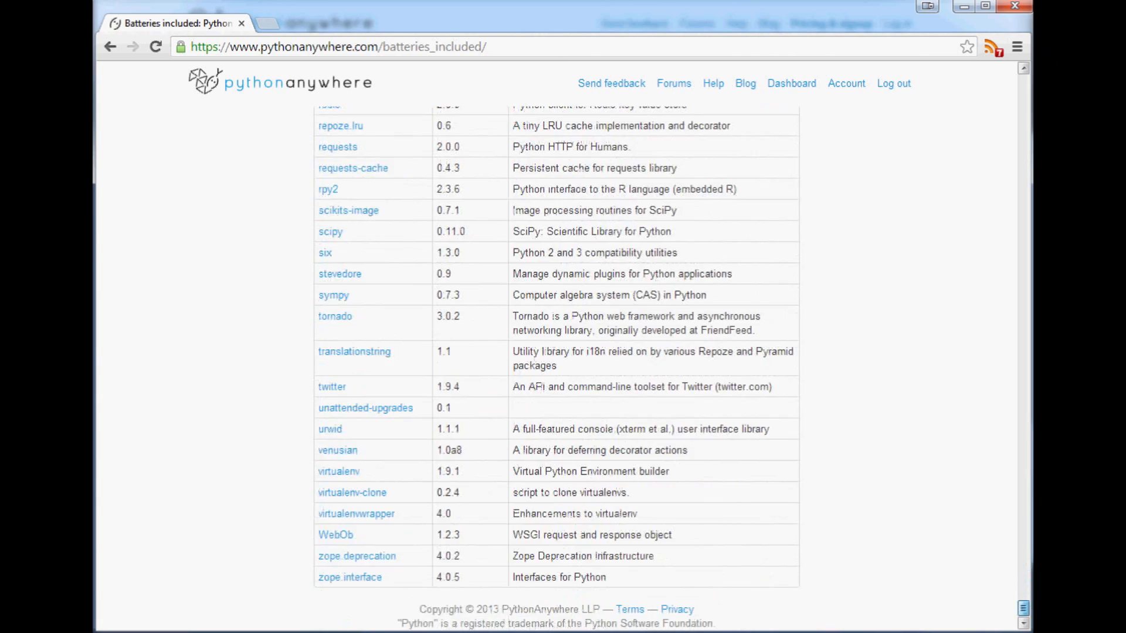
pyautogui.scroll(3)
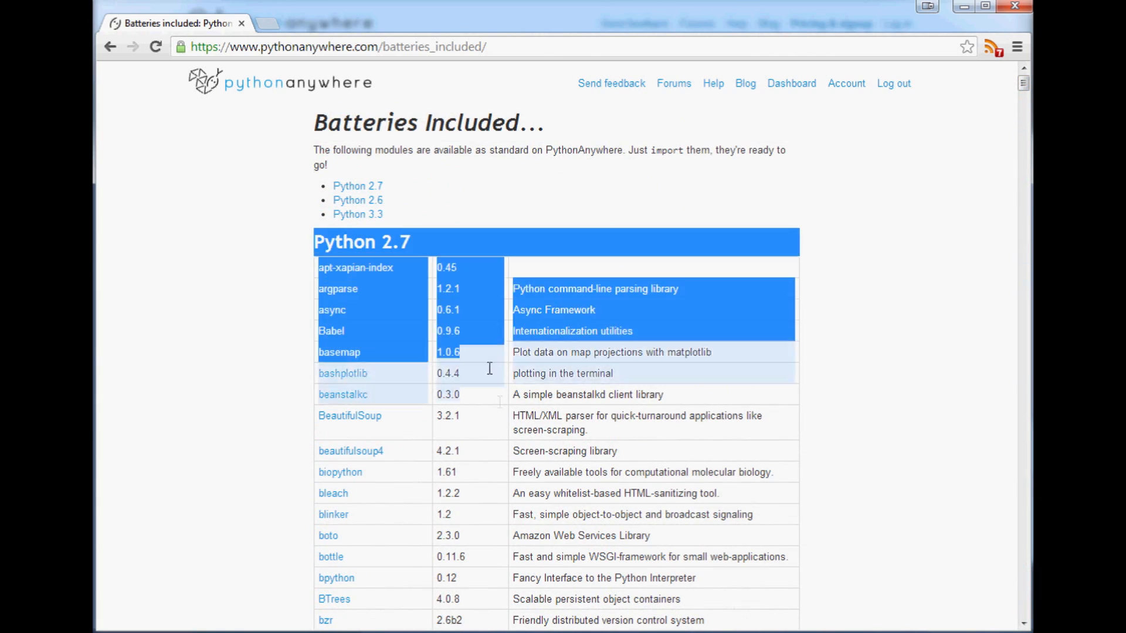
pyautogui.scroll(-3)
pyautogui.write('cy')
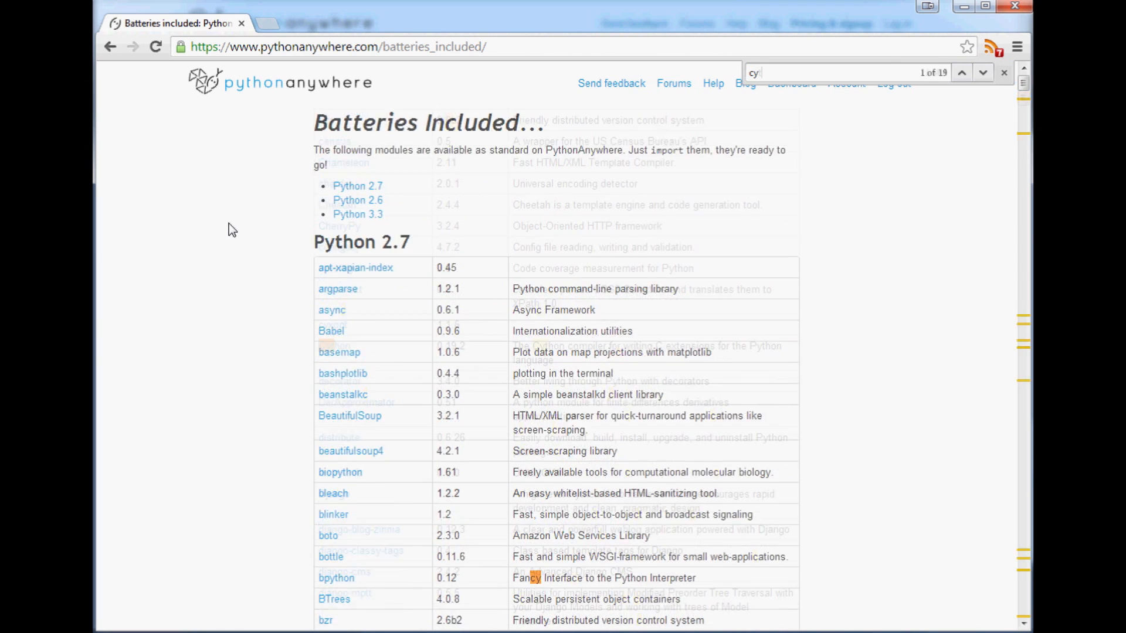
pyautogui.write('thon')
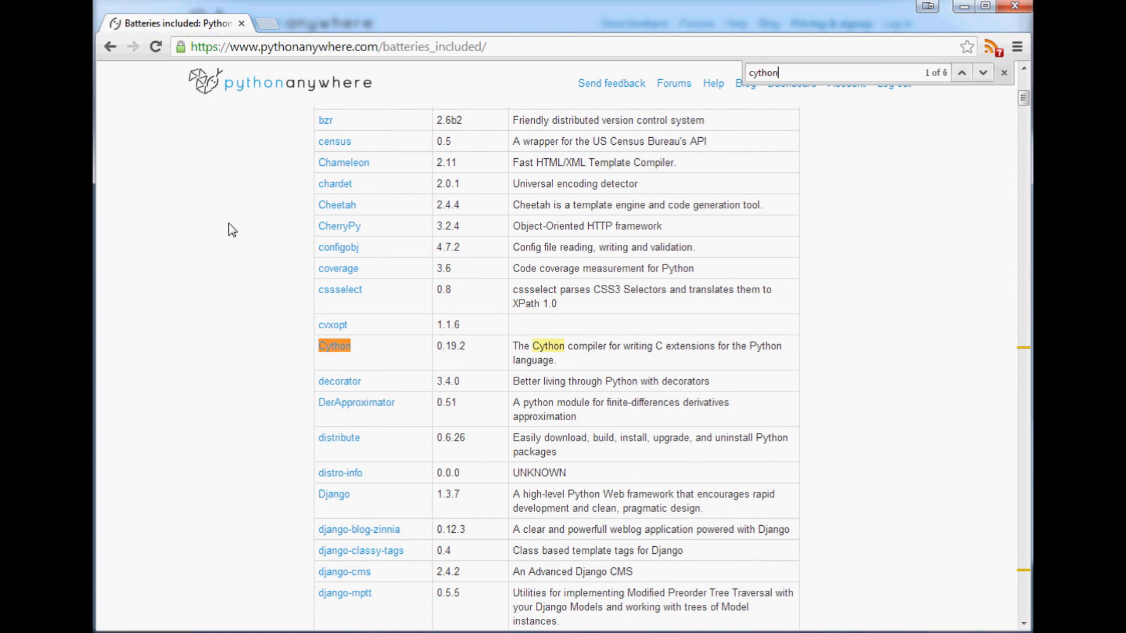
pyautogui.moveTo(1008, 121)
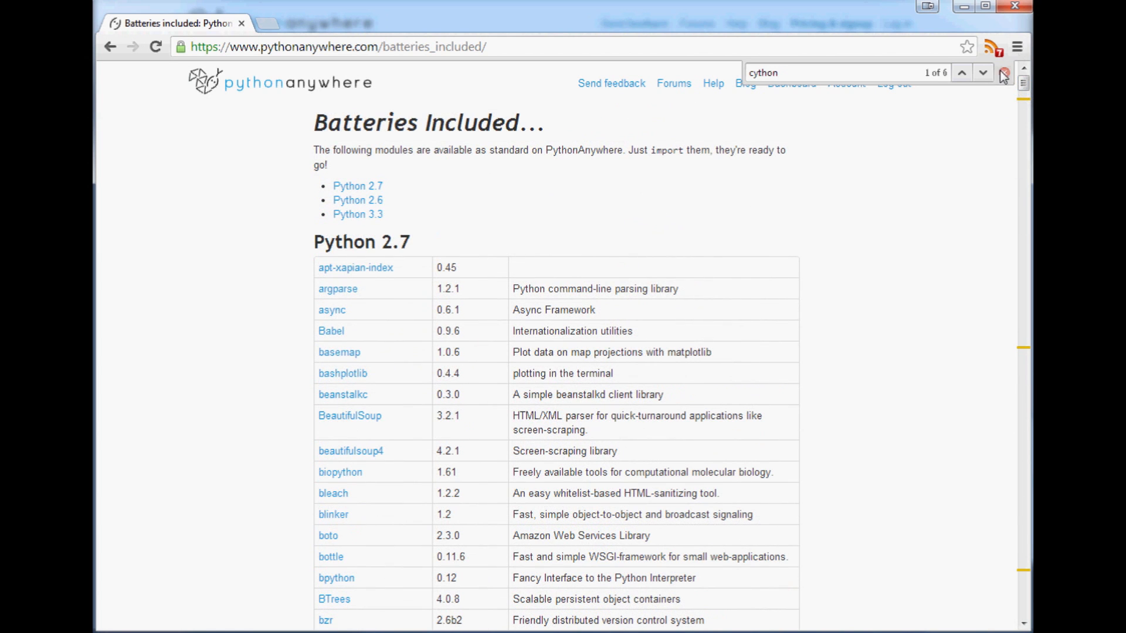
# Dismiss the find bar at the Python 2.7 module table and head back to the dashboard
pyautogui.click(1005, 72)
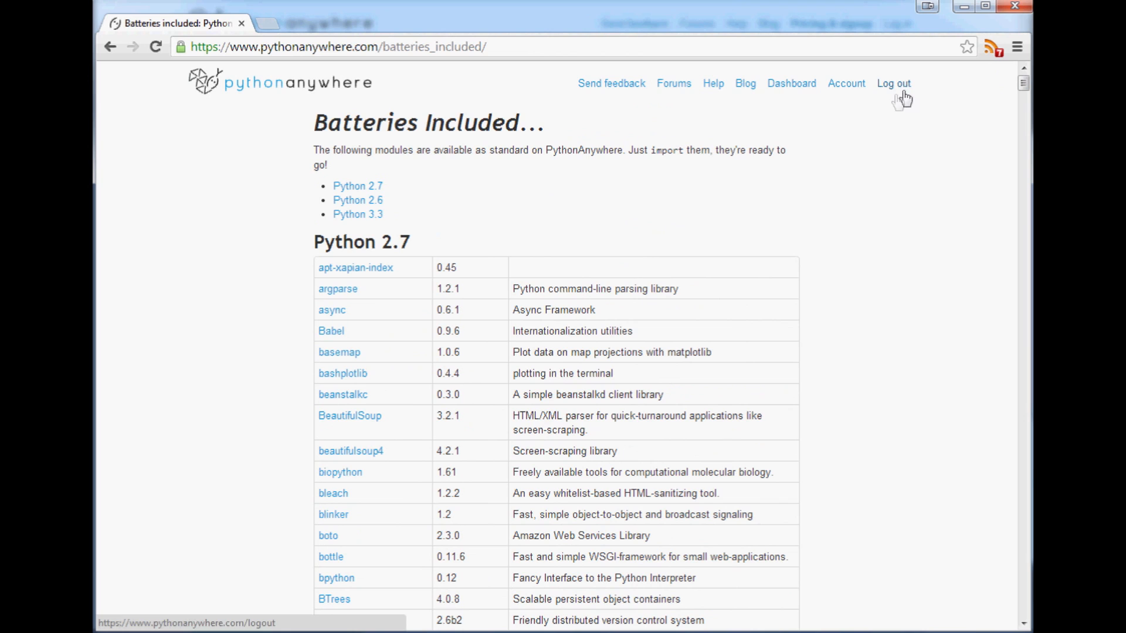
pyautogui.moveTo(667, 460)
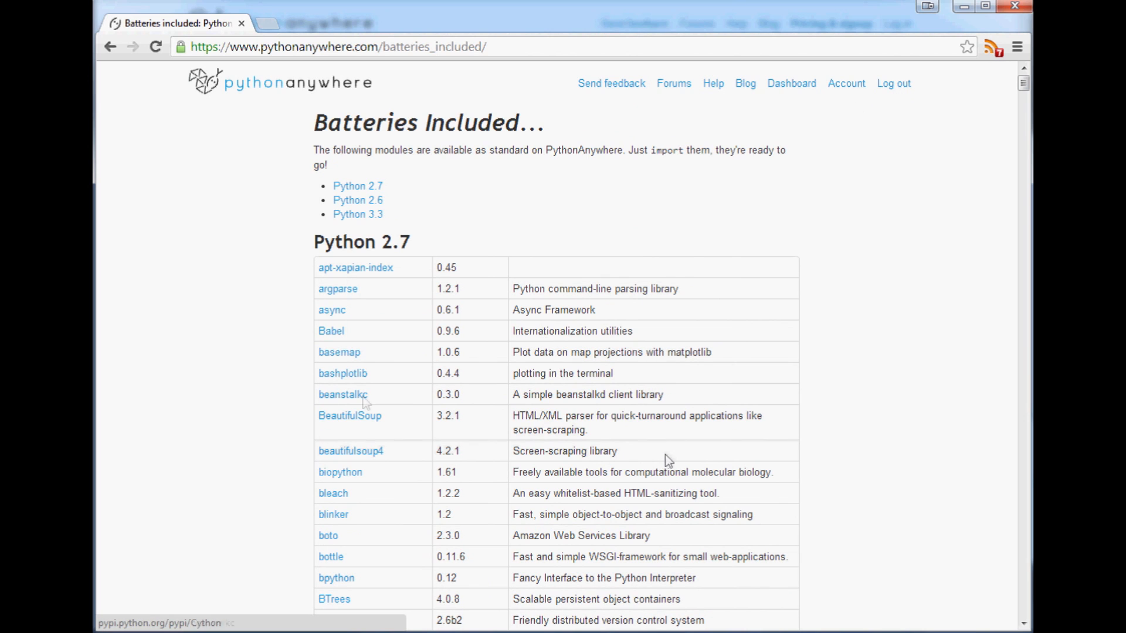
pyautogui.moveTo(349, 415)
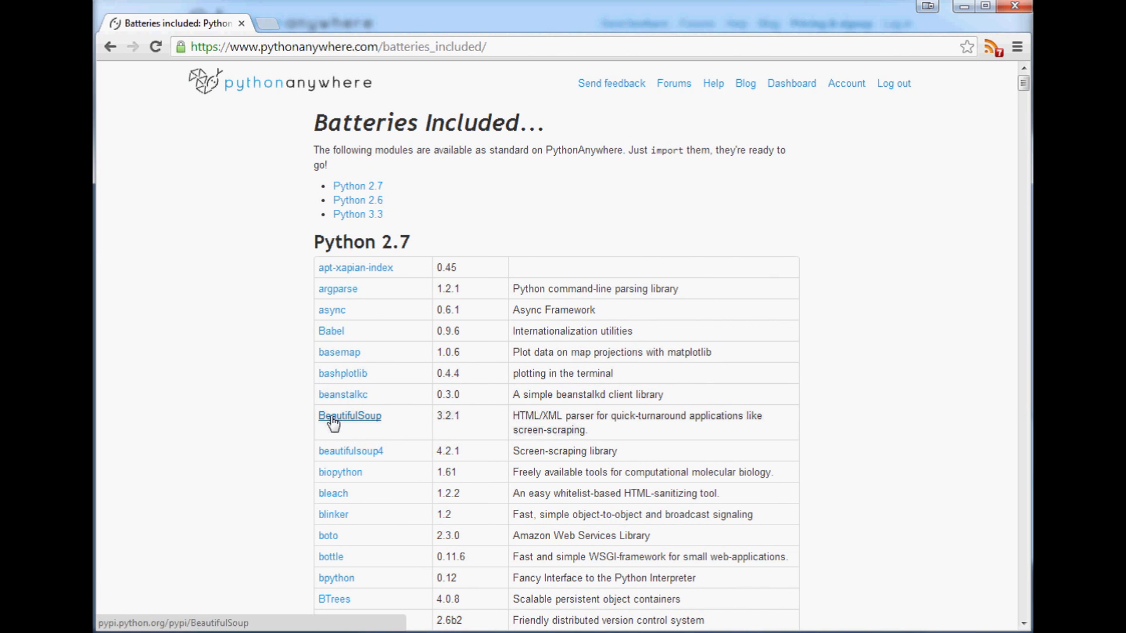
pyautogui.moveTo(340, 408)
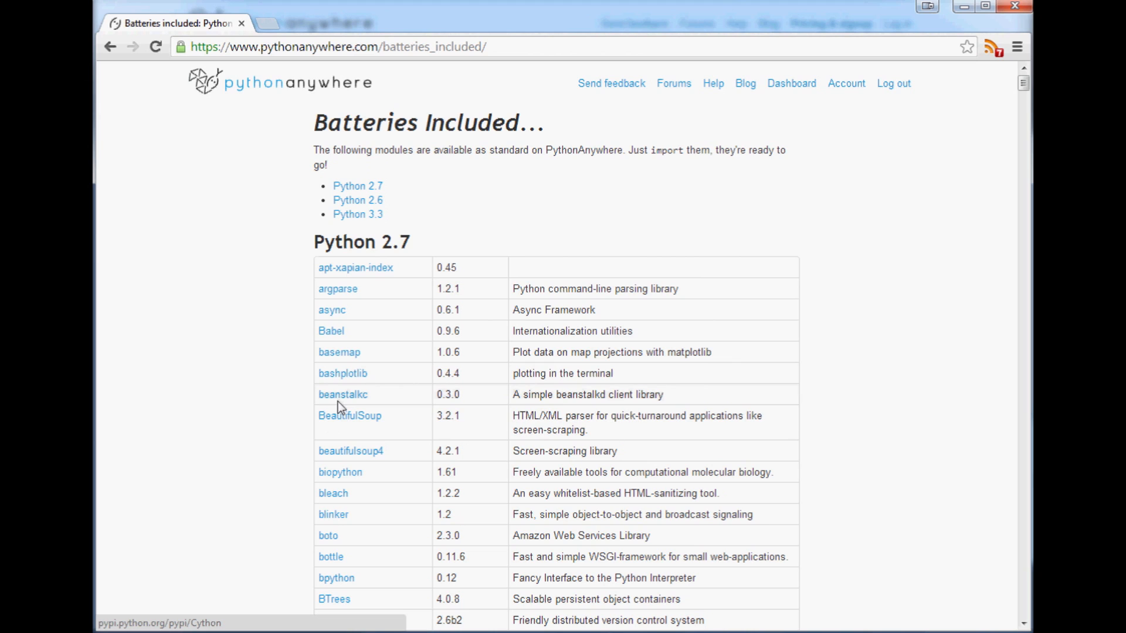
pyautogui.moveTo(643, 210)
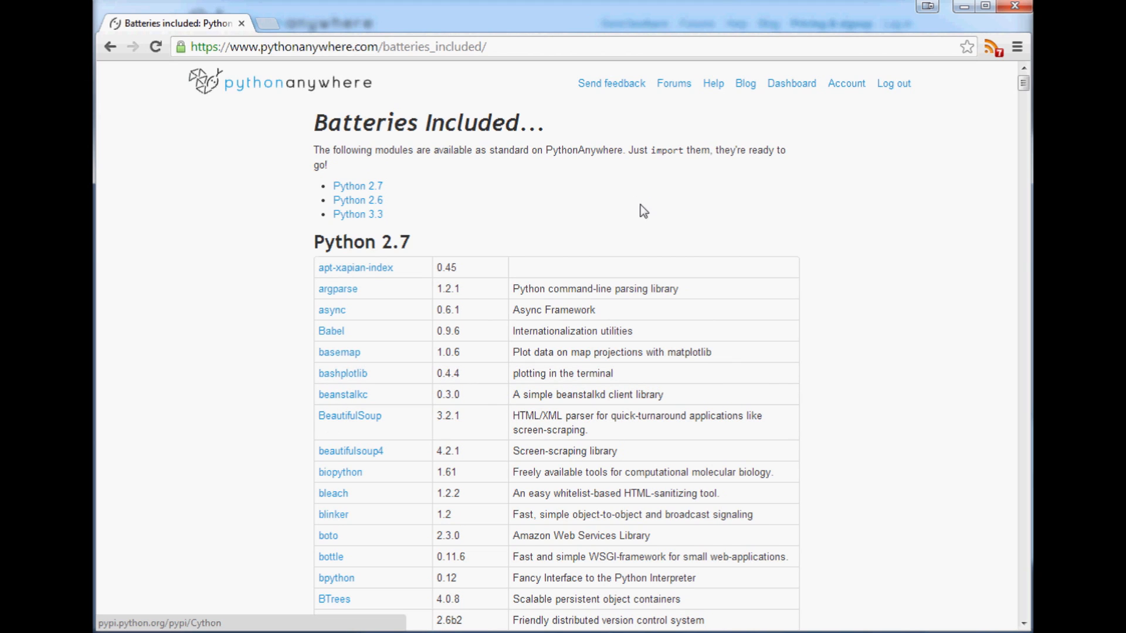
pyautogui.moveTo(643, 203)
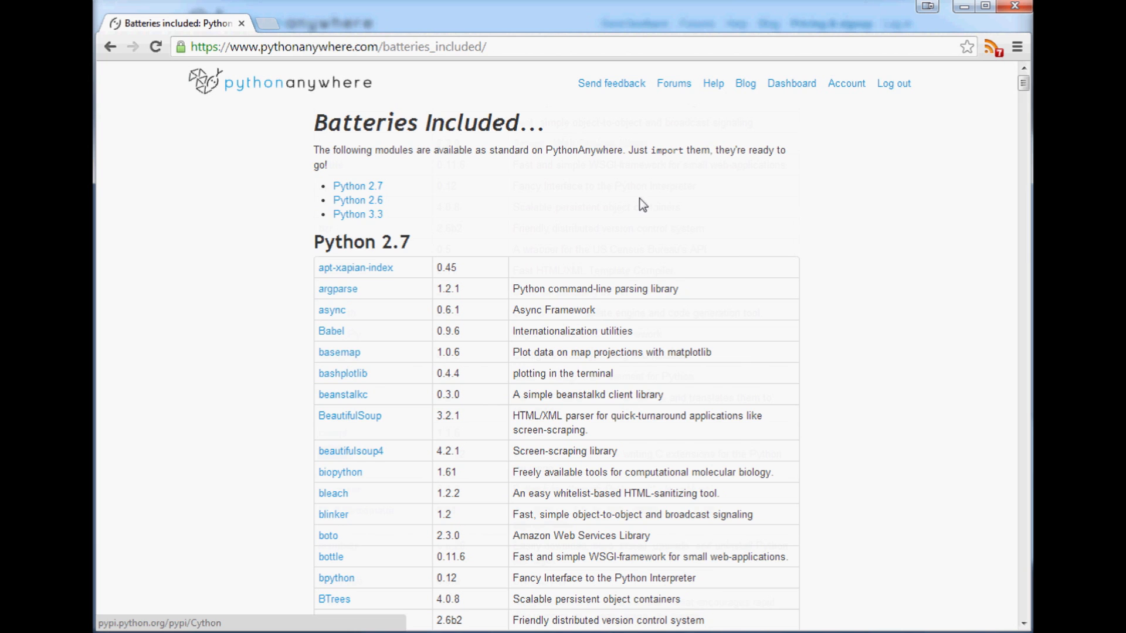
pyautogui.moveTo(645, 165)
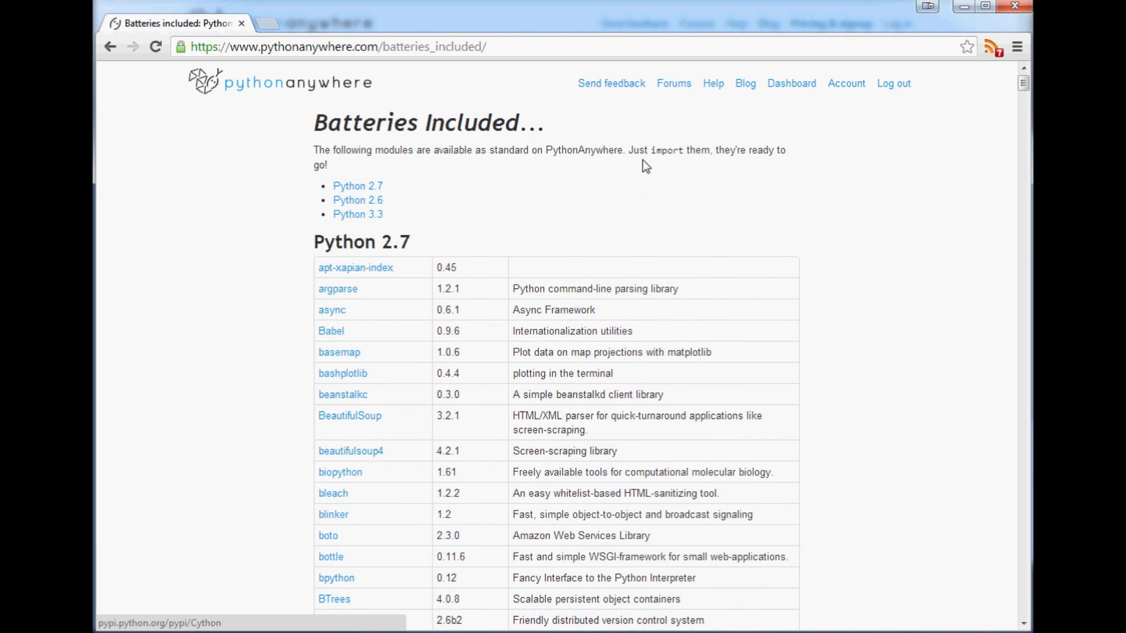
pyautogui.moveTo(584, 188)
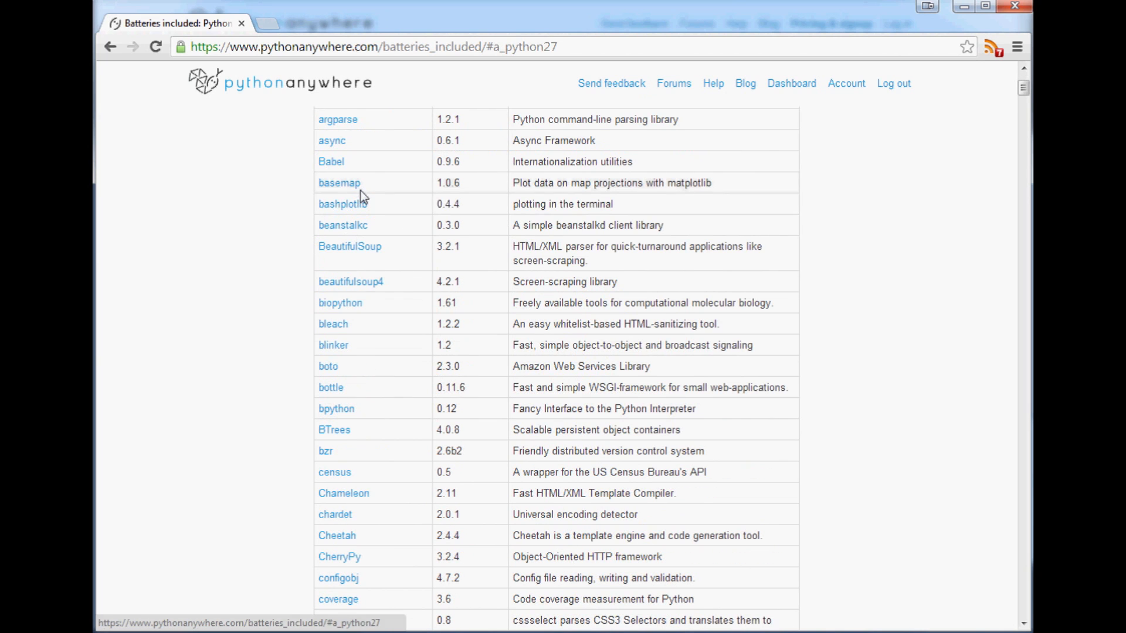
pyautogui.click(673, 83)
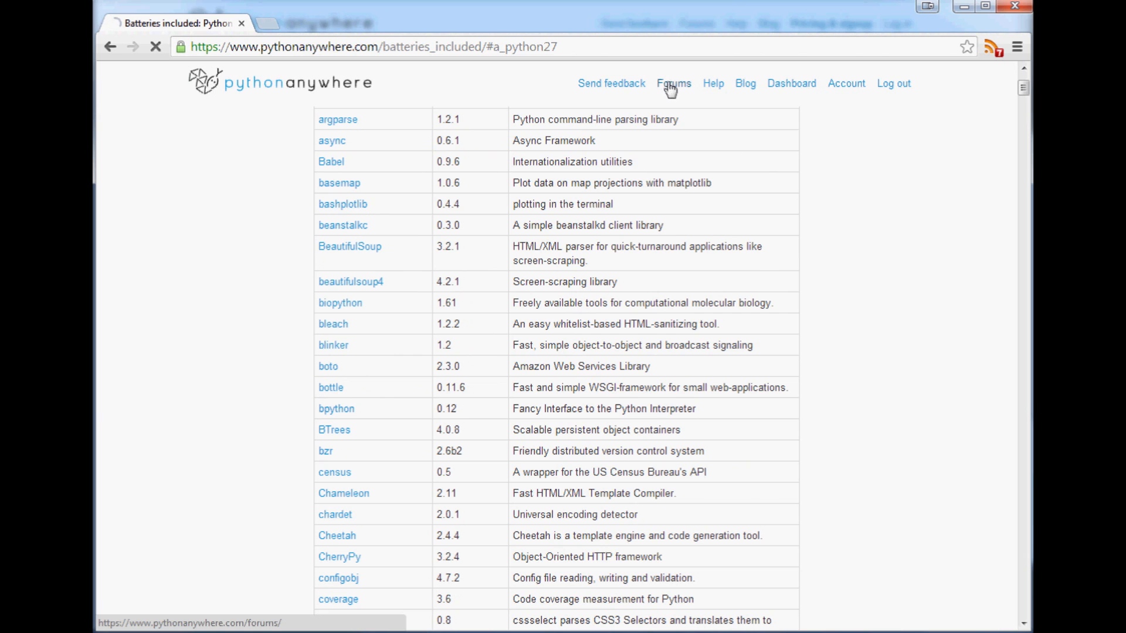
# Return to the Consoles dashboard and highlight the 3849.45s CPU time (76% of allowance) used
pyautogui.click(790, 83)
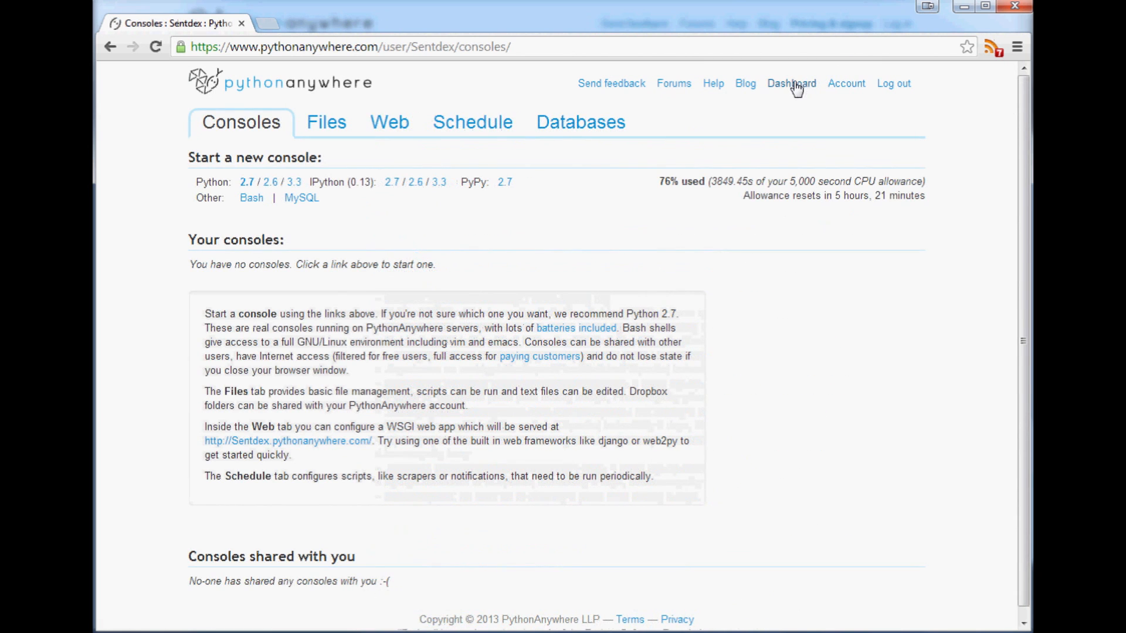
pyautogui.moveTo(763, 199)
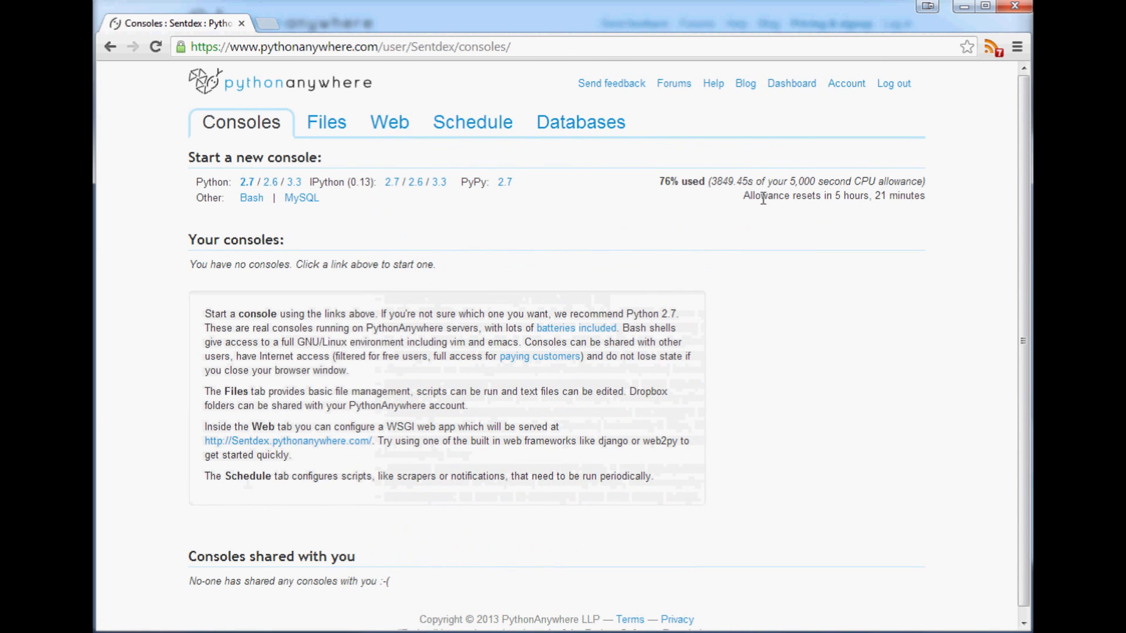
pyautogui.doubleClick(727, 181)
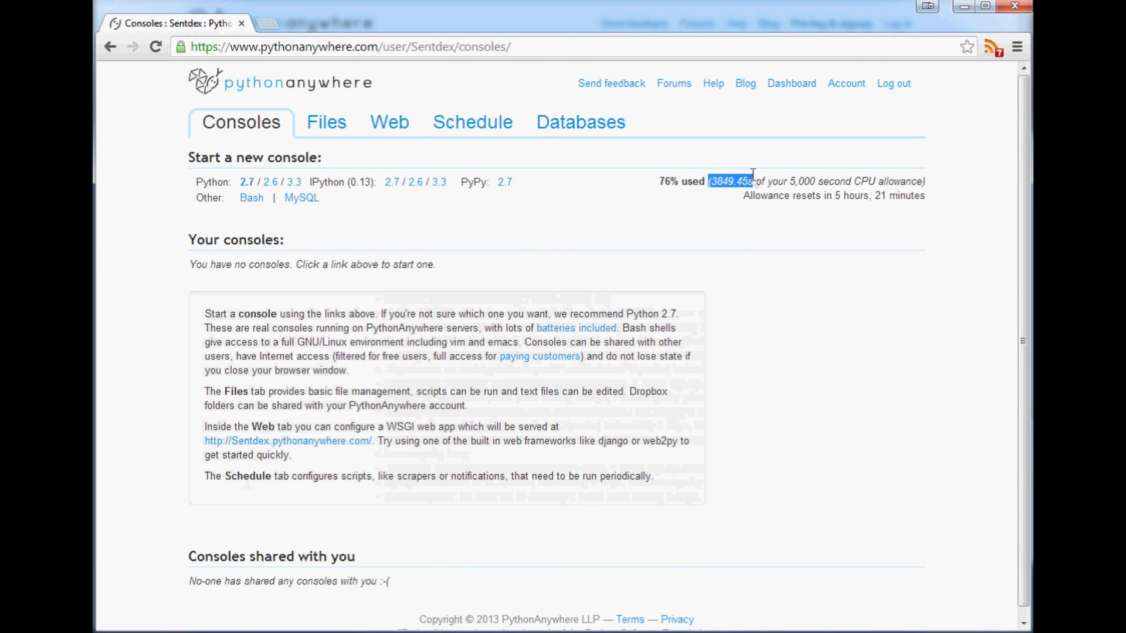
pyautogui.click(727, 181)
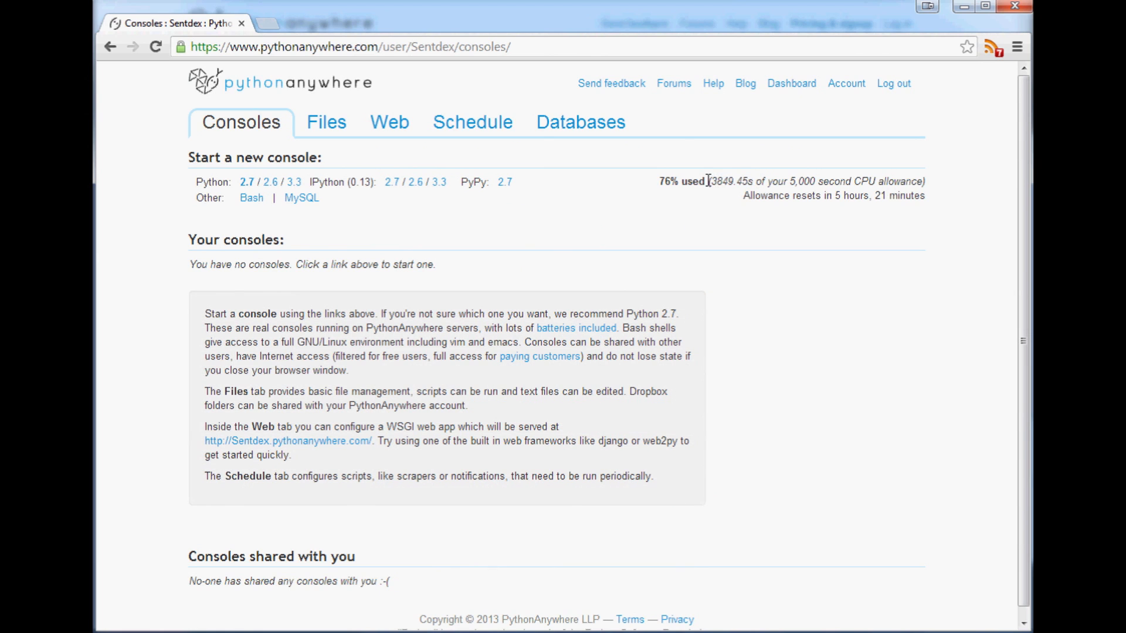
pyautogui.doubleClick(732, 181)
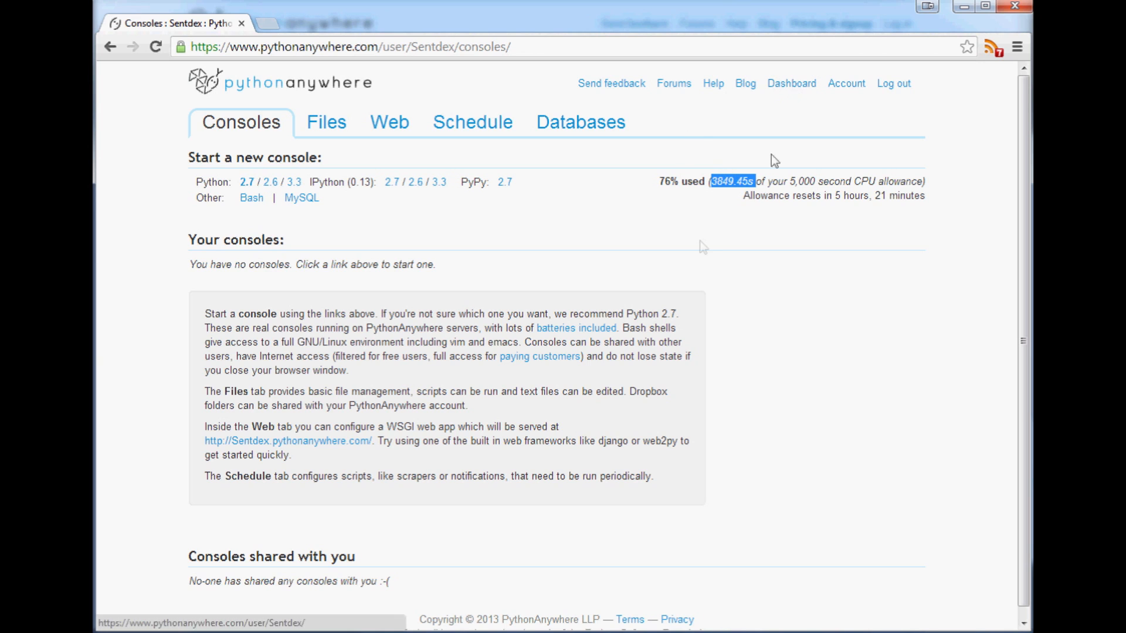
pyautogui.moveTo(381, 288)
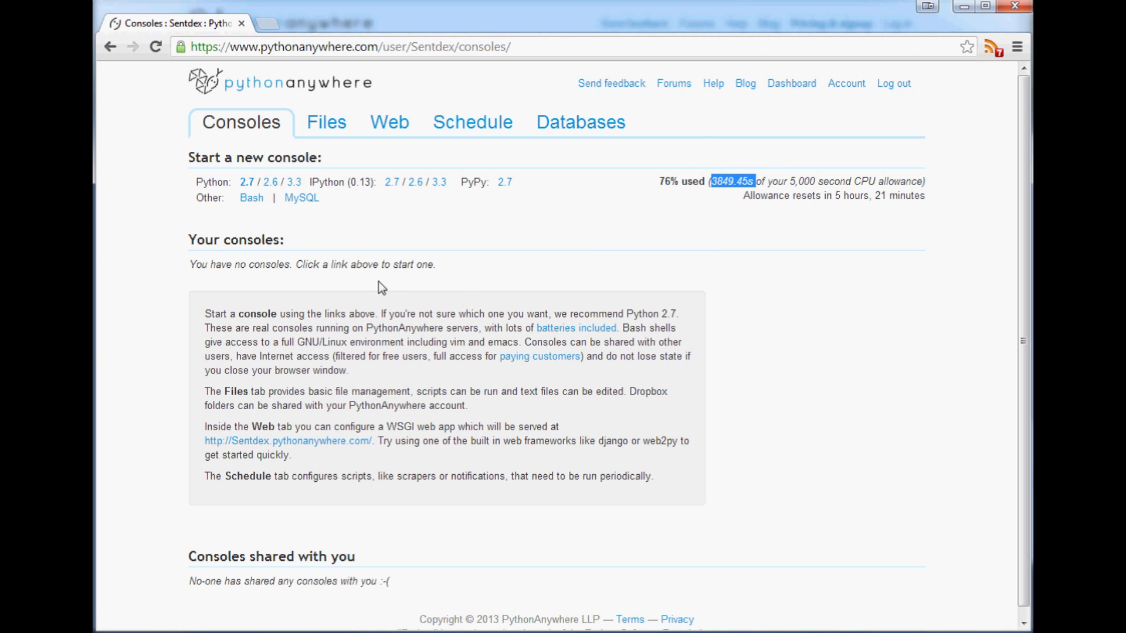
pyautogui.moveTo(412, 251)
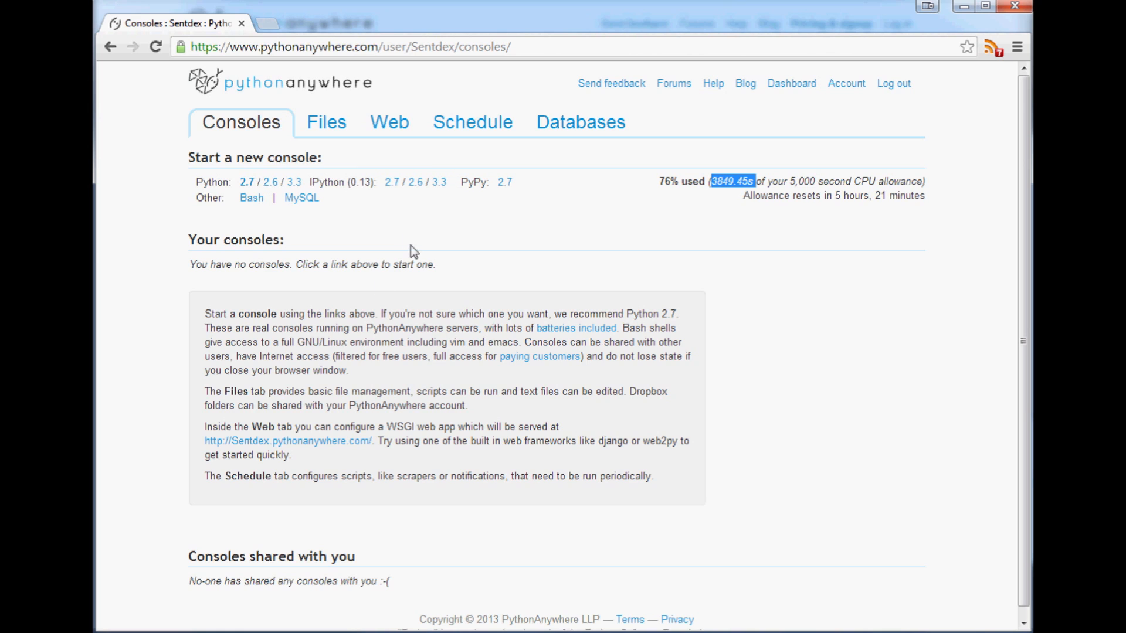
pyautogui.moveTo(411, 250)
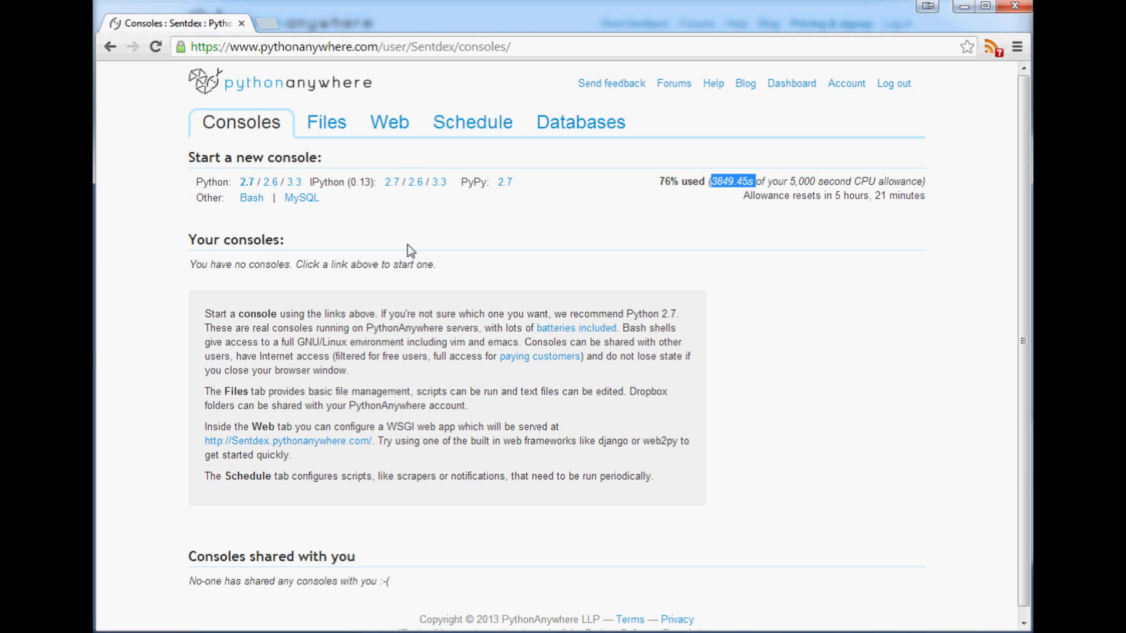
pyautogui.moveTo(632, 93)
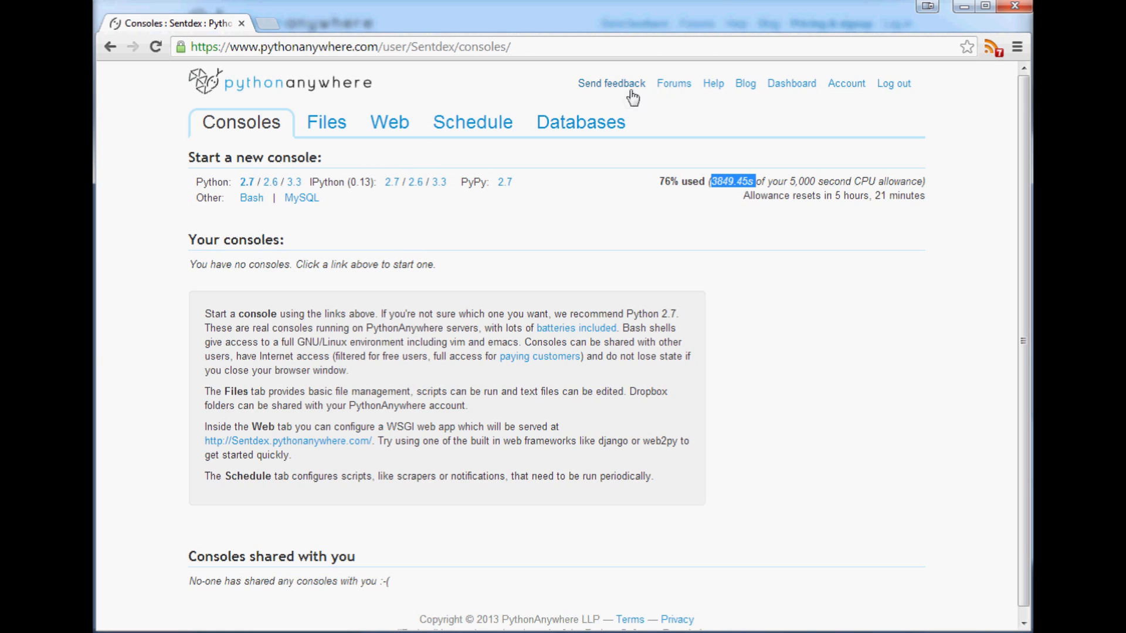
pyautogui.moveTo(868, 234)
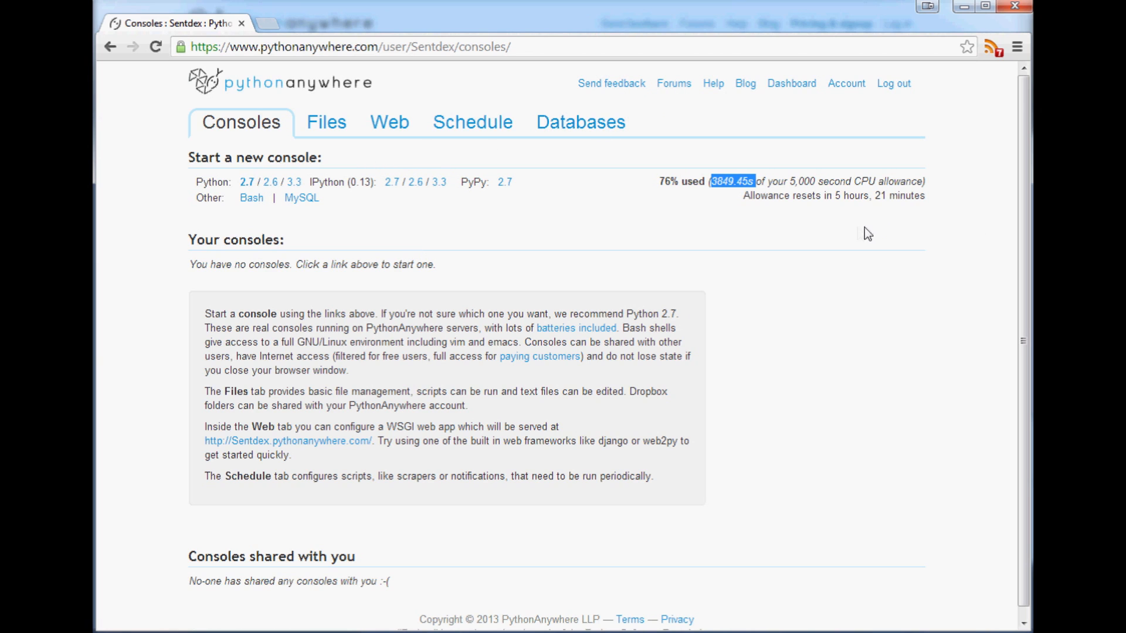
pyautogui.moveTo(767, 238)
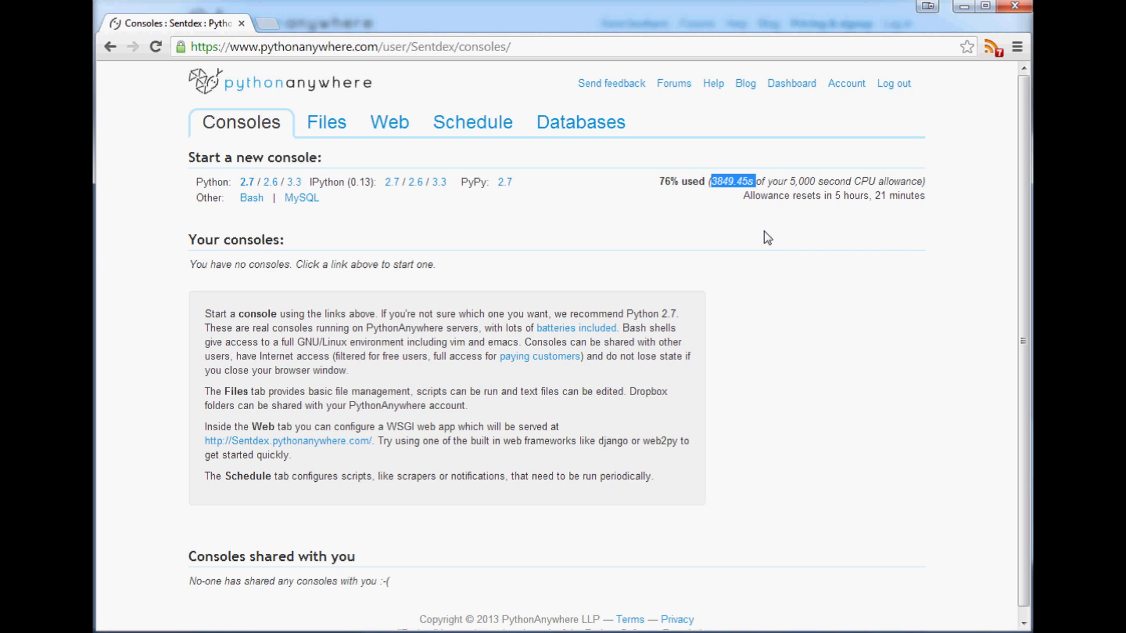
pyautogui.moveTo(519, 18)
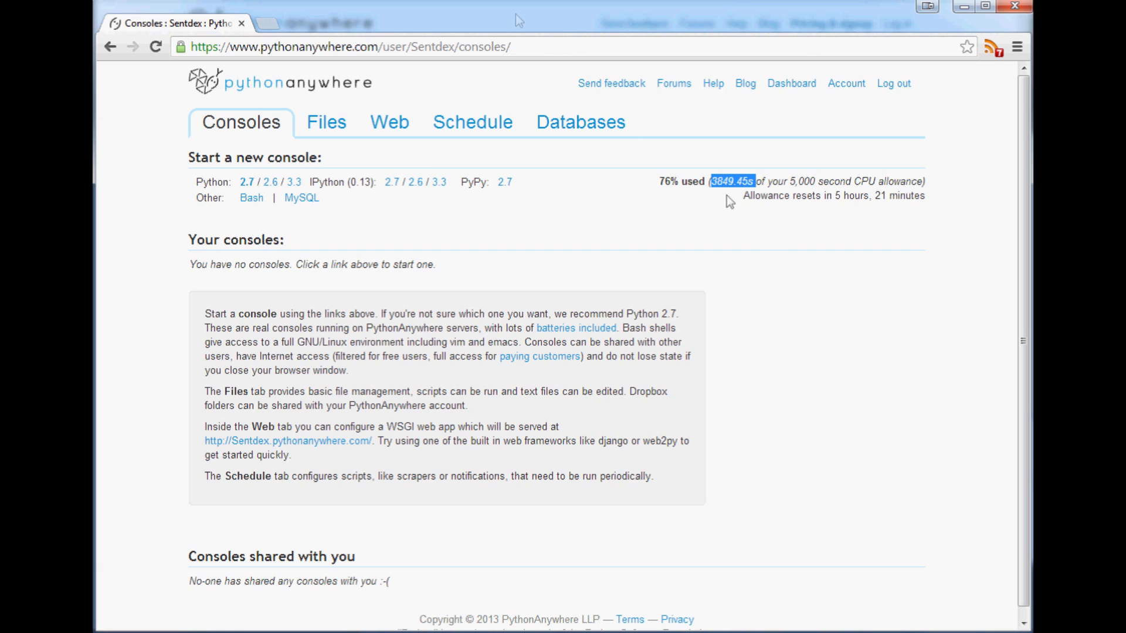
pyautogui.moveTo(686, 186)
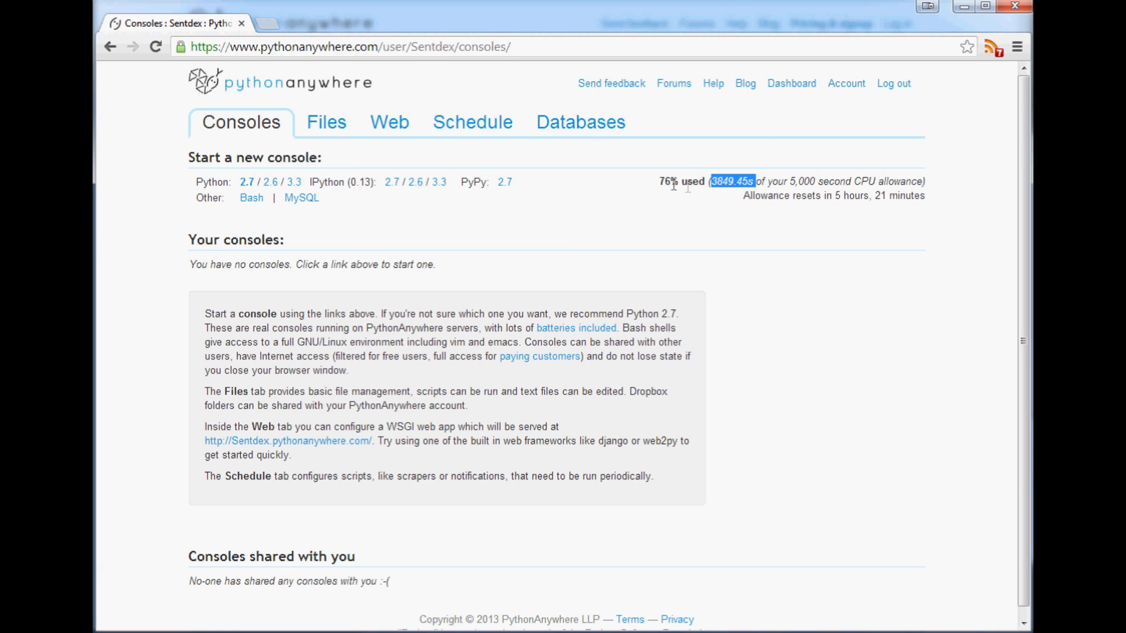